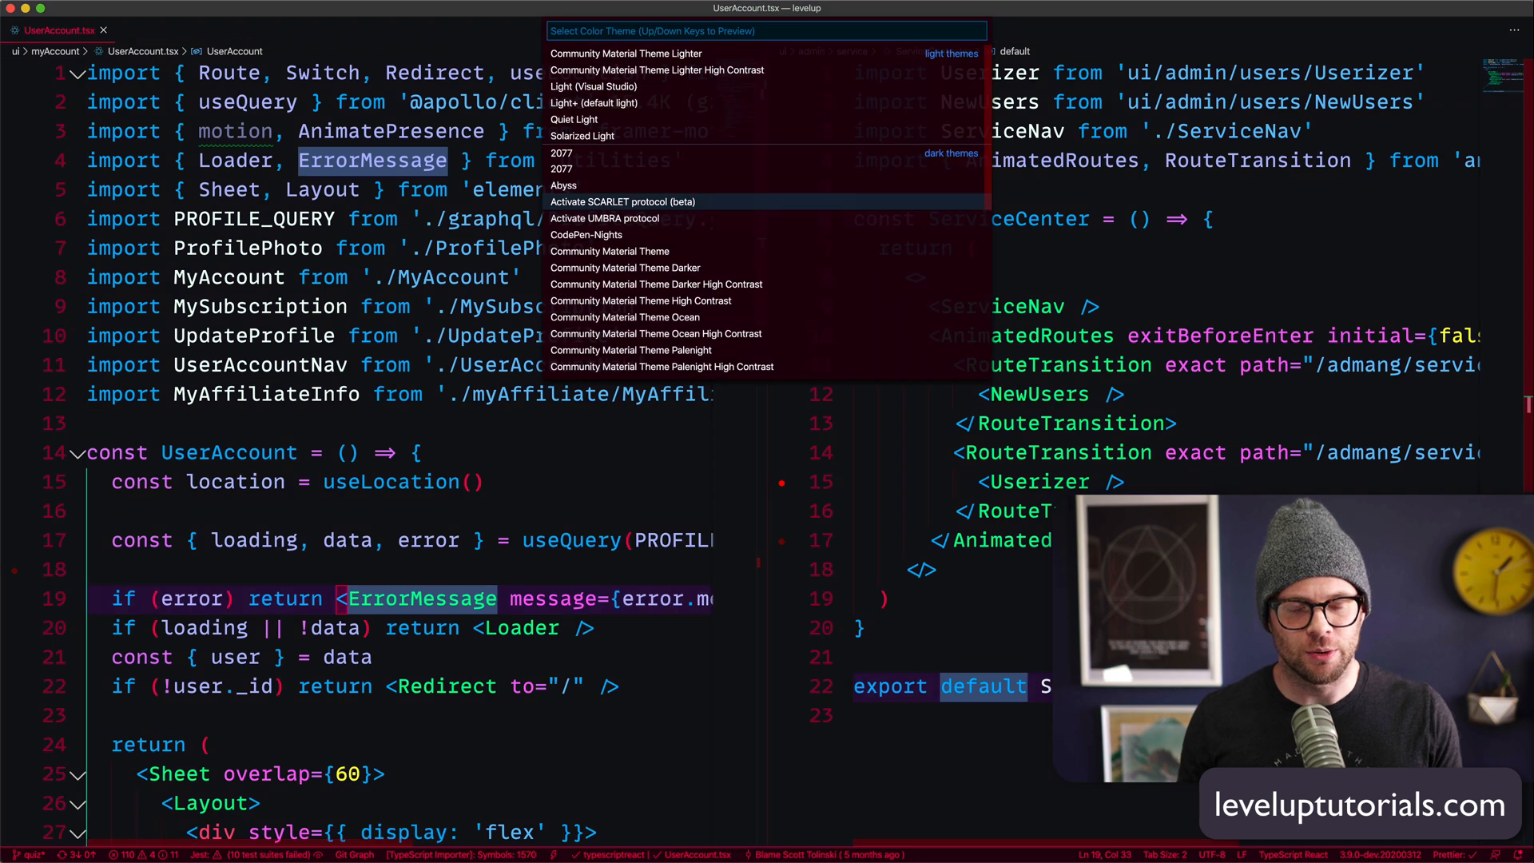
- Dismiss the Color Theme quick pick, keeping the current dark theme
{"action": "key", "text": "Escape"}
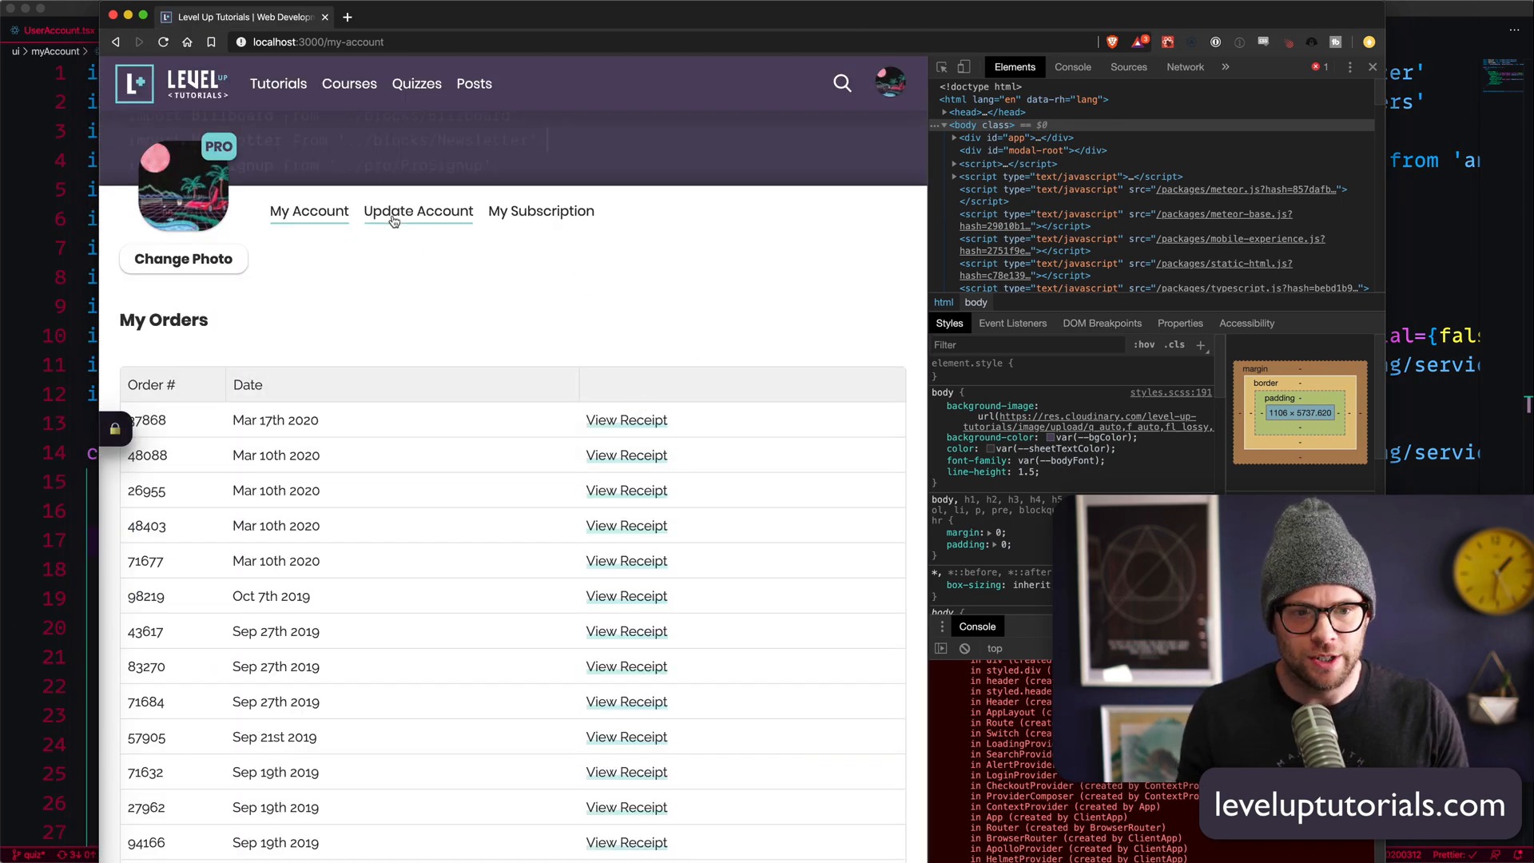
- Navigate from the orders overview to Update Account and back to My Account
{"action": "left_click", "coordinate": [417, 211]}
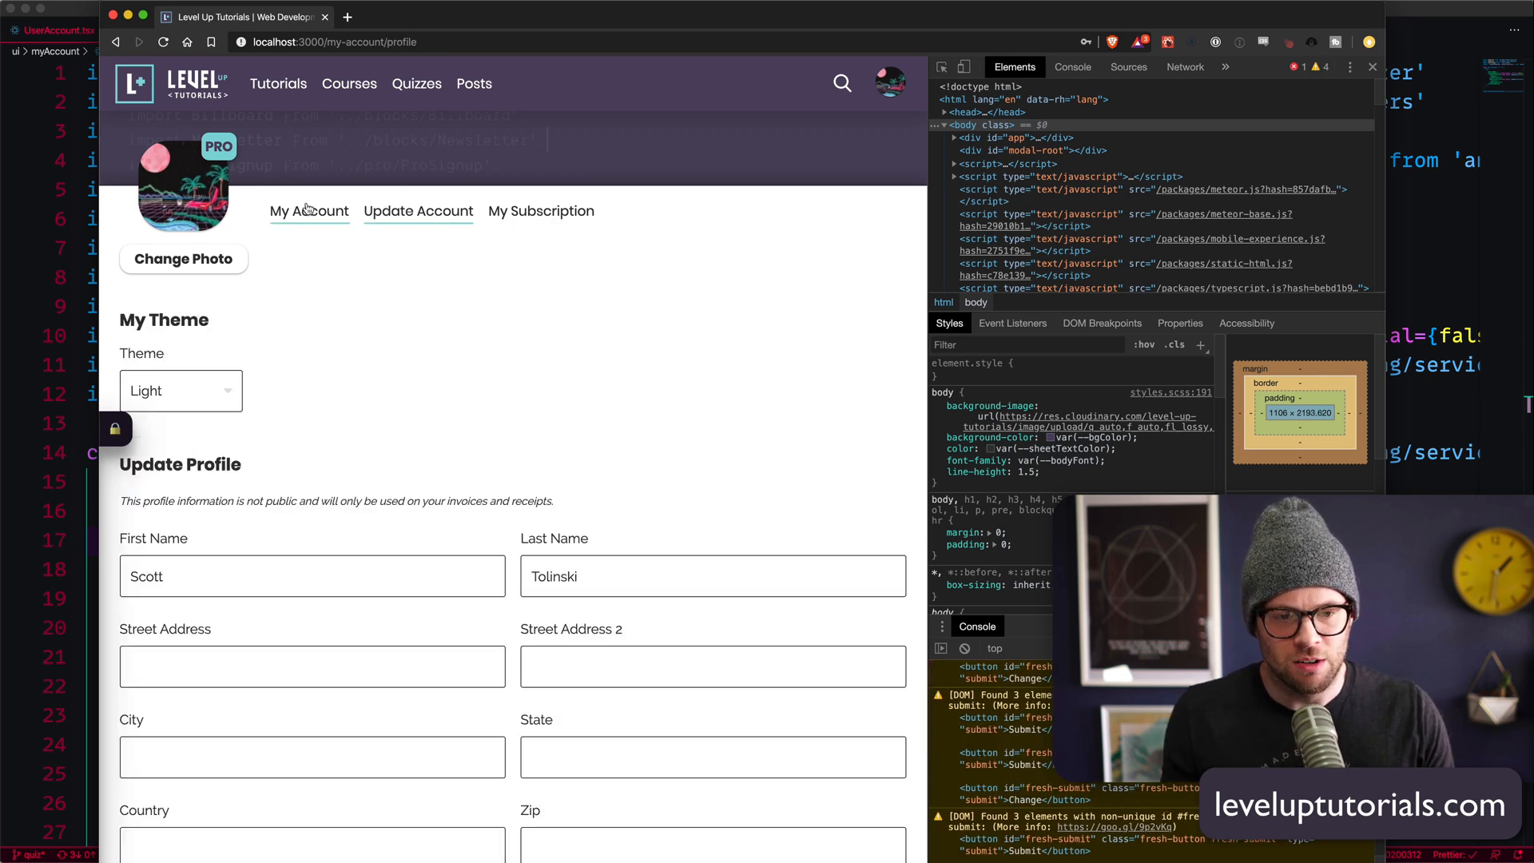
{"action": "left_click", "coordinate": [542, 211]}
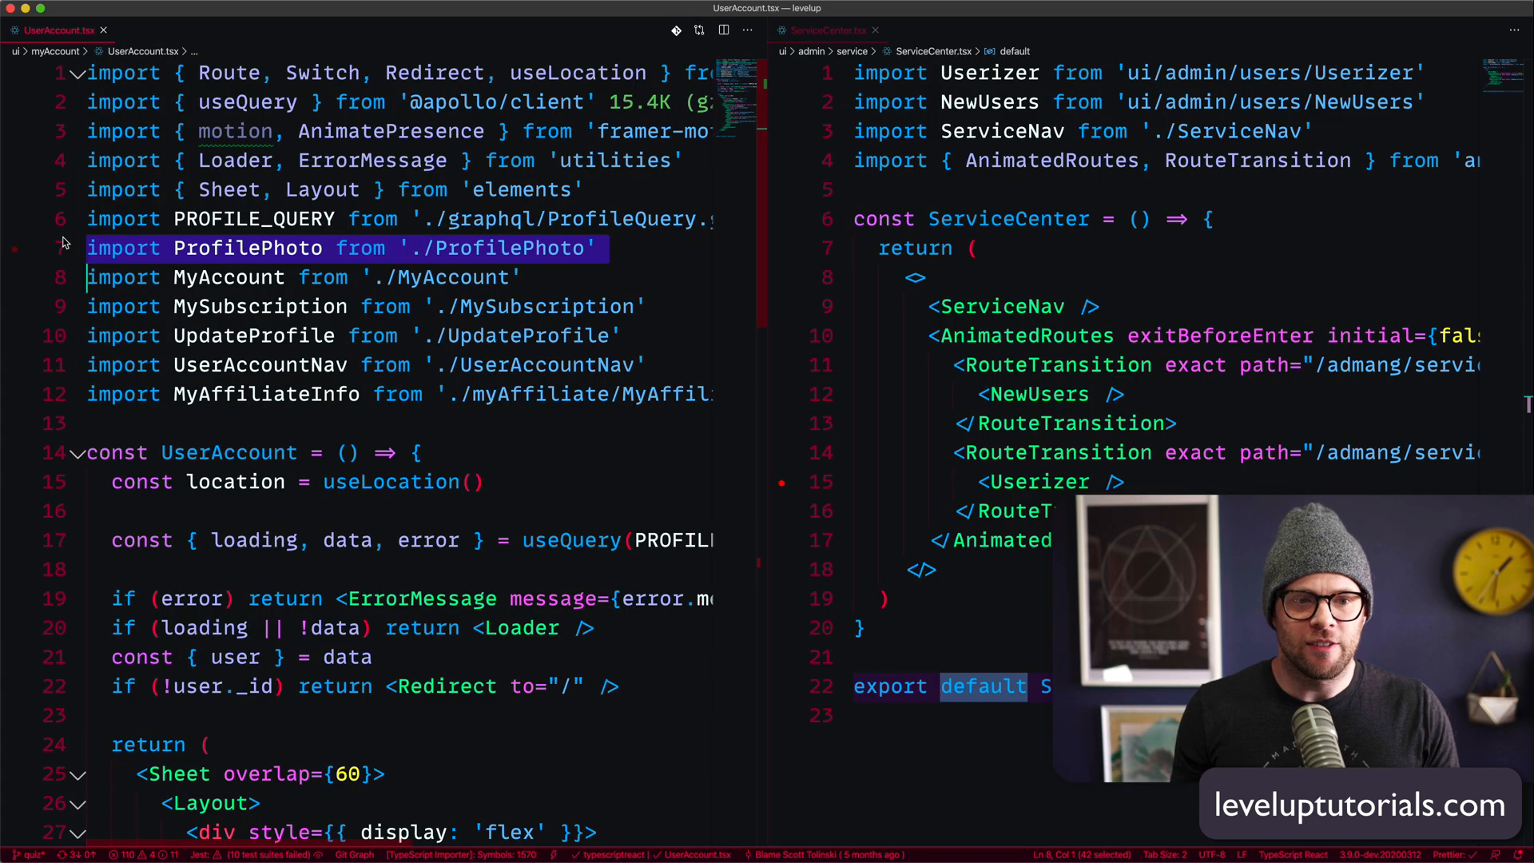
- Open MyAffiliateInfo.tsx from UserAccount's imports and read down to the Export As CSV button
{"action": "left_click", "coordinate": [225, 247]}
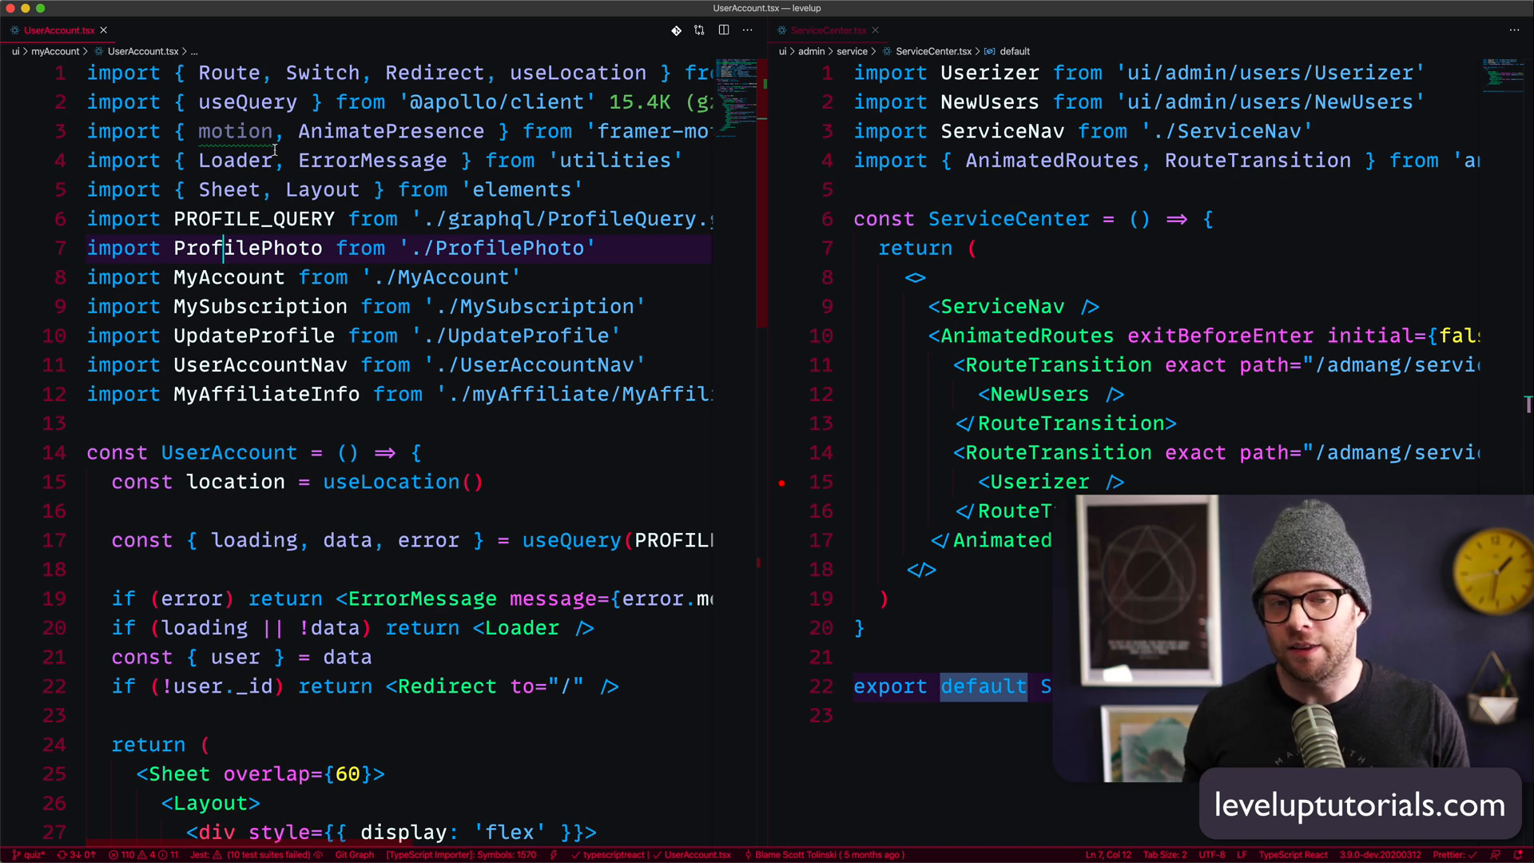
{"action": "scroll", "scroll_direction": "down", "scroll_amount": 3}
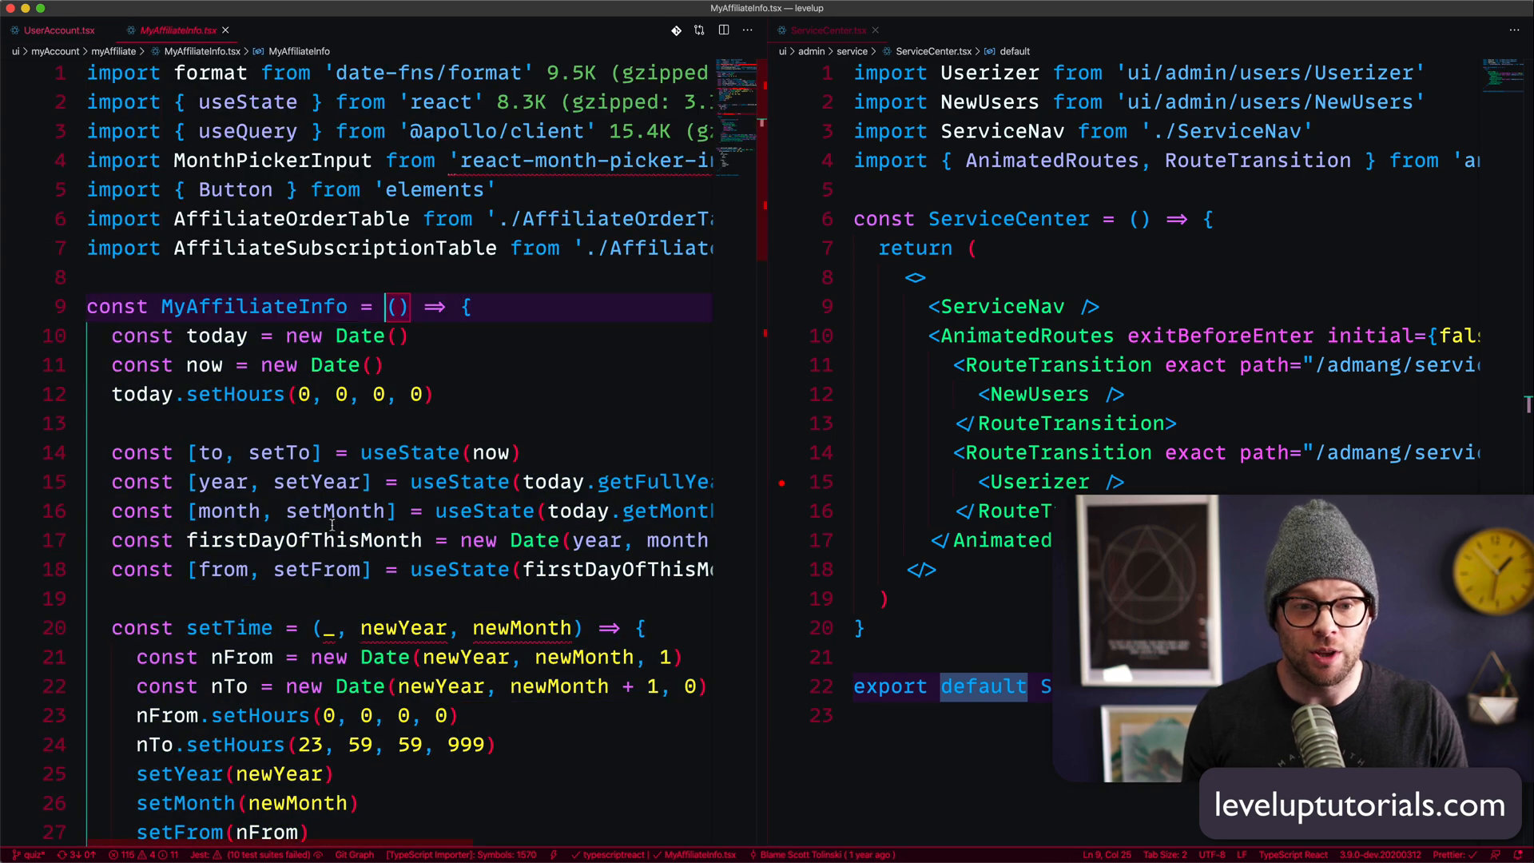
{"action": "scroll", "scroll_direction": "down", "scroll_amount": 3}
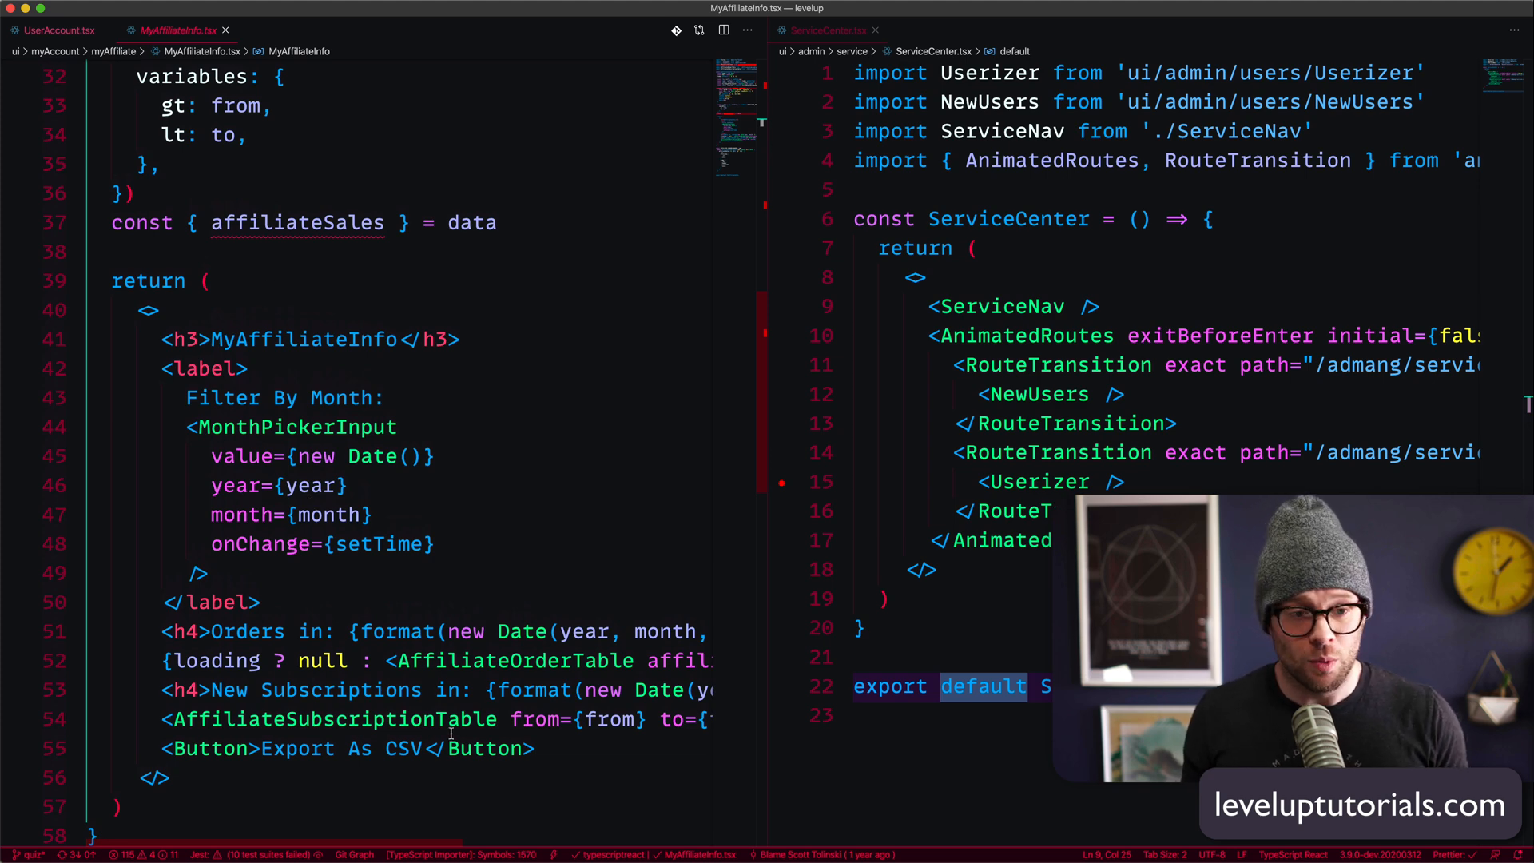
{"action": "left_click", "coordinate": [57, 30]}
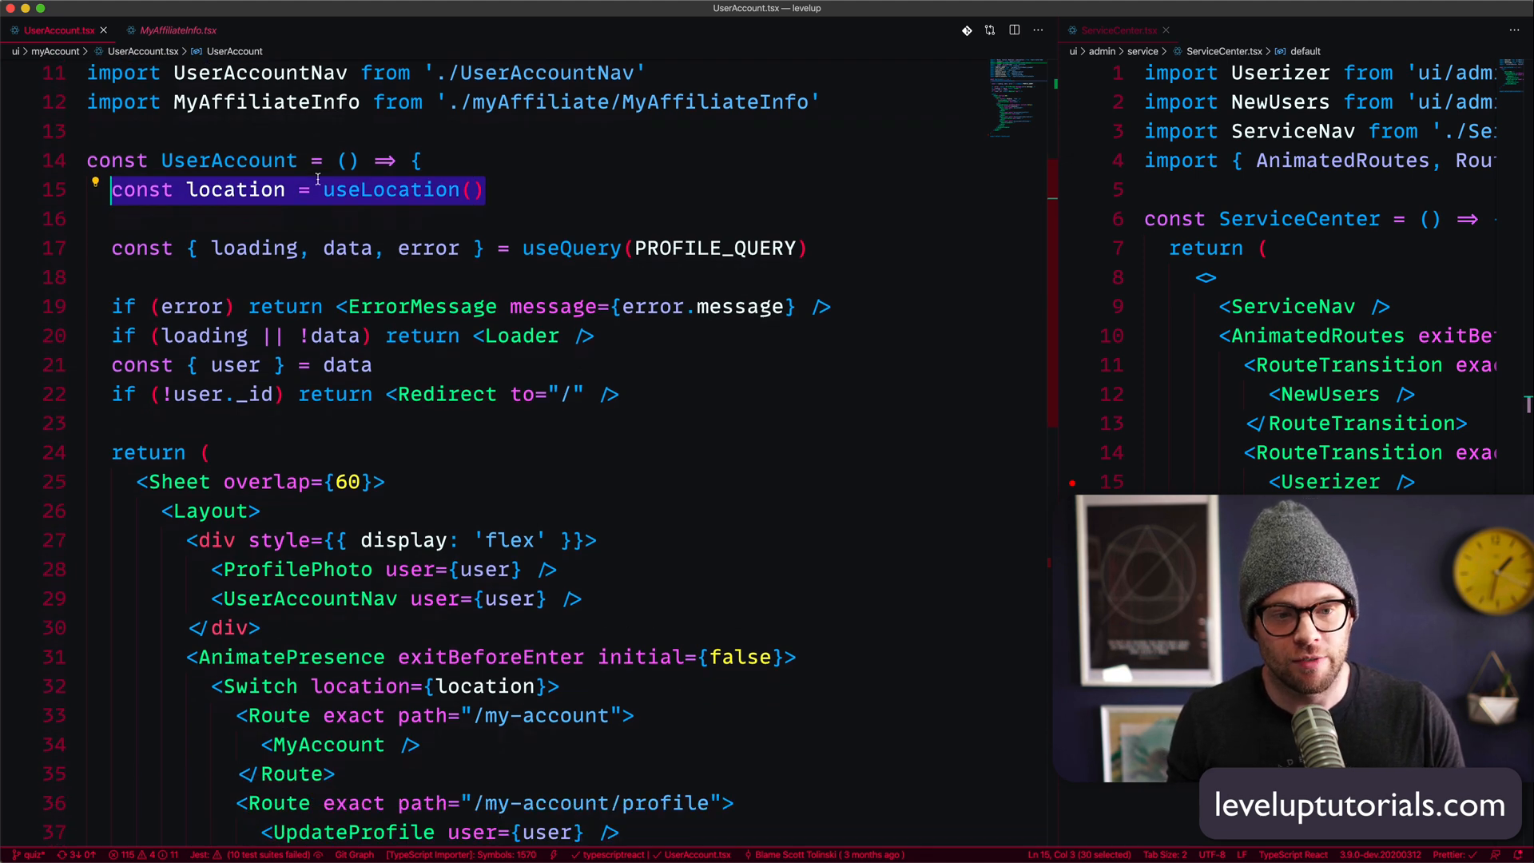
- Review MyAccount.tsx's orders and downloads, then return to UserAccount's AnimatePresence/Switch block
{"action": "scroll", "scroll_direction": "down", "scroll_amount": 3}
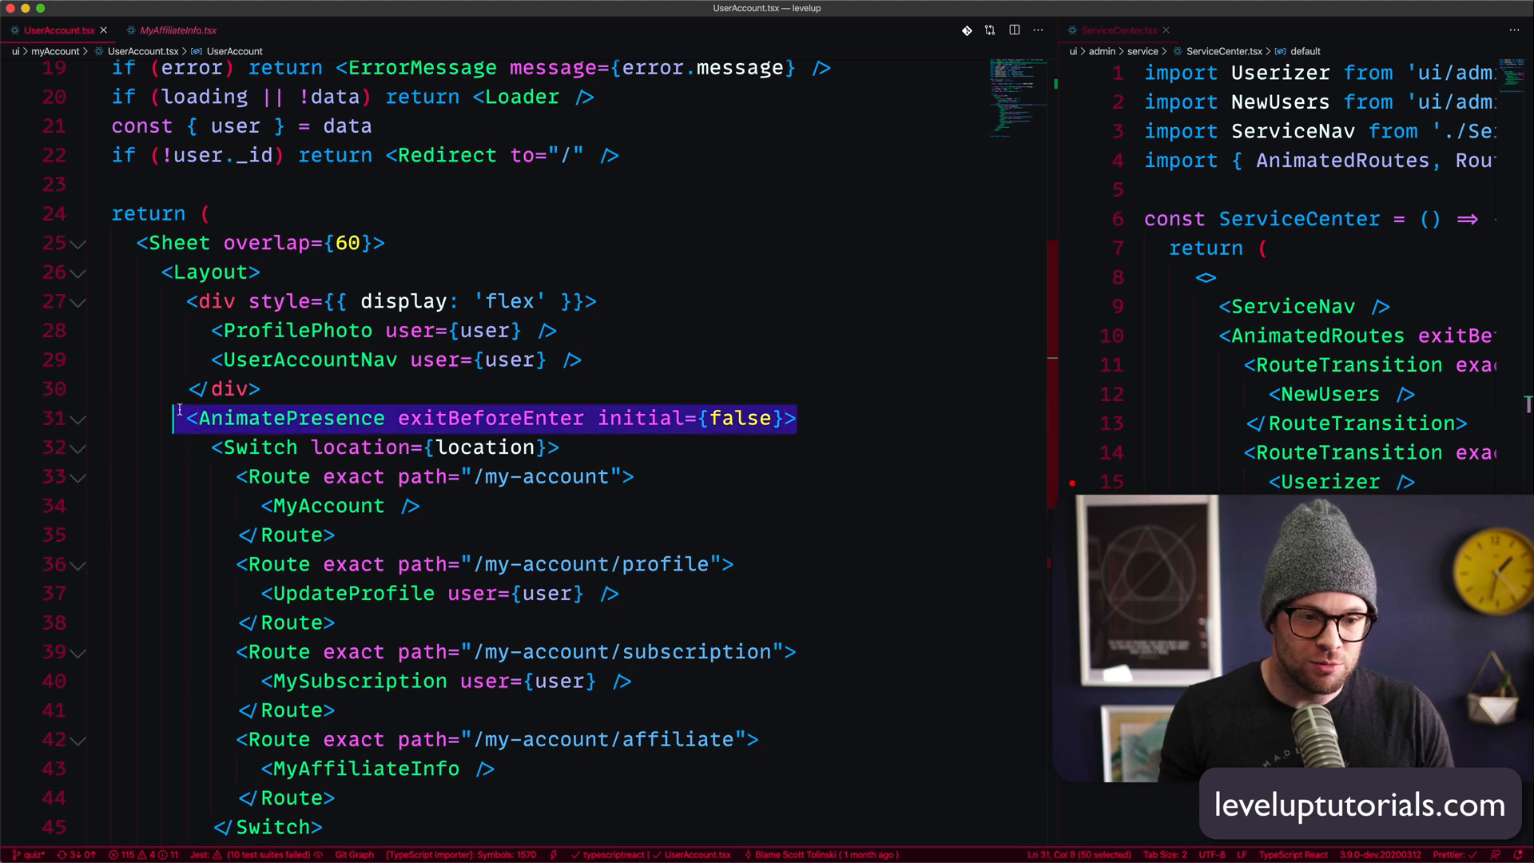
{"action": "scroll", "scroll_direction": "down", "scroll_amount": 3}
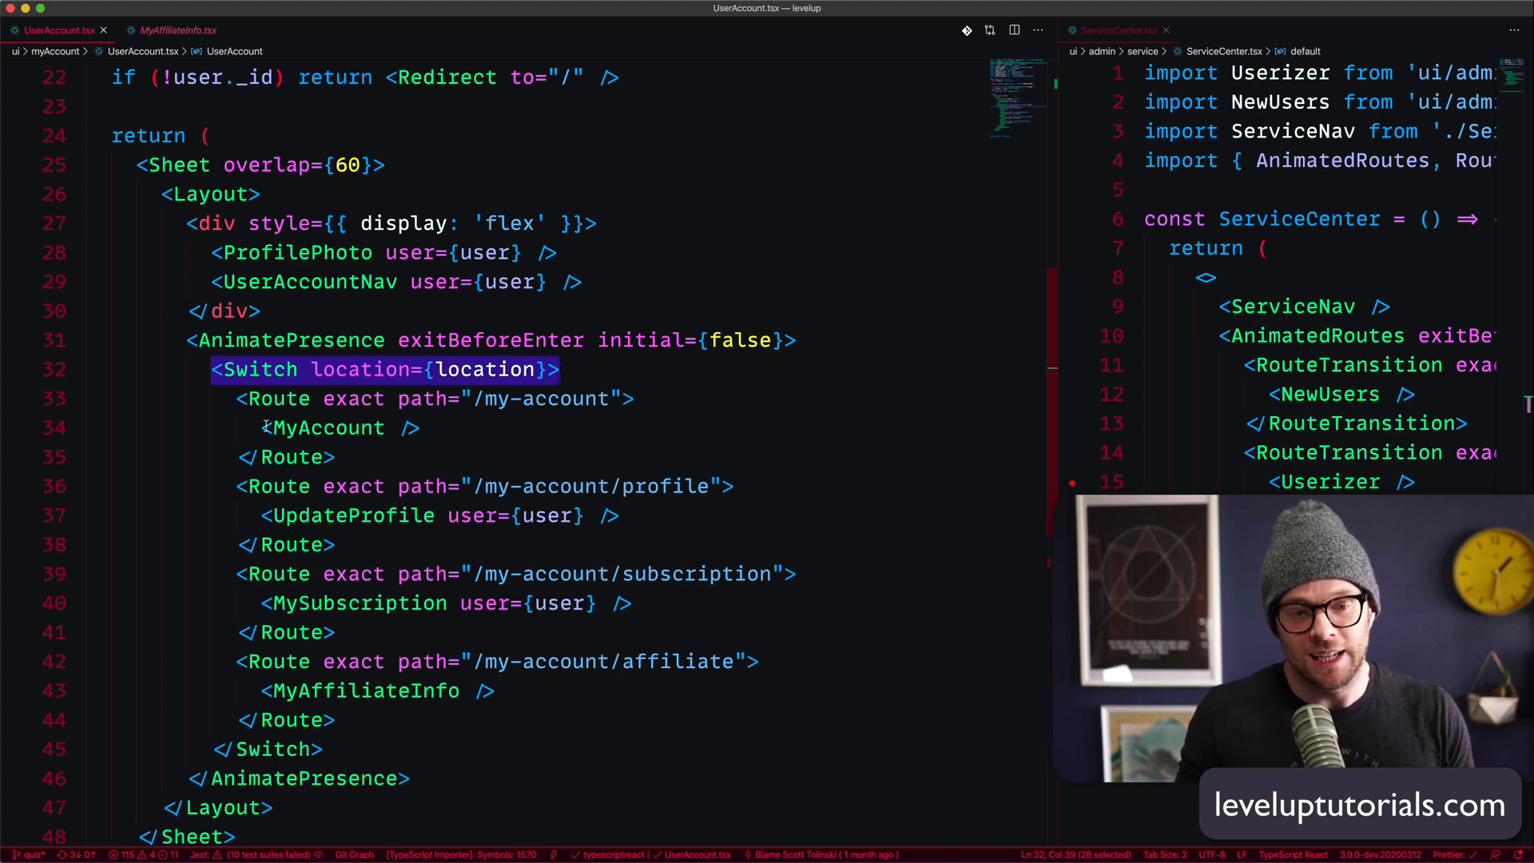
{"action": "left_click", "coordinate": [171, 31]}
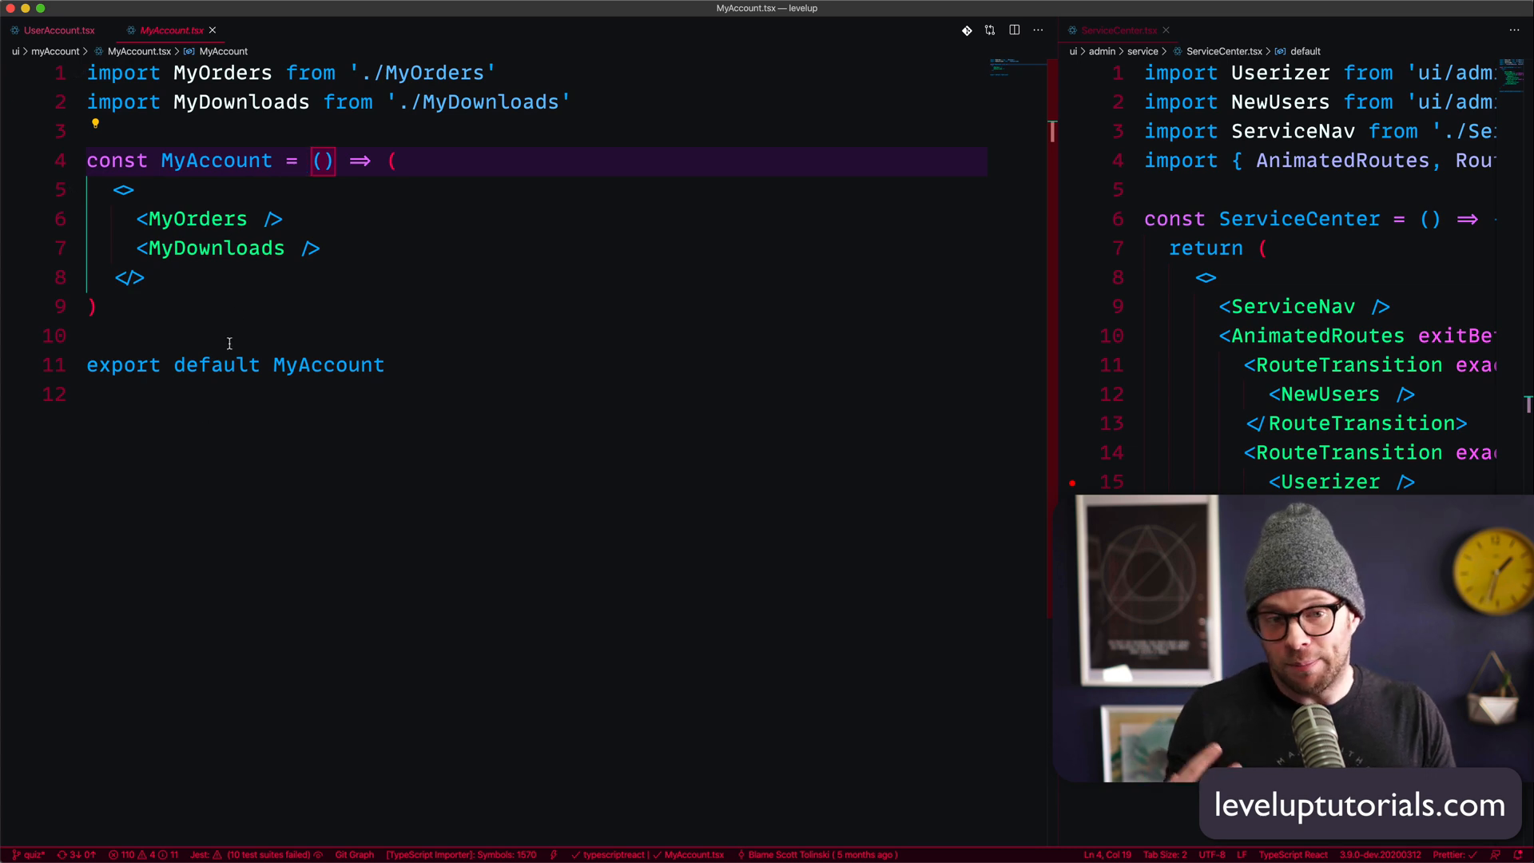
{"action": "left_click", "coordinate": [55, 30]}
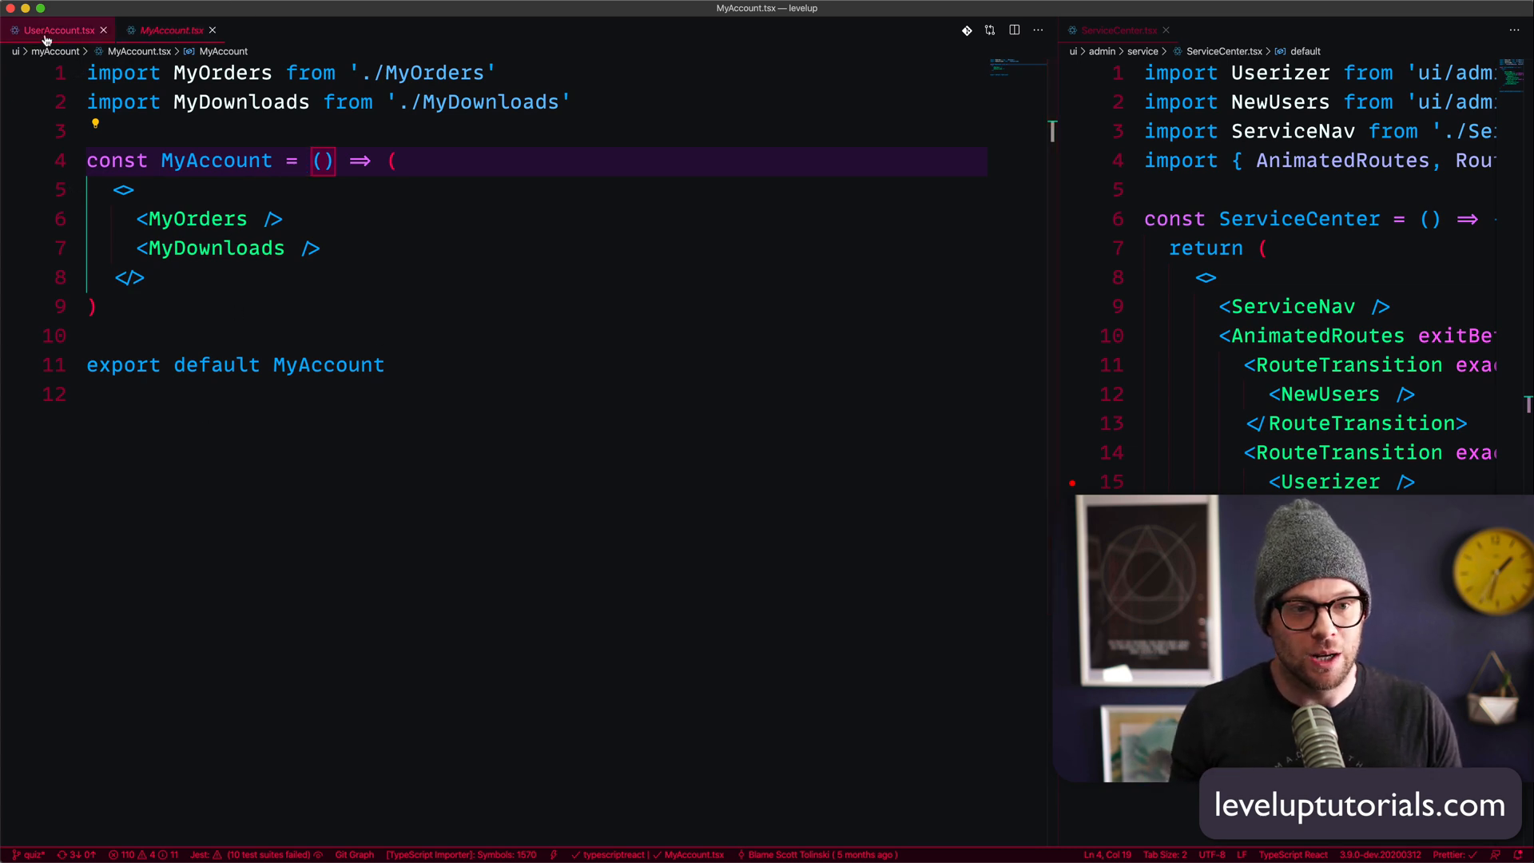
{"action": "left_click", "coordinate": [59, 30]}
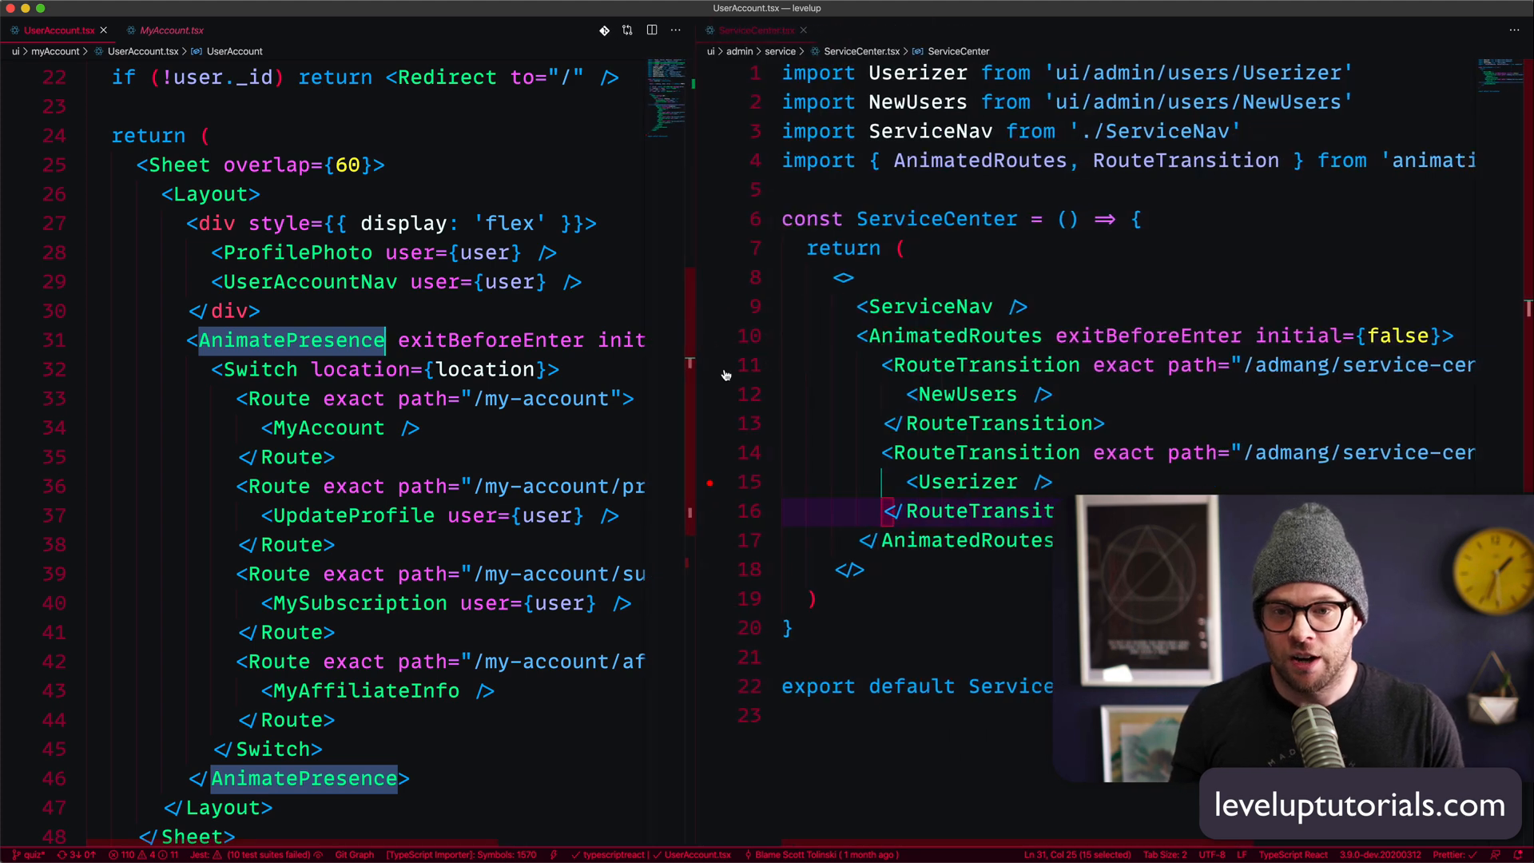
- Maximize ServiceCenter.tsx and go to RouteTransition's definition to read AnimatedRoutes and its props
{"action": "double_click", "coordinate": [1184, 160]}
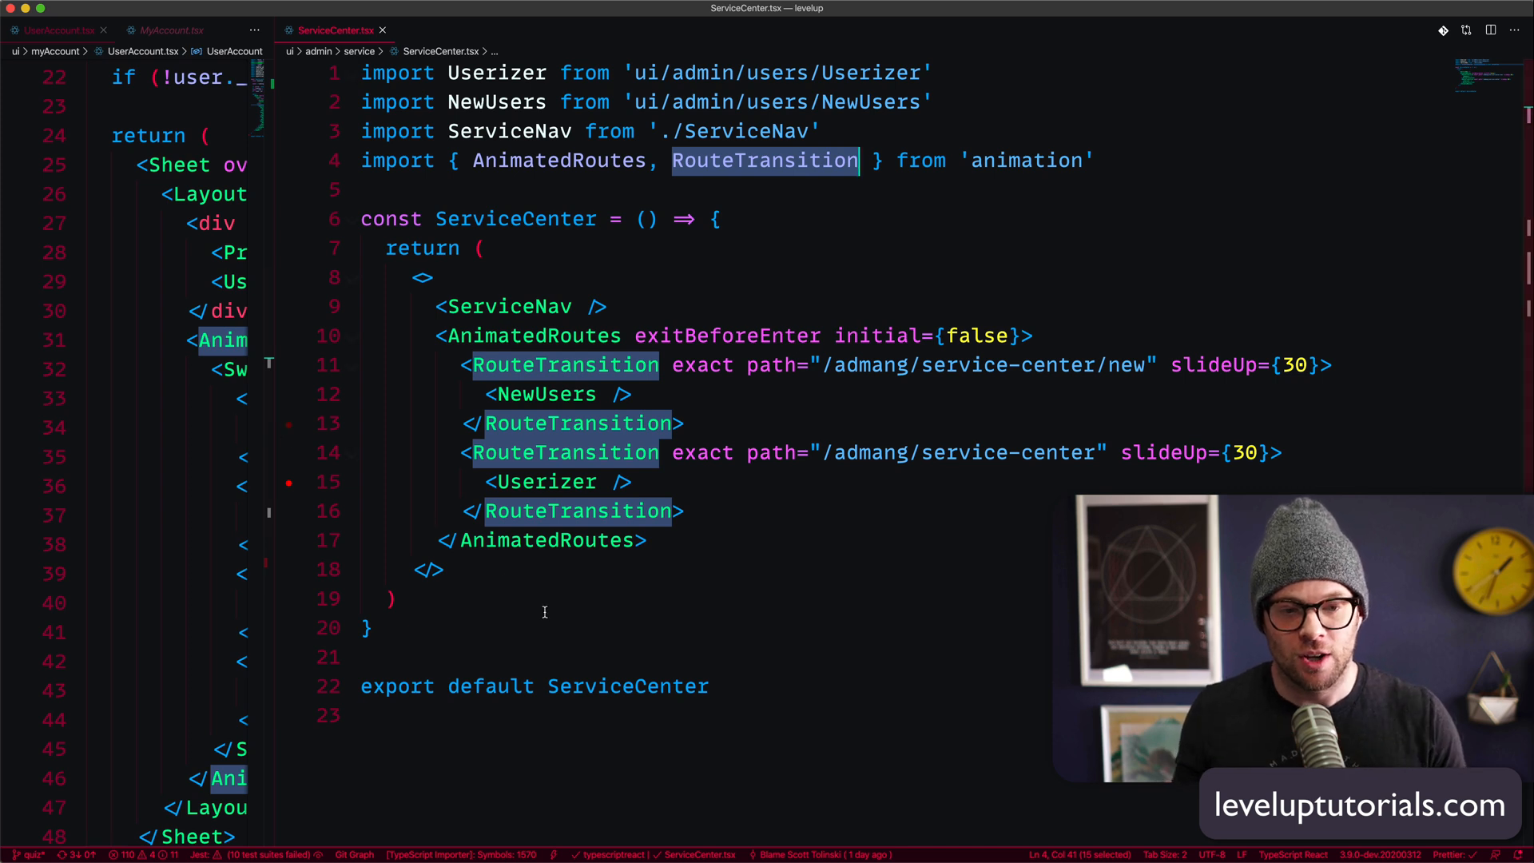
{"action": "left_click", "coordinate": [368, 626]}
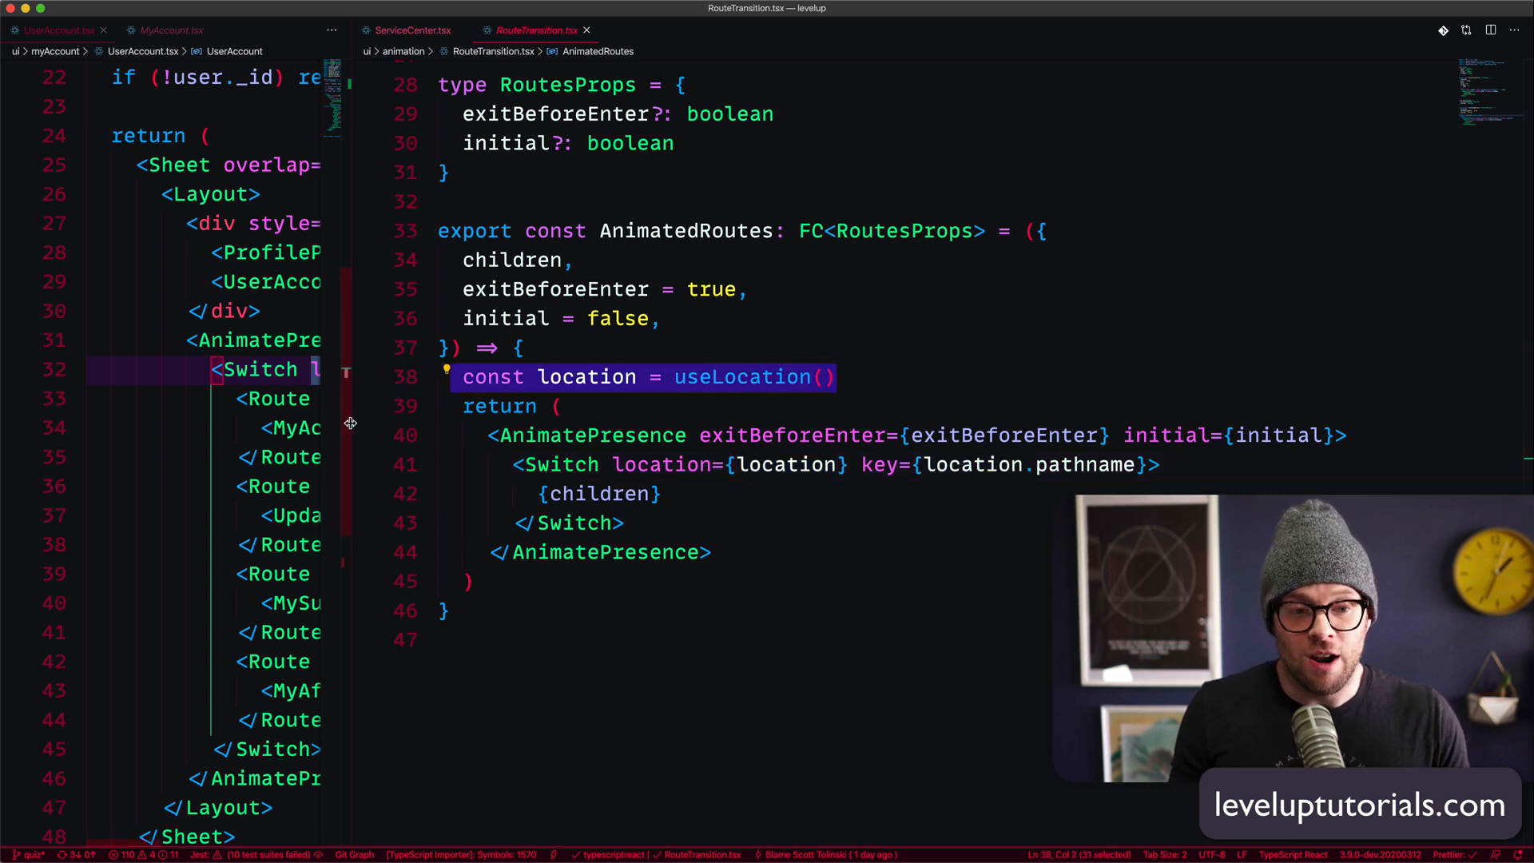
{"action": "left_click", "coordinate": [409, 29]}
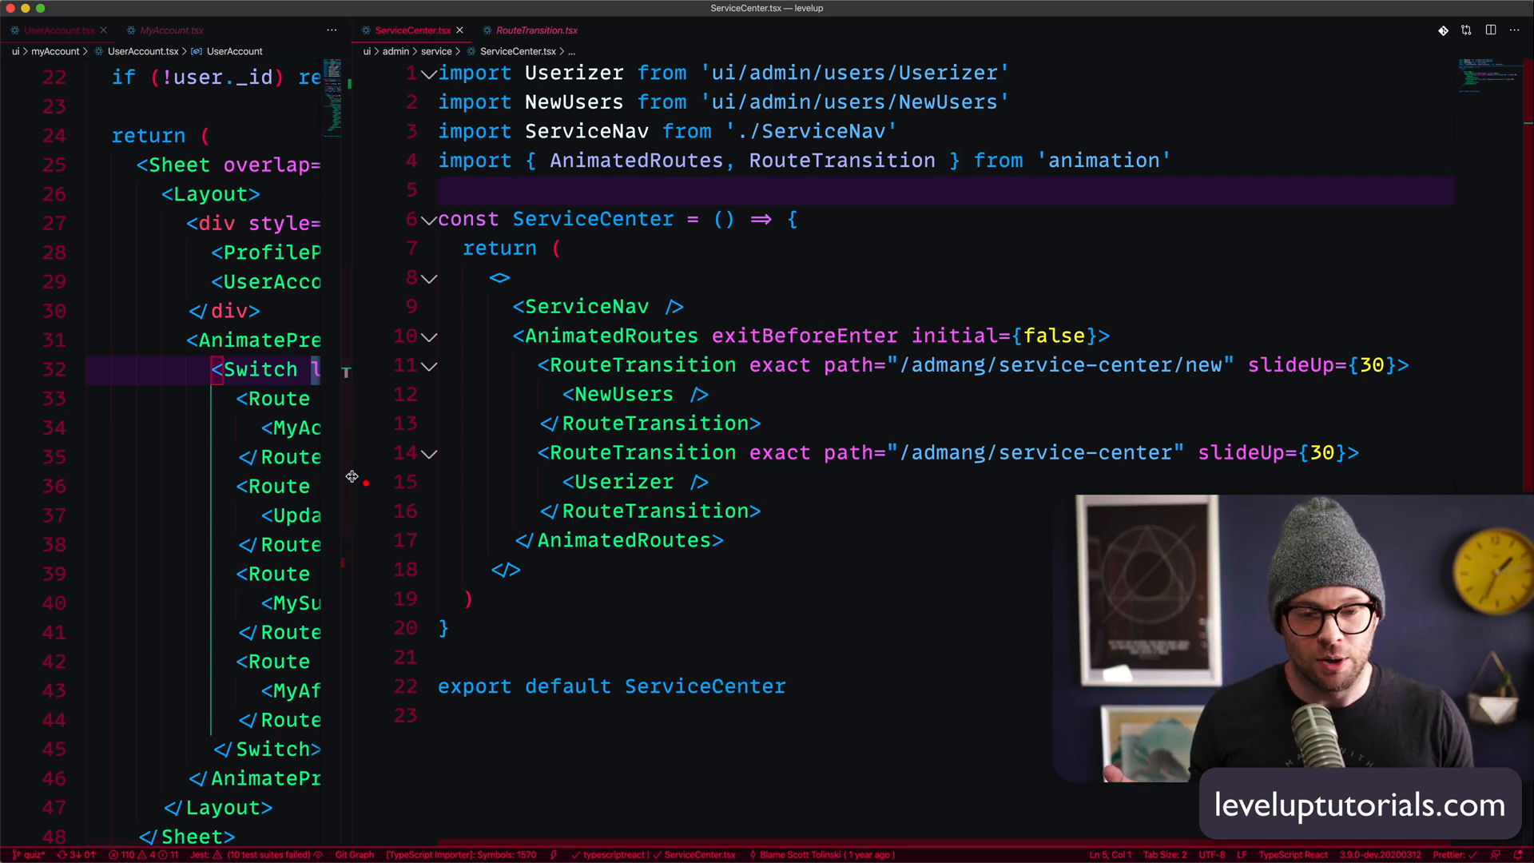
{"action": "left_click", "coordinate": [537, 30]}
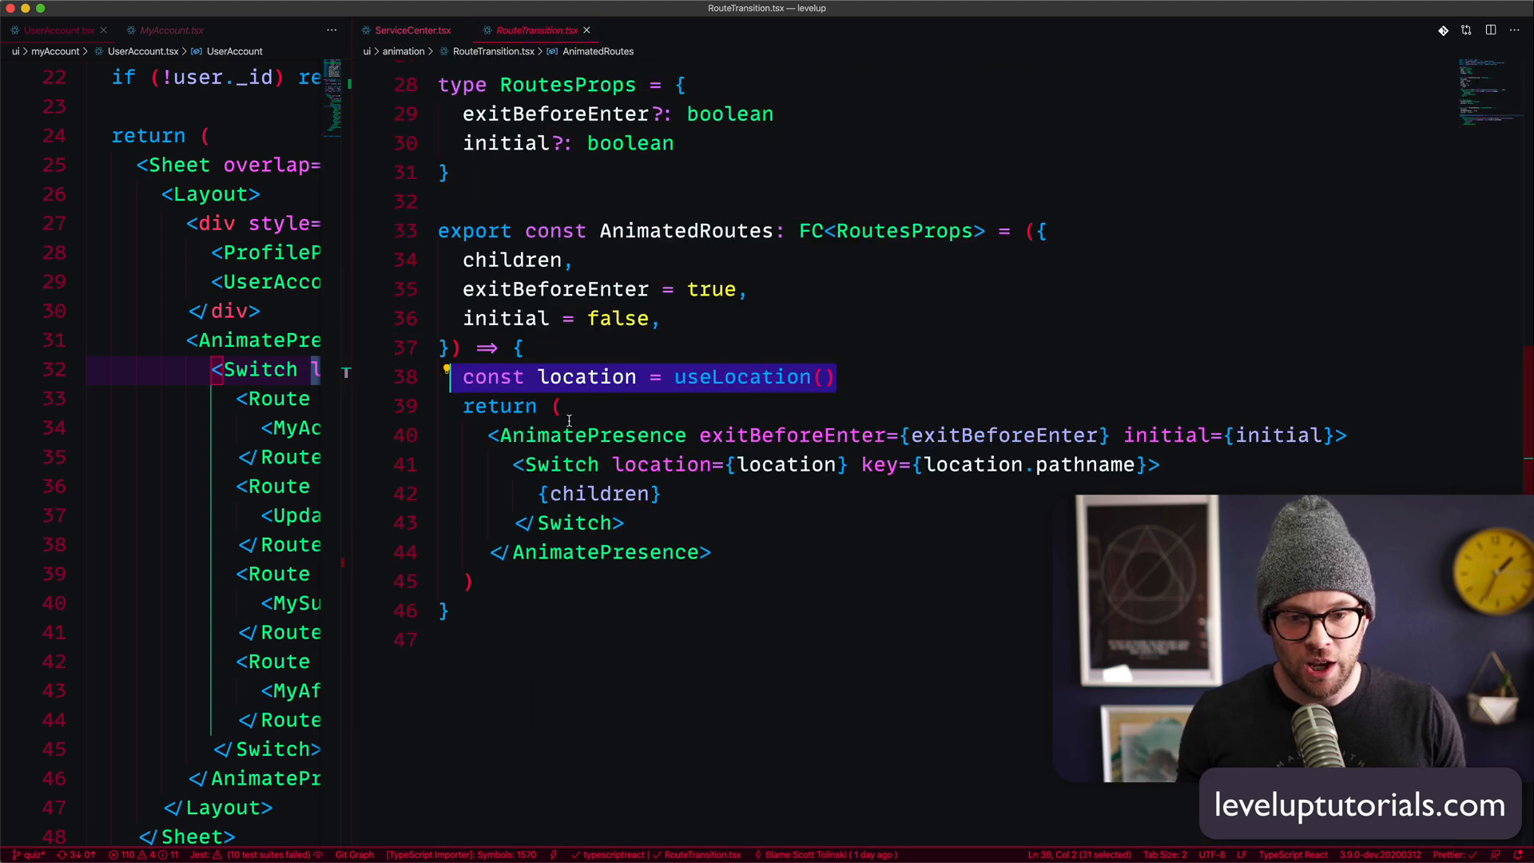
{"action": "double_click", "coordinate": [591, 435]}
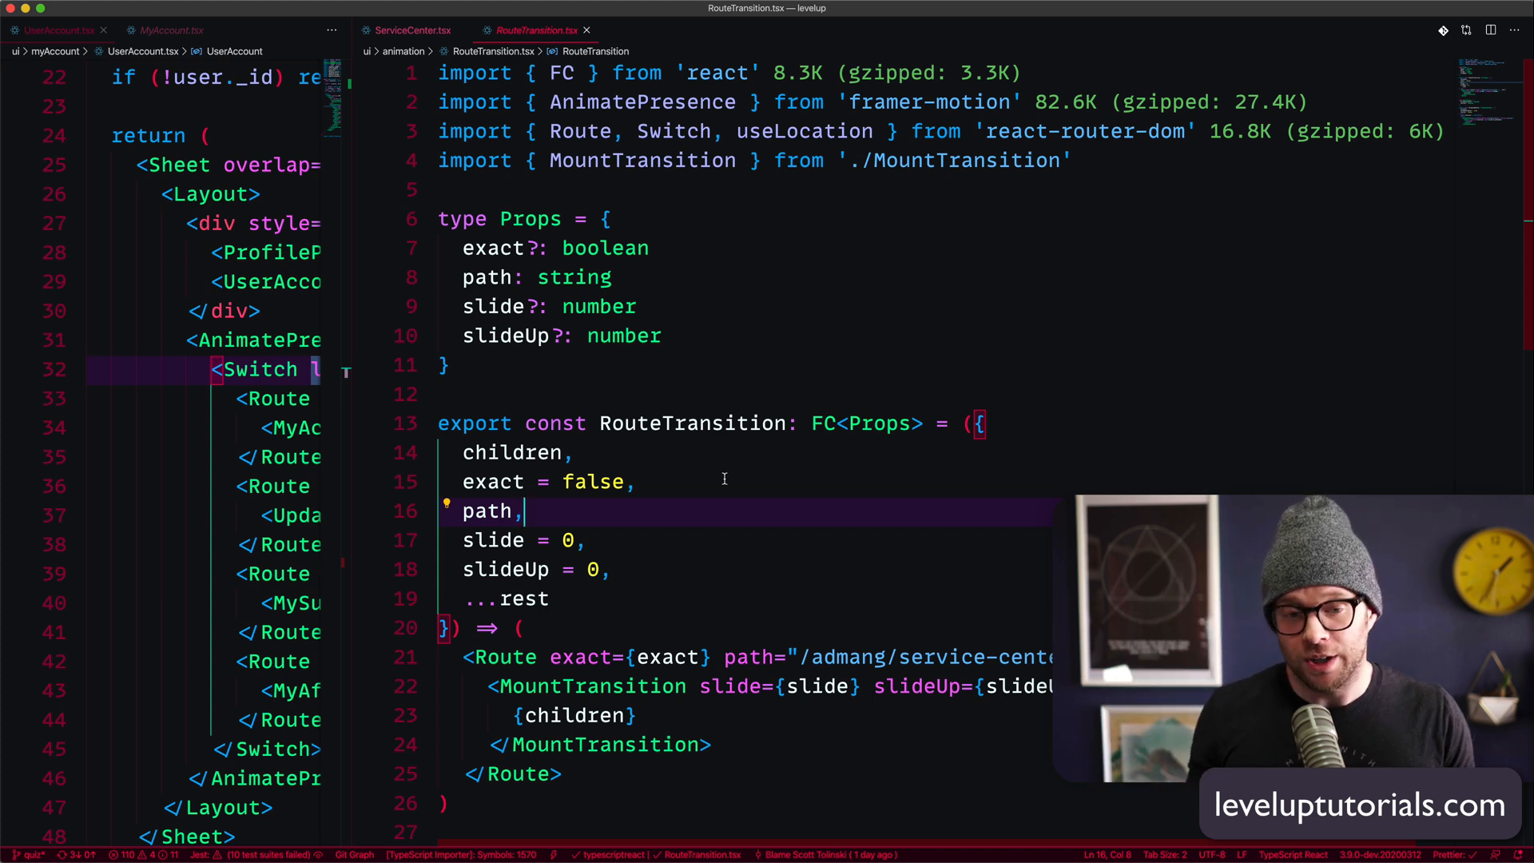
- Open MountTransition.tsx and highlight the opacity, slideUp default and slide usages in the motion.div
{"action": "scroll", "scroll_direction": "down", "scroll_amount": 3}
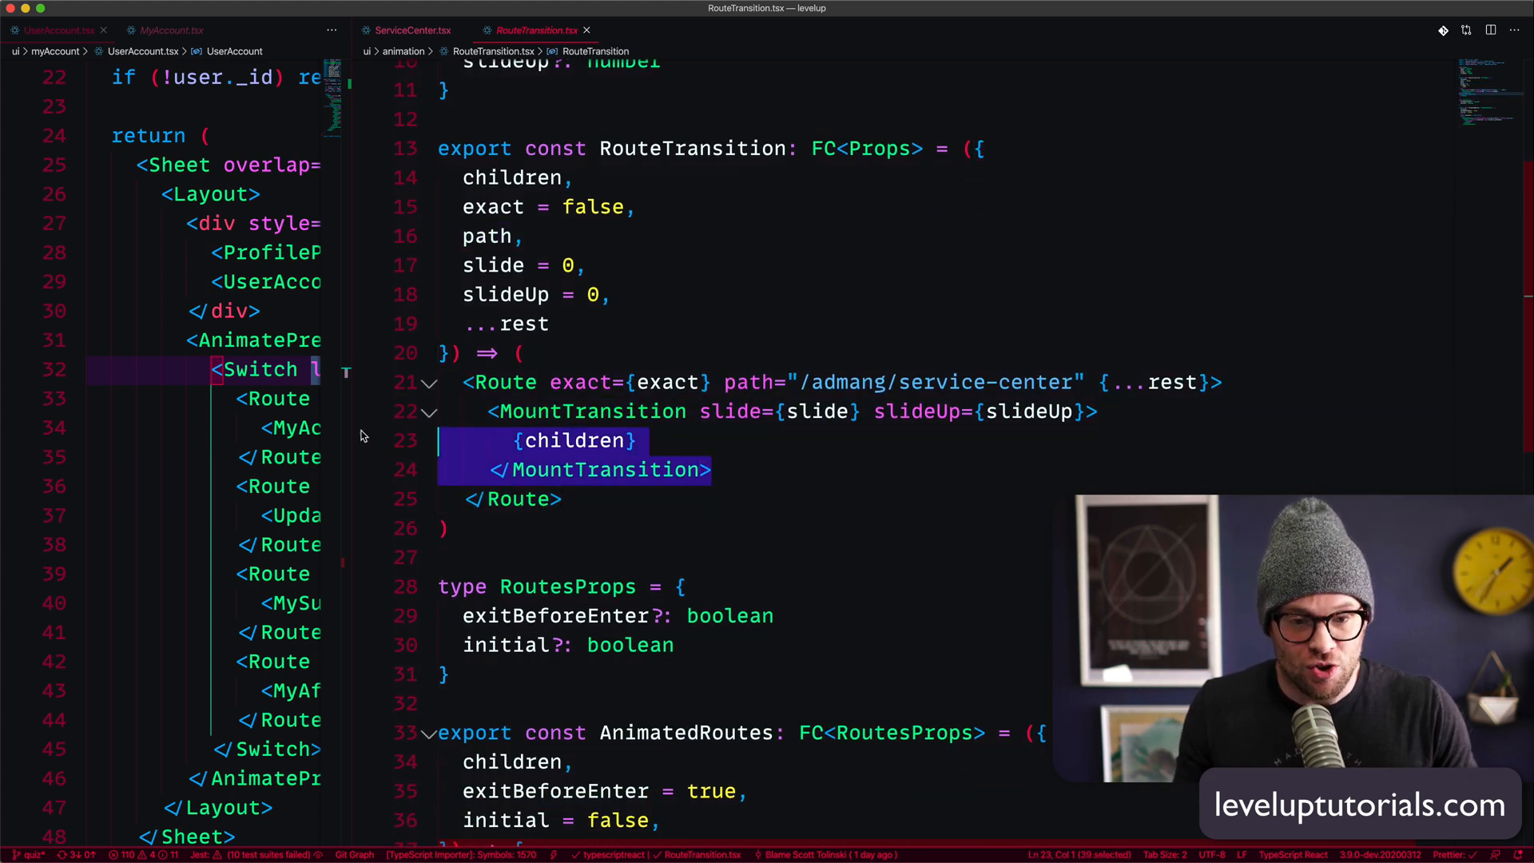
{"action": "scroll", "scroll_direction": "down", "scroll_amount": 3}
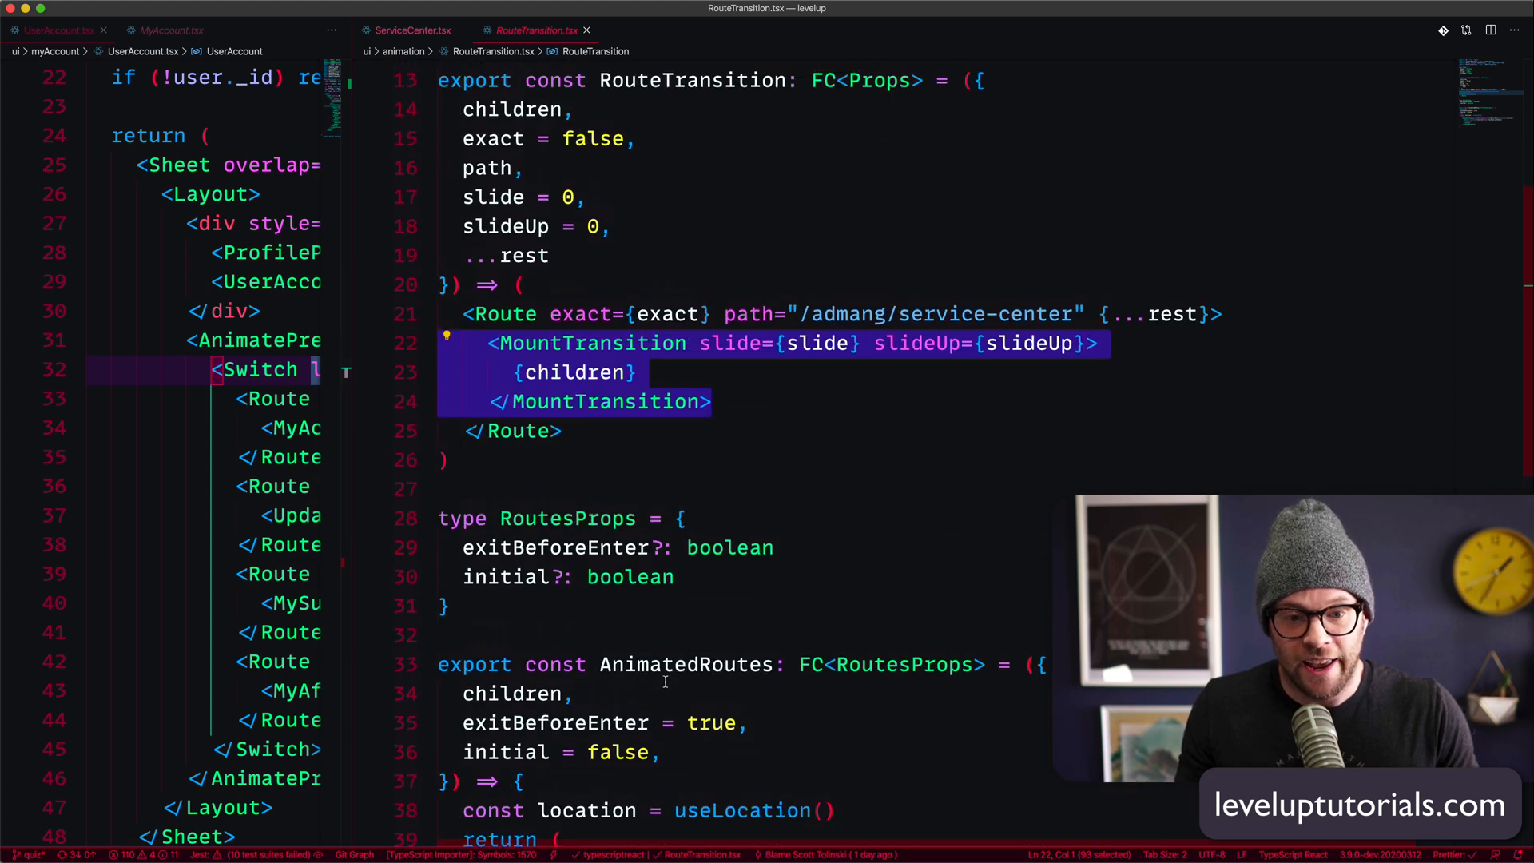
{"action": "scroll", "scroll_direction": "down", "scroll_amount": 3}
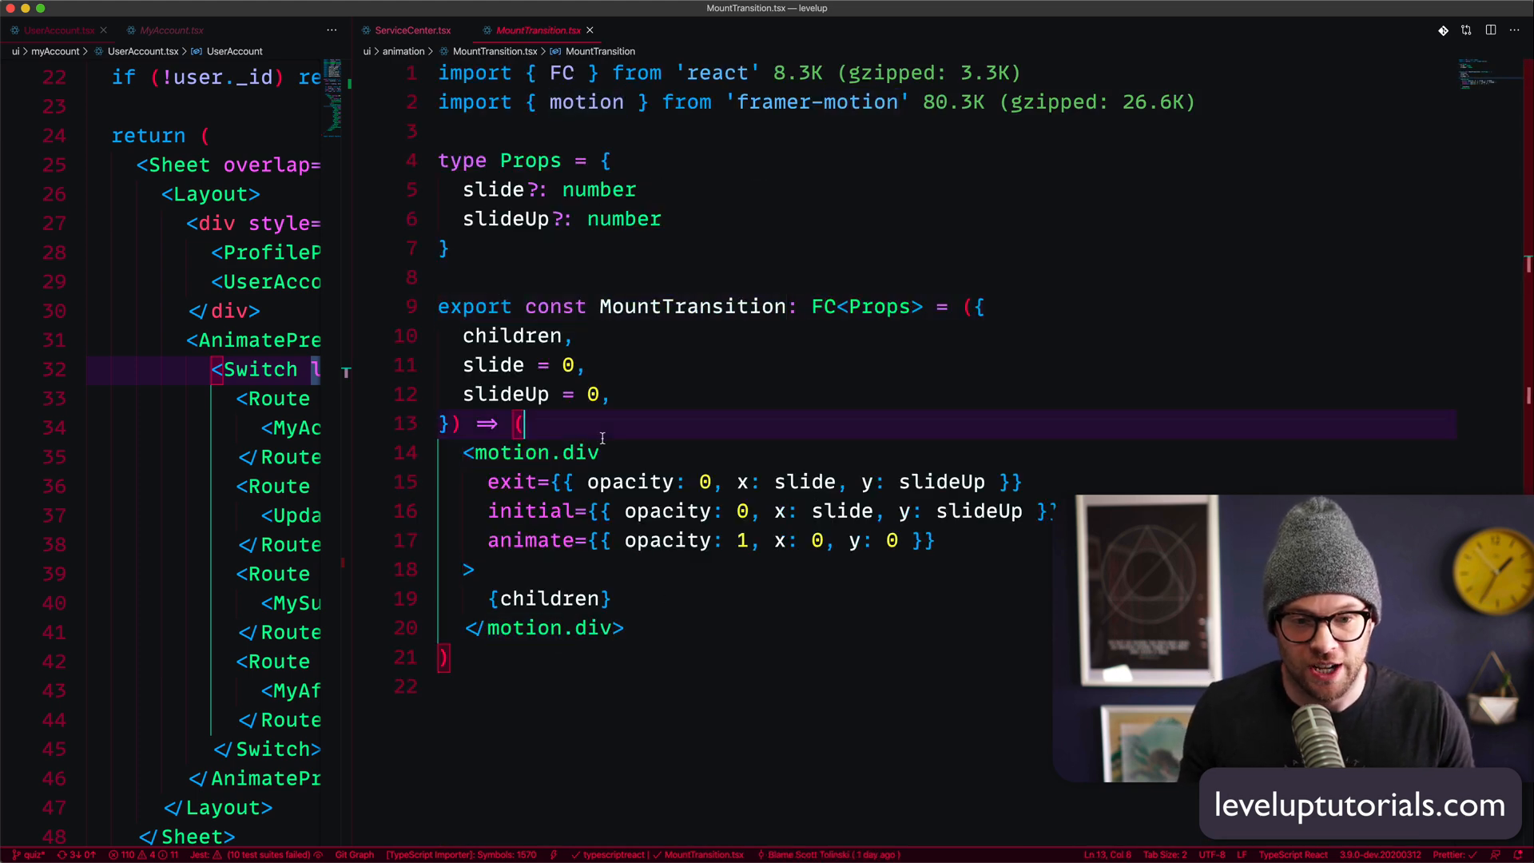
{"action": "double_click", "coordinate": [631, 481]}
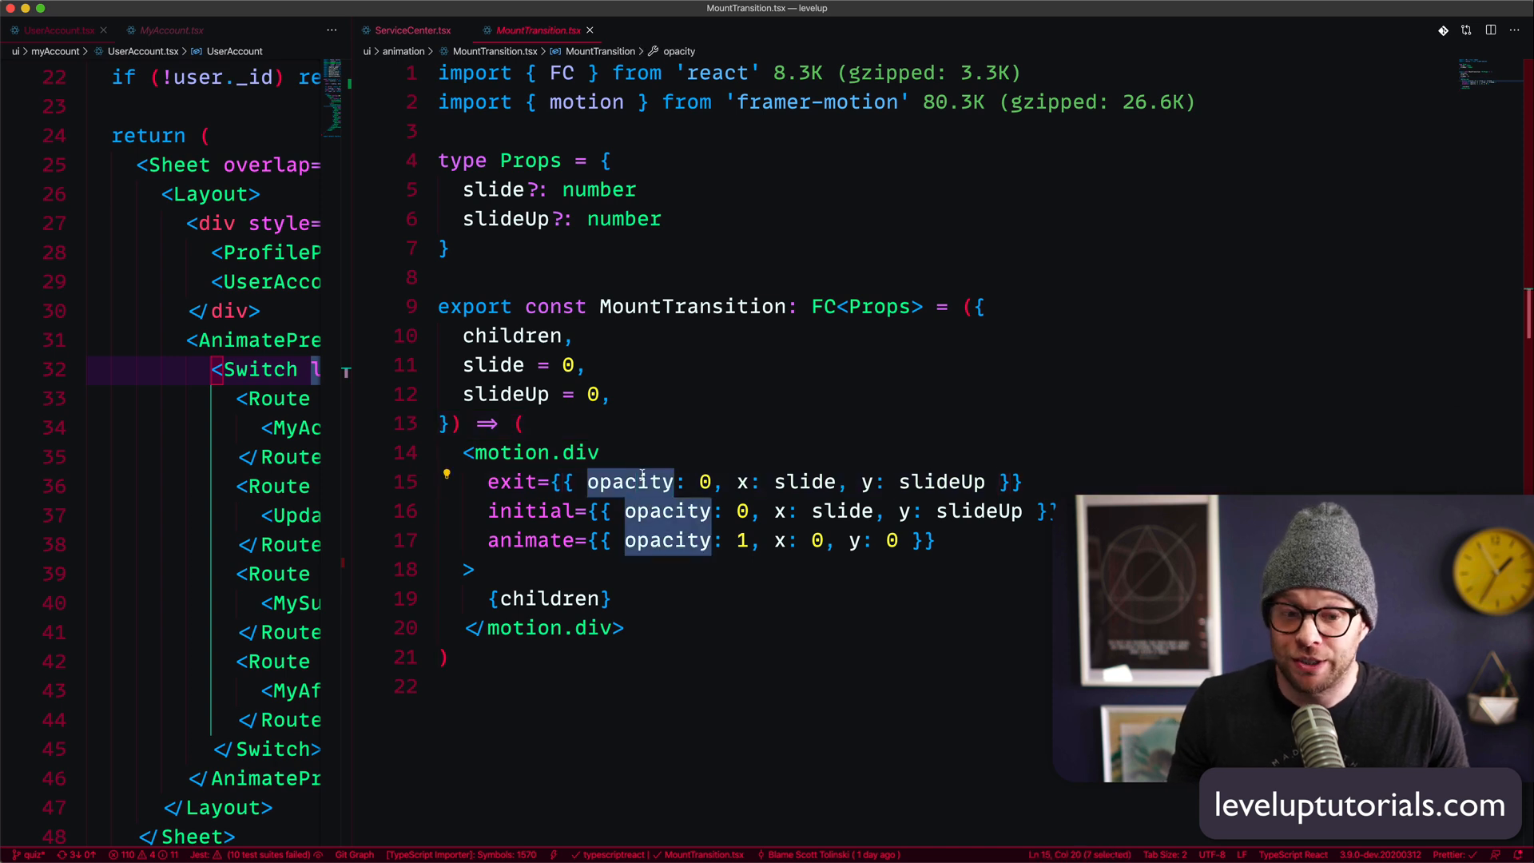
{"action": "double_click", "coordinate": [802, 481]}
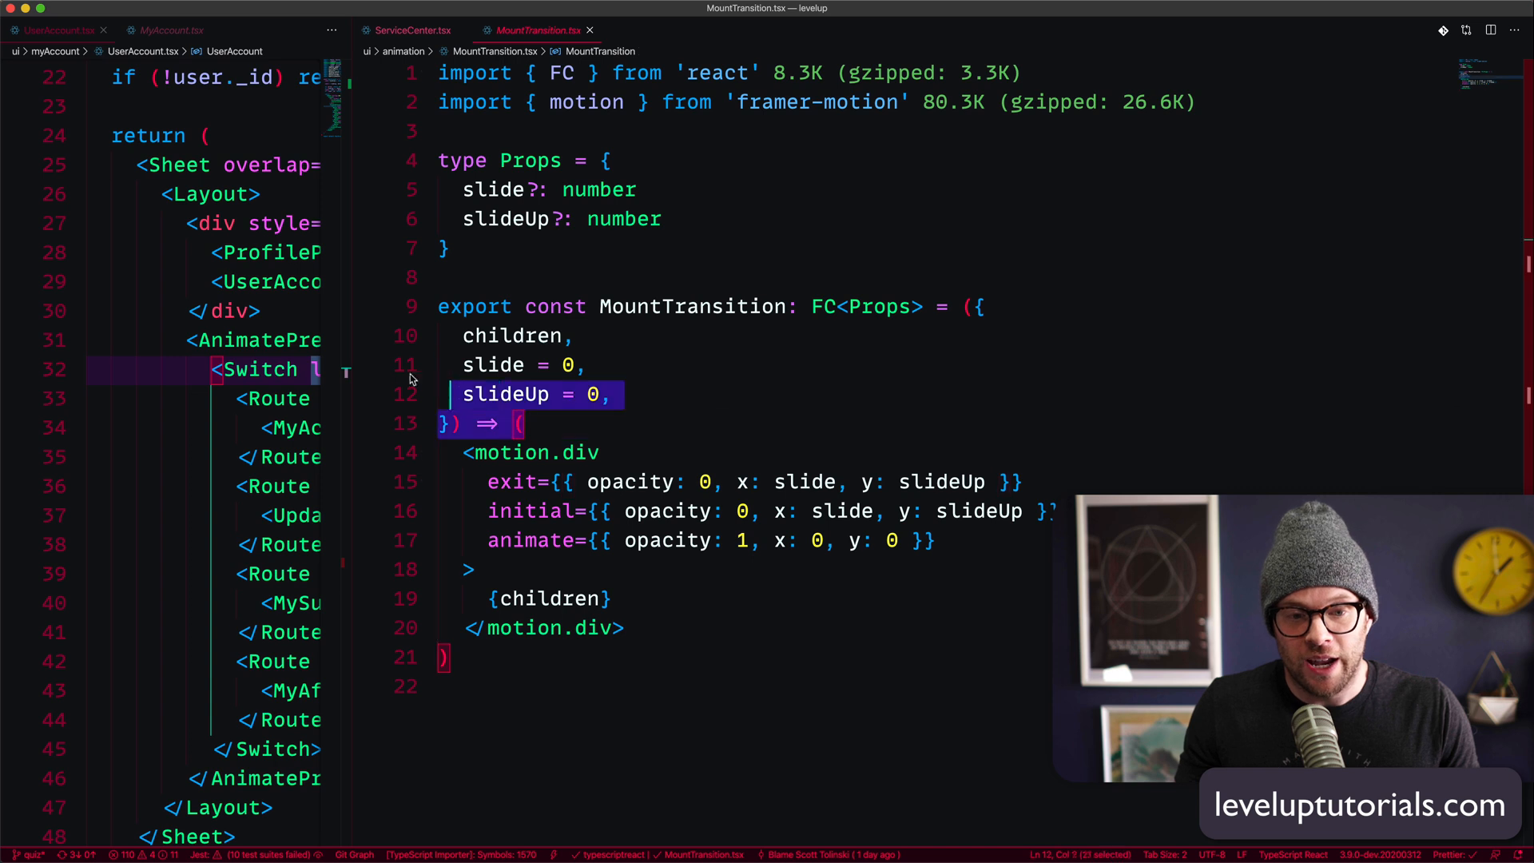
{"action": "double_click", "coordinate": [493, 364]}
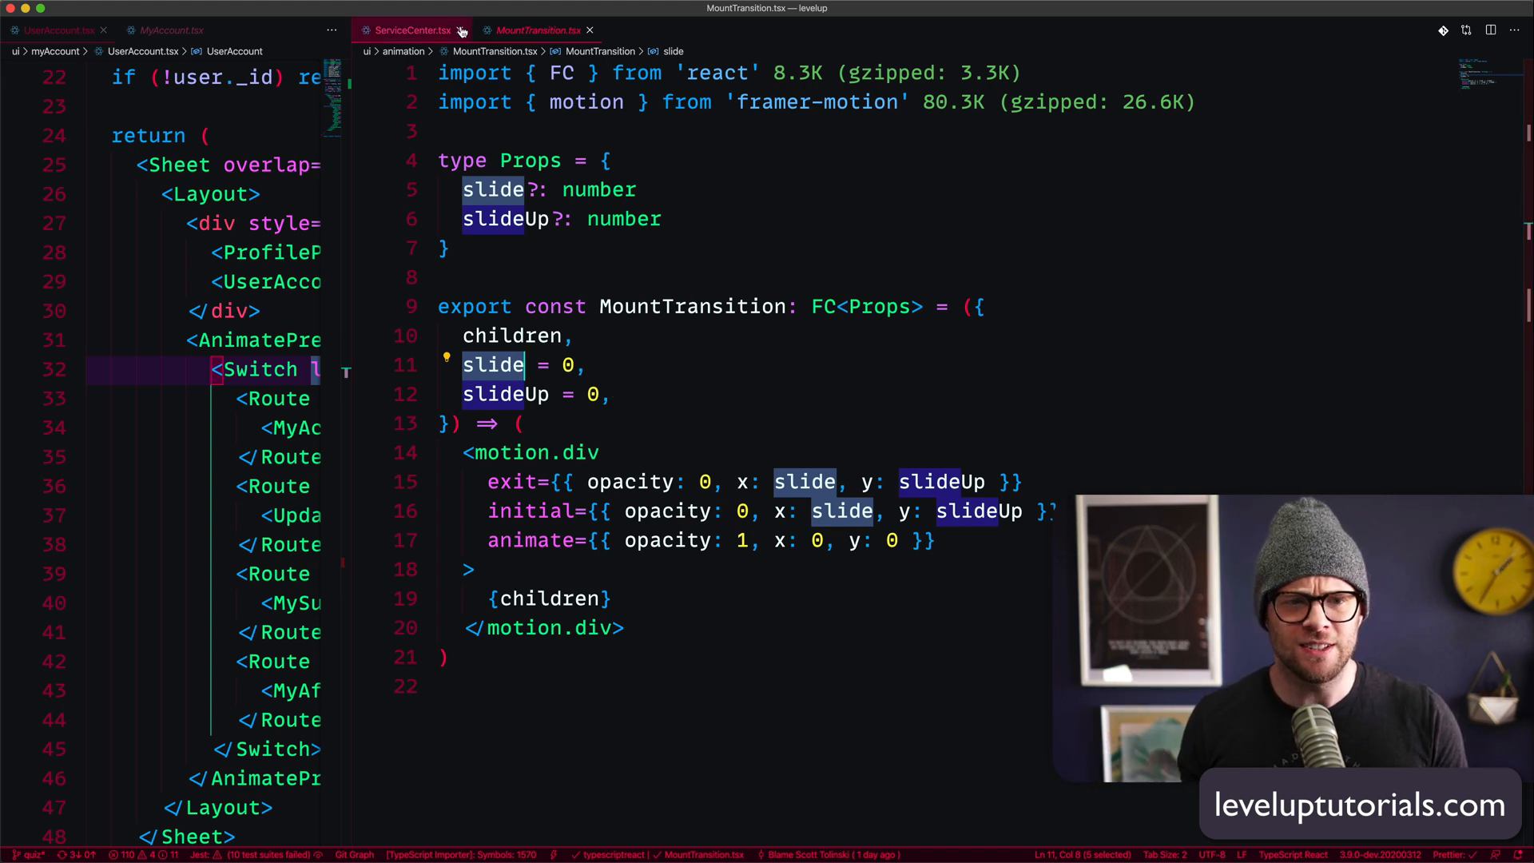
- Import AnimatedRoutes and RouteTransition from 'animation' and replace the AnimatePresence wrapper in UserAccount.tsx
{"action": "left_click", "coordinate": [408, 30]}
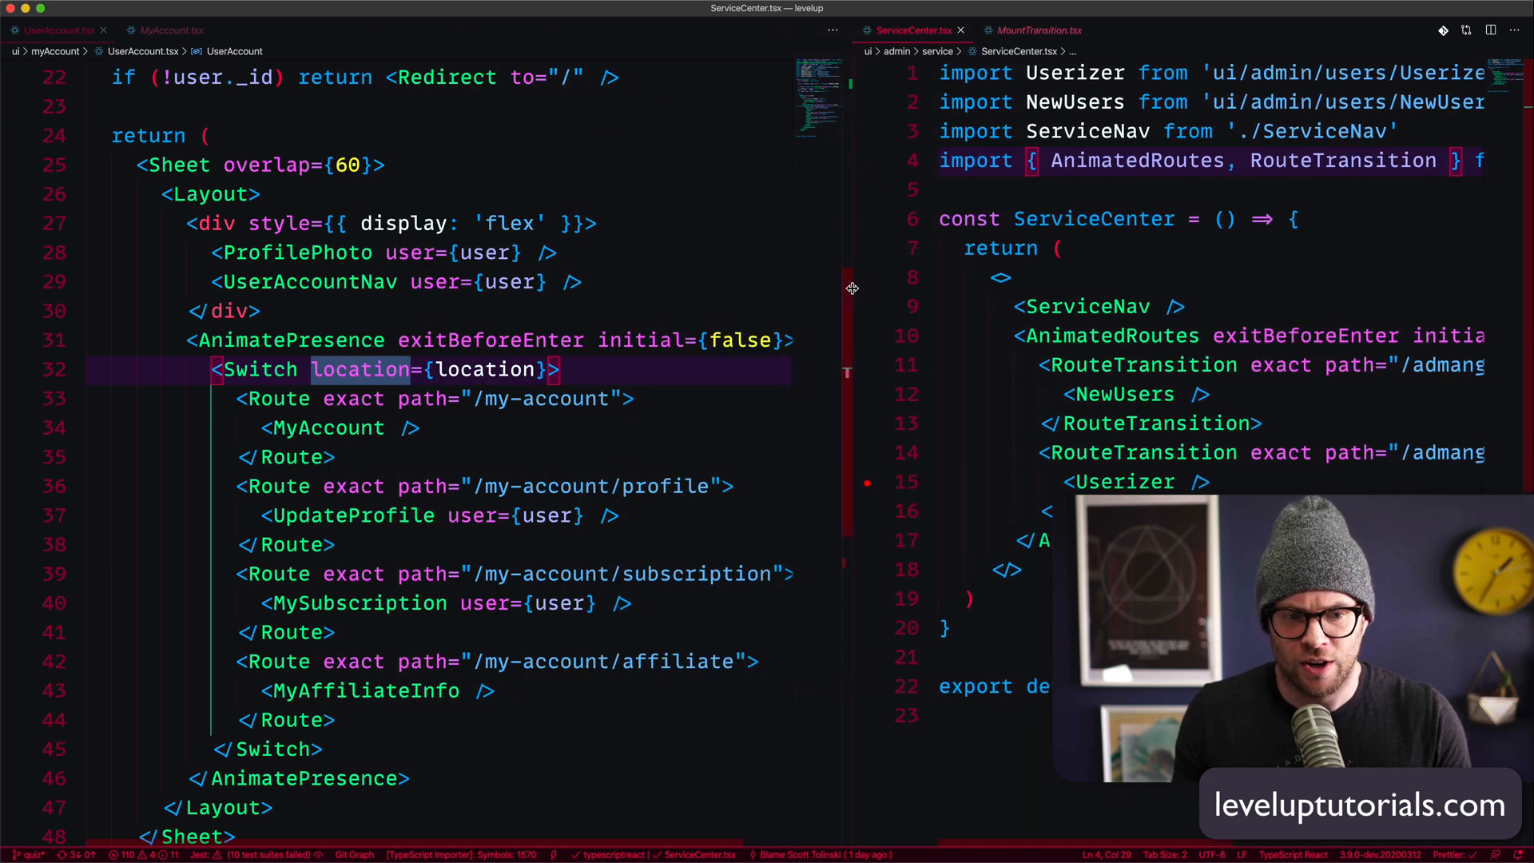
{"action": "left_click", "coordinate": [424, 516]}
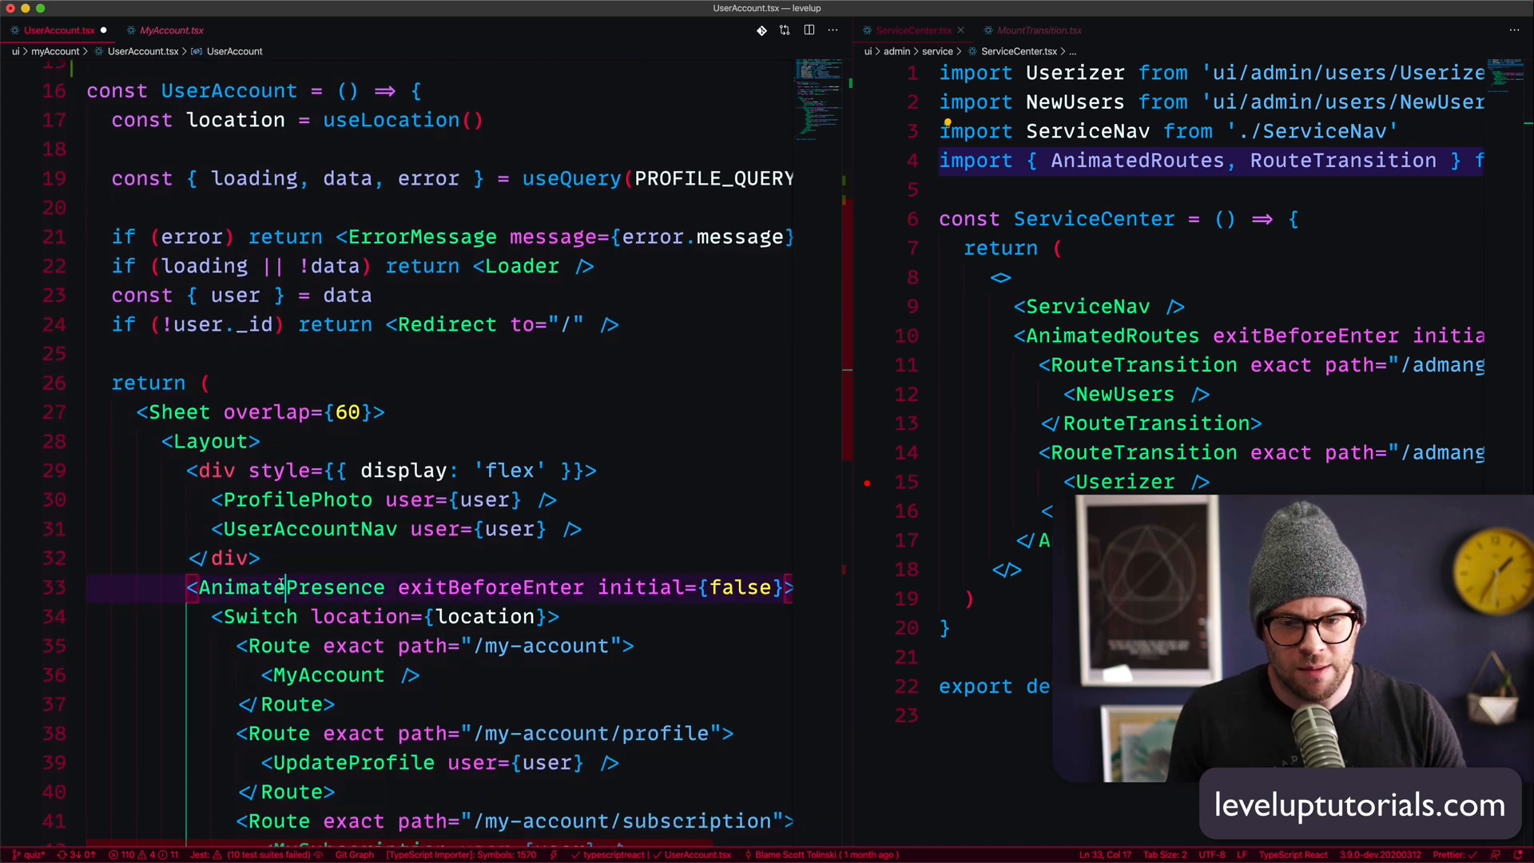
{"action": "double_click", "coordinate": [289, 586]}
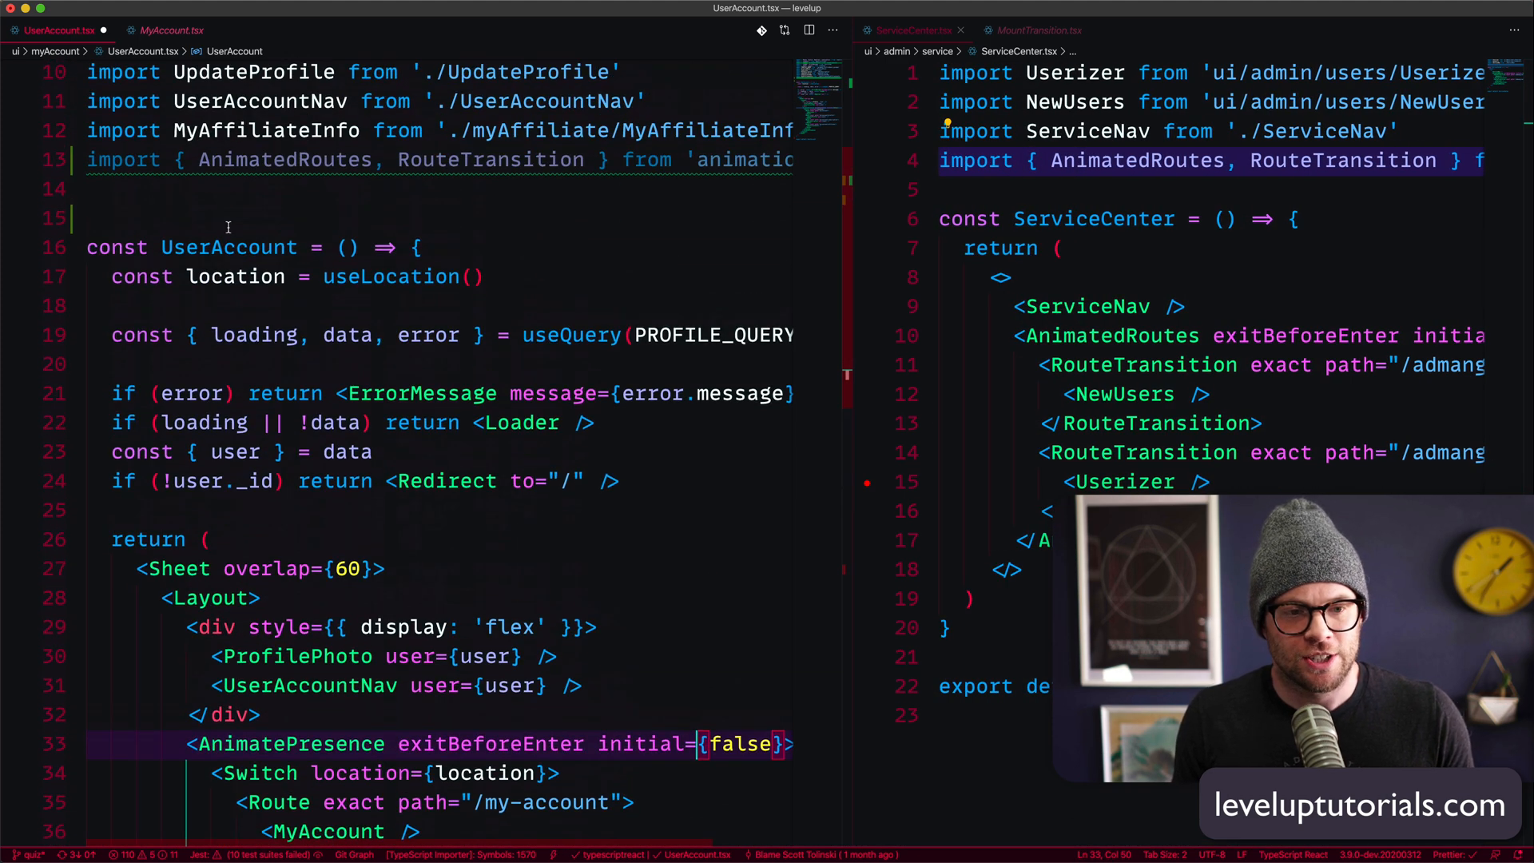
{"action": "double_click", "coordinate": [284, 160]}
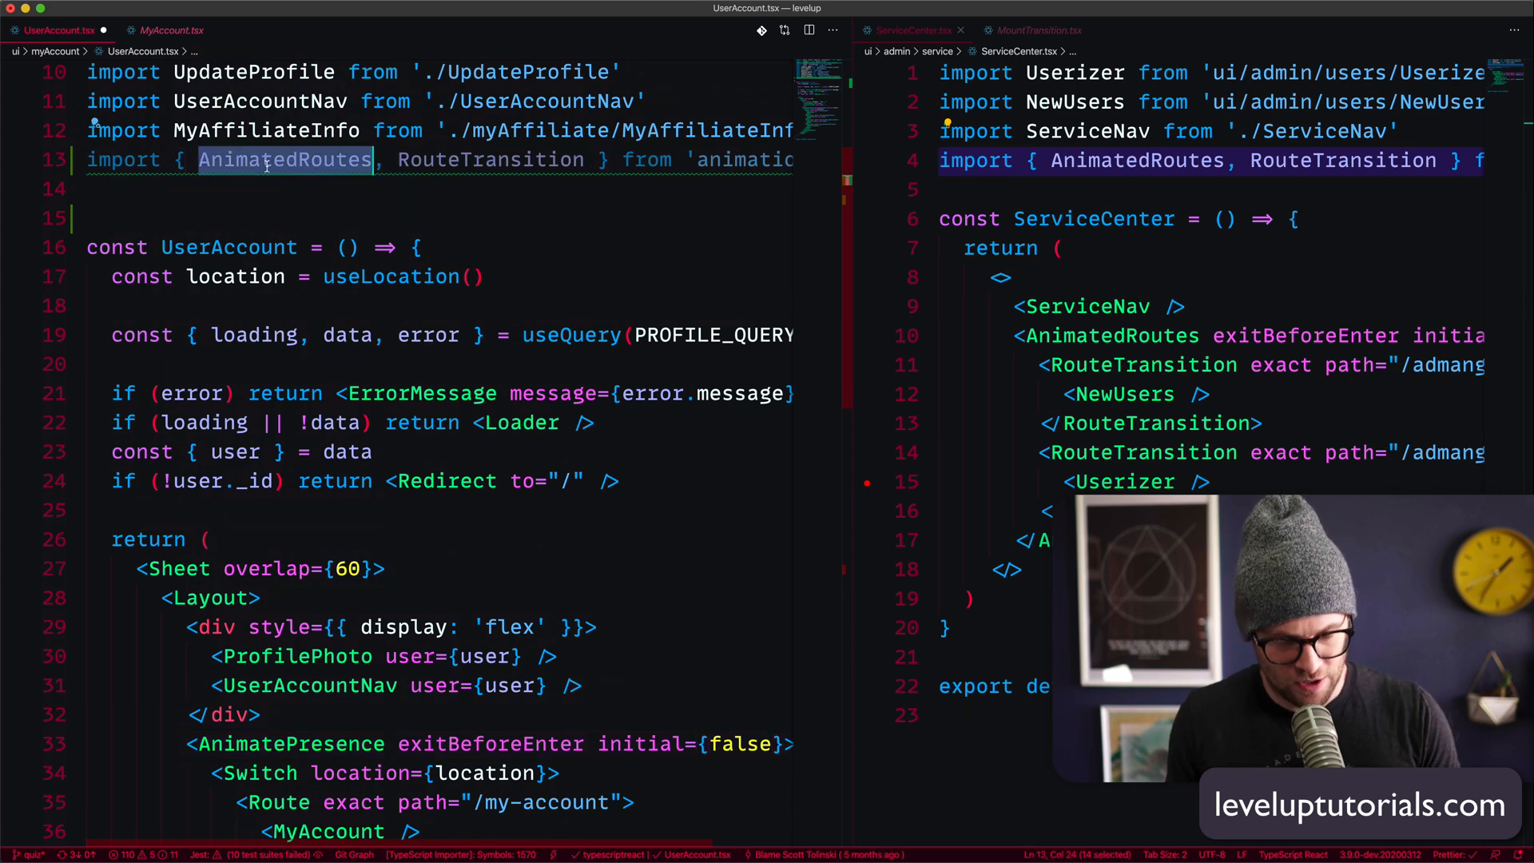
{"action": "scroll", "scroll_direction": "down", "scroll_amount": 3}
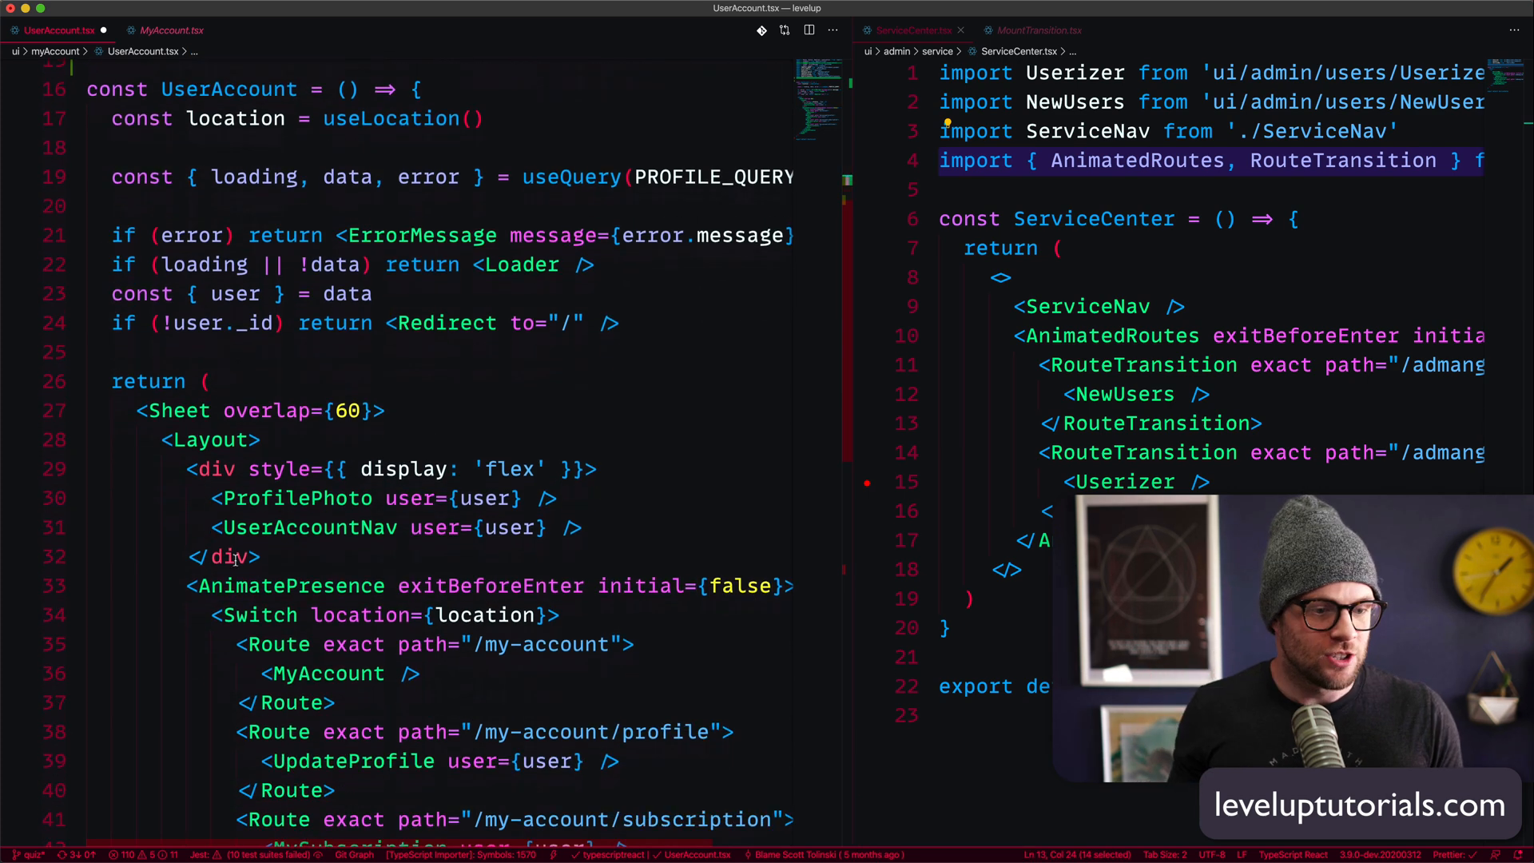
{"action": "scroll", "scroll_direction": "down", "scroll_amount": 3}
{"action": "type", "text": "dRout"}
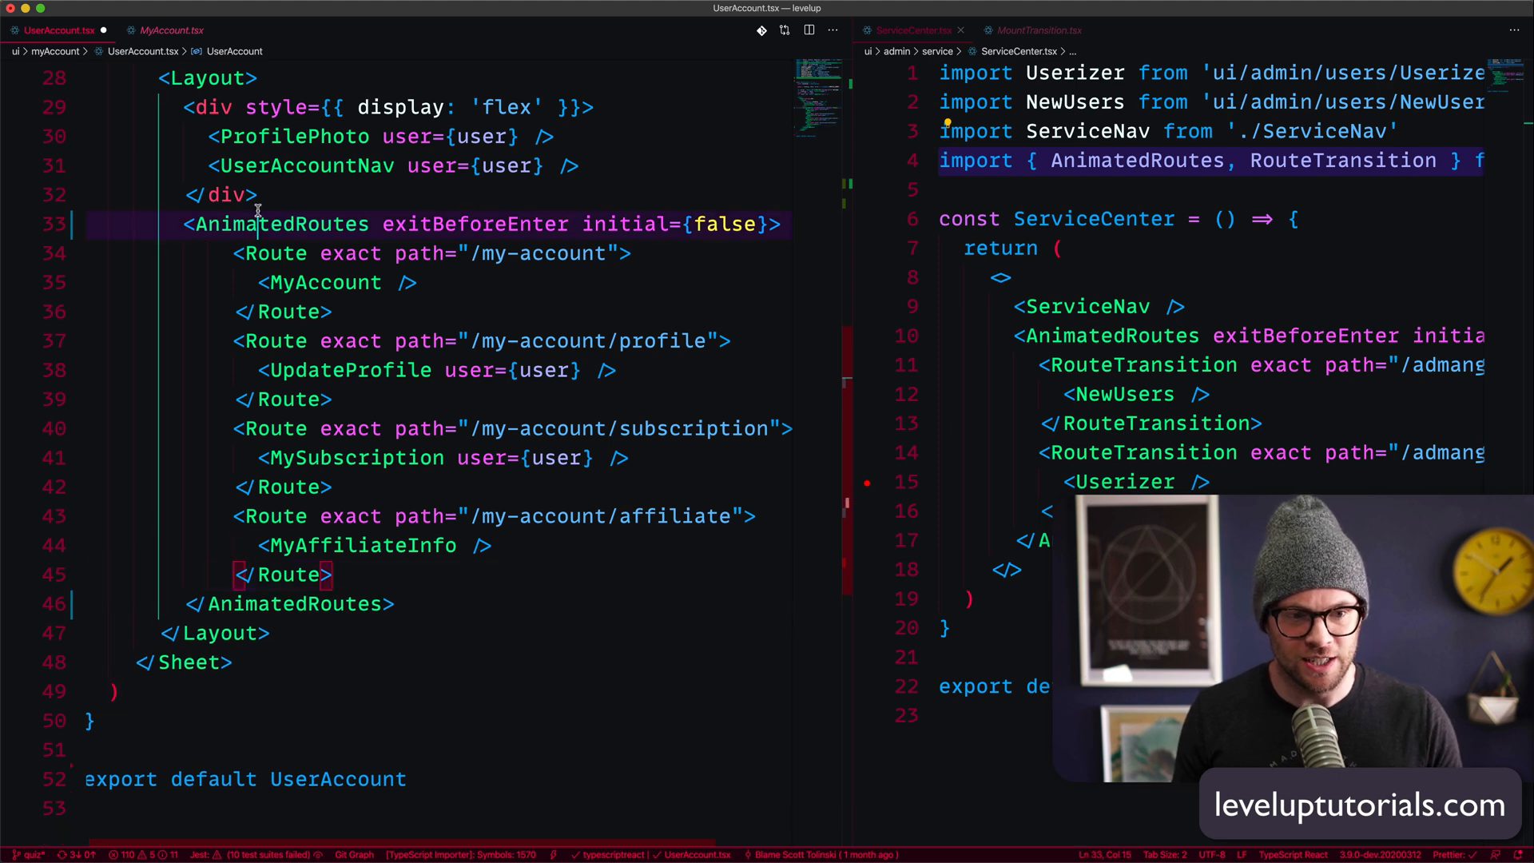
- Wrap the routes in <AnimatedRoutes exitBeforeEnter initial={false}> and rename Route tags to RouteTransition
{"action": "double_click", "coordinate": [281, 224]}
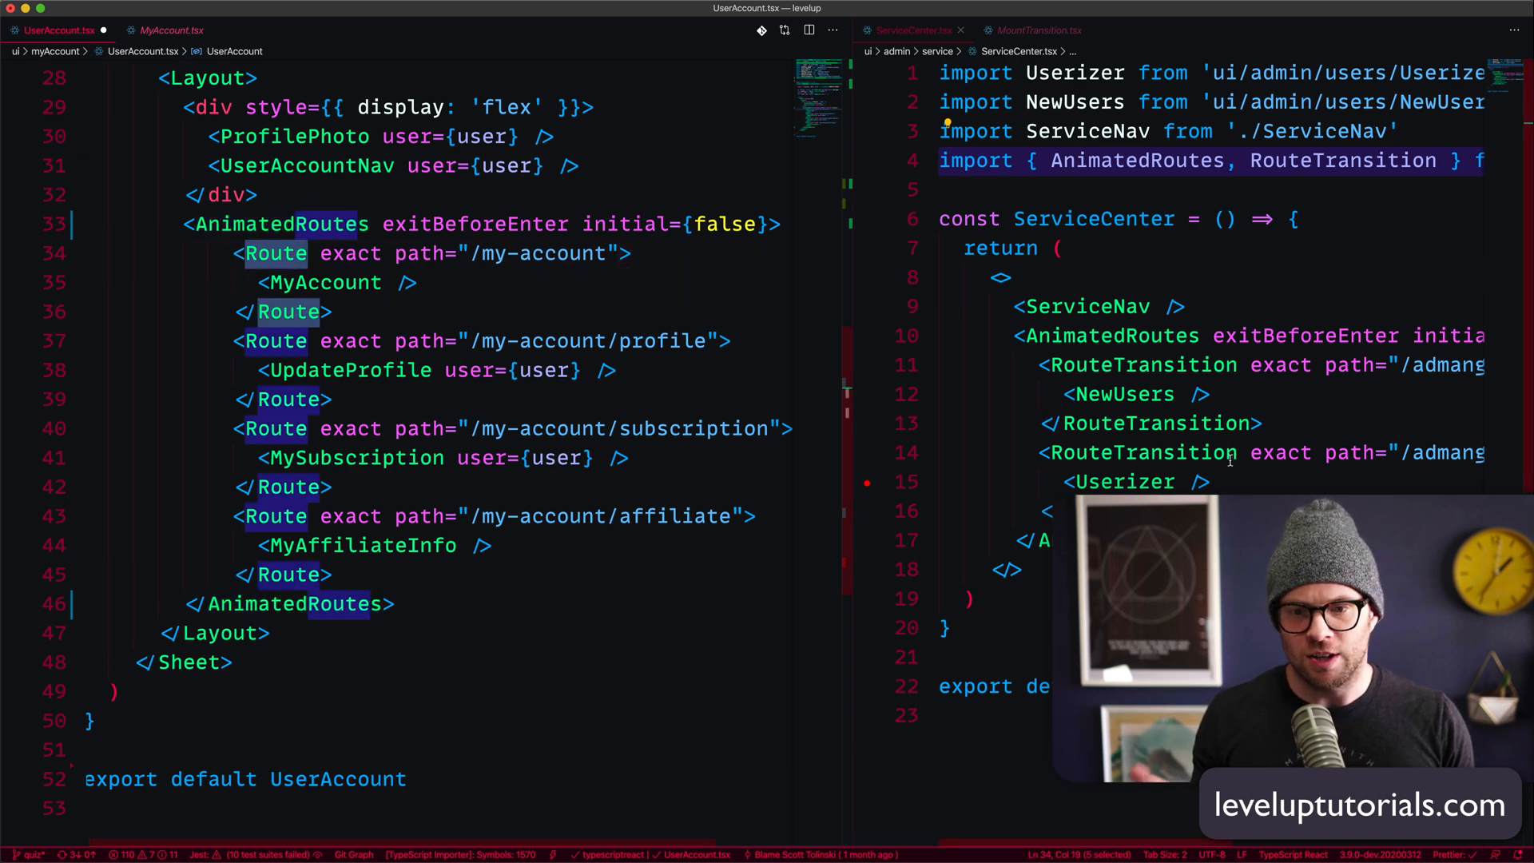
{"action": "double_click", "coordinate": [1142, 364]}
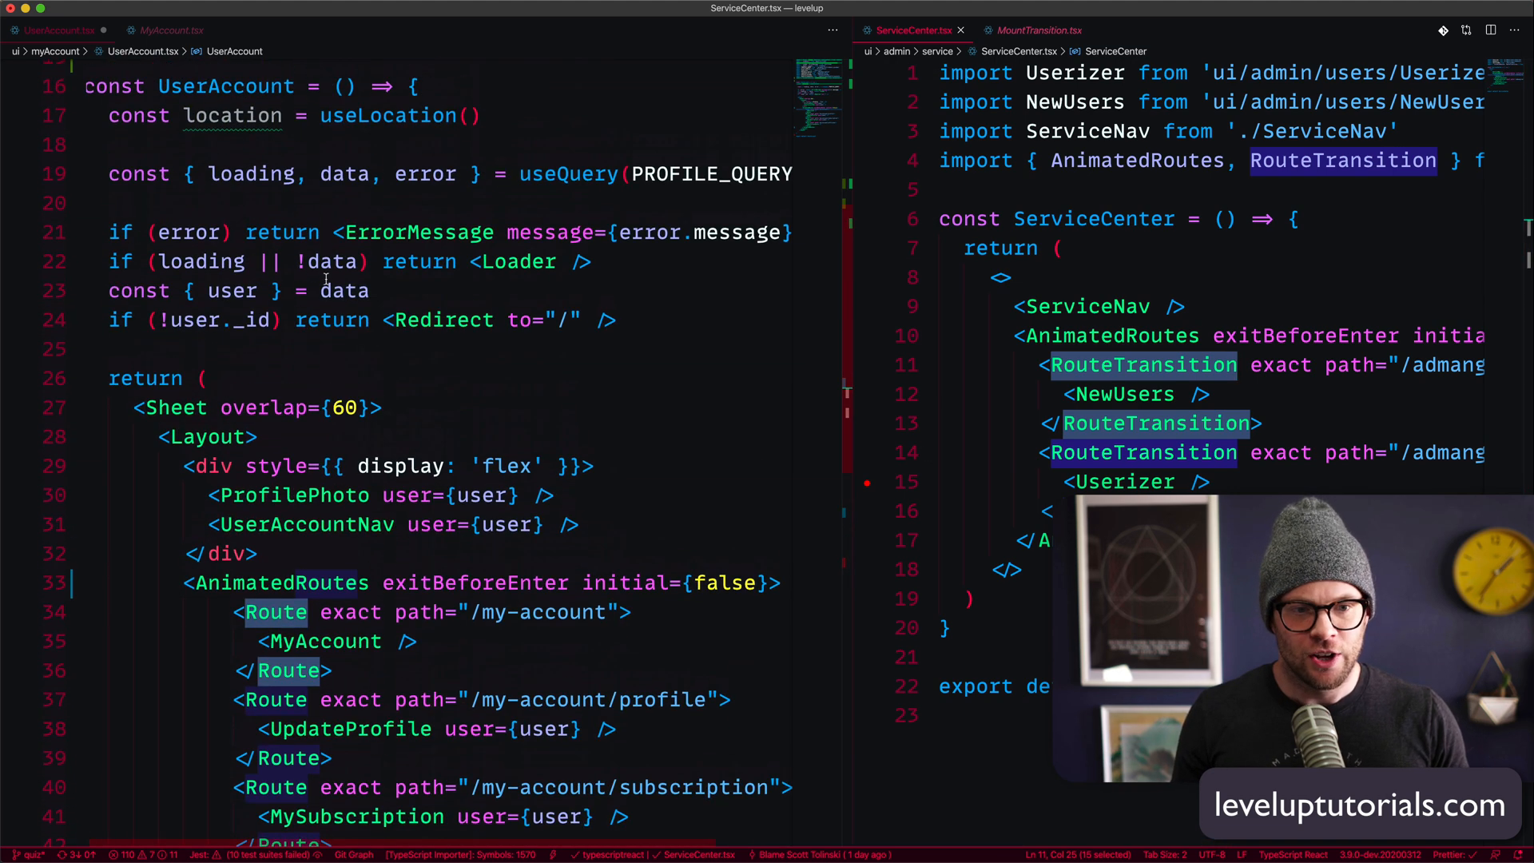
{"action": "scroll", "scroll_direction": "up", "scroll_amount": 3}
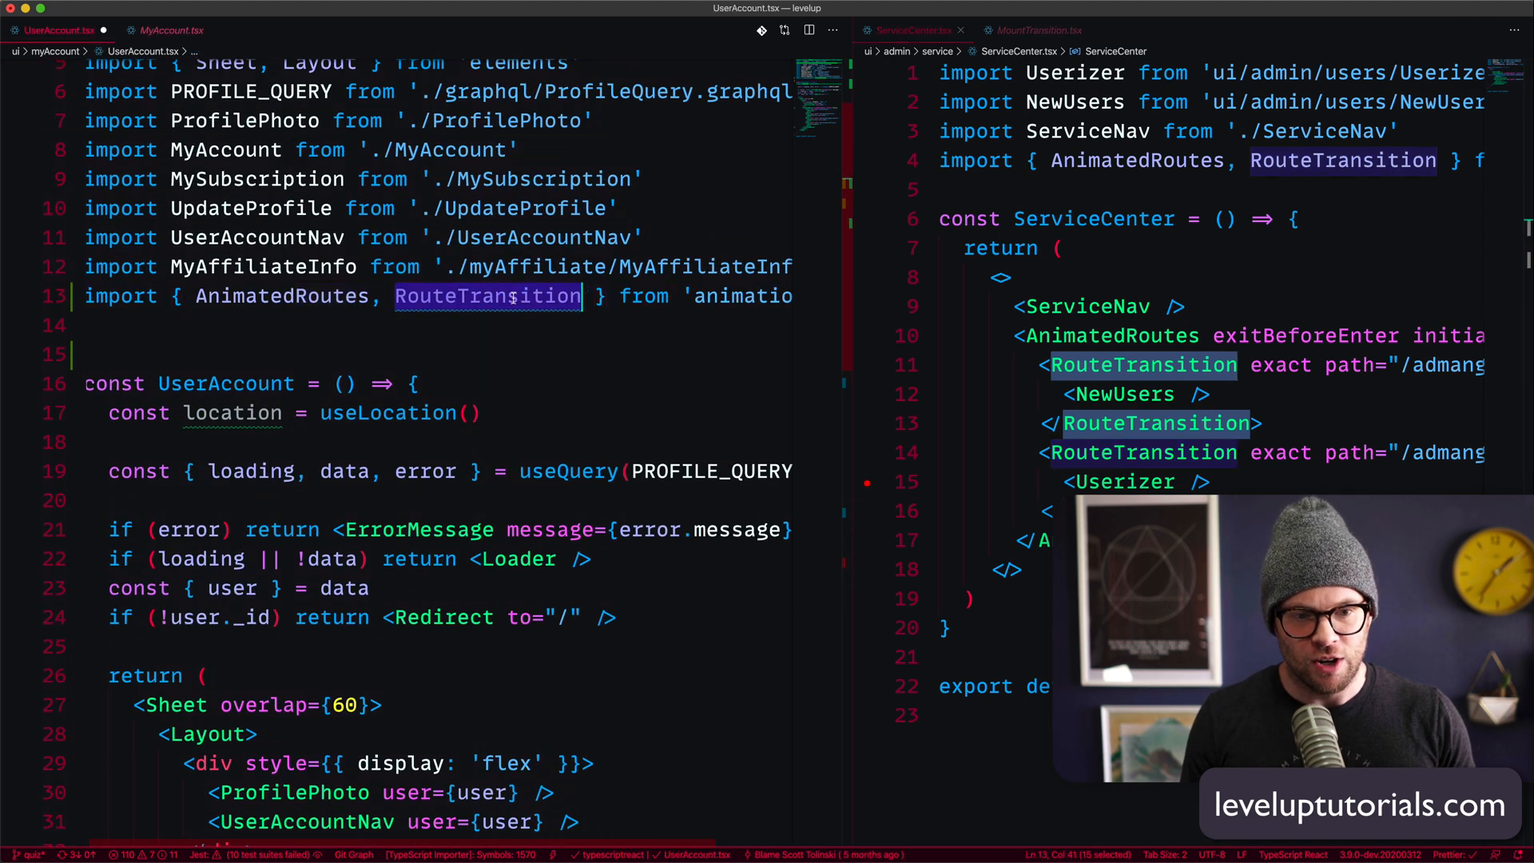
{"action": "scroll", "scroll_direction": "down", "scroll_amount": 3}
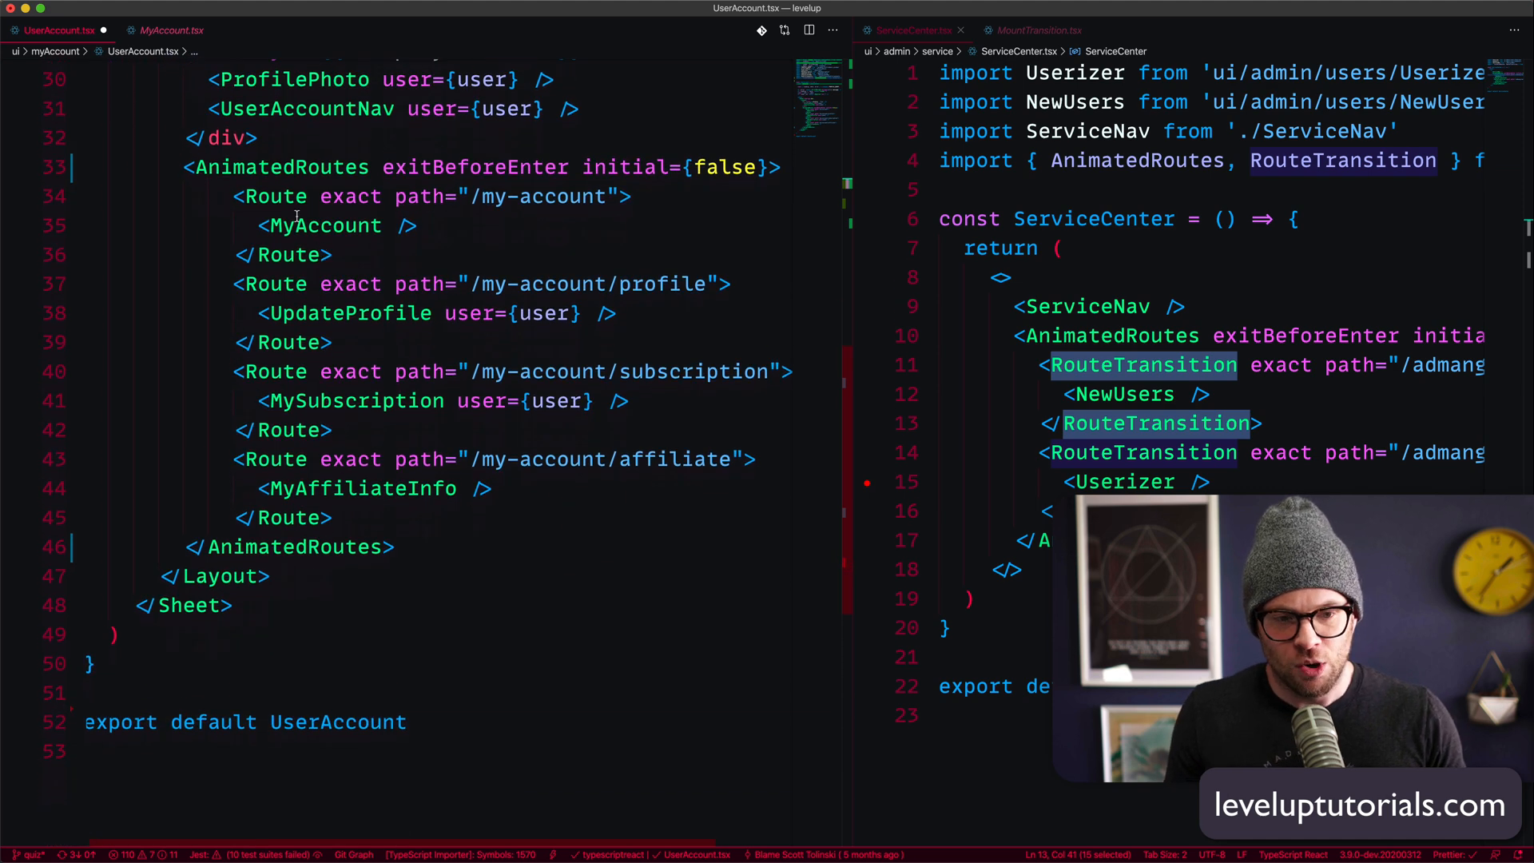
{"action": "double_click", "coordinate": [273, 195]}
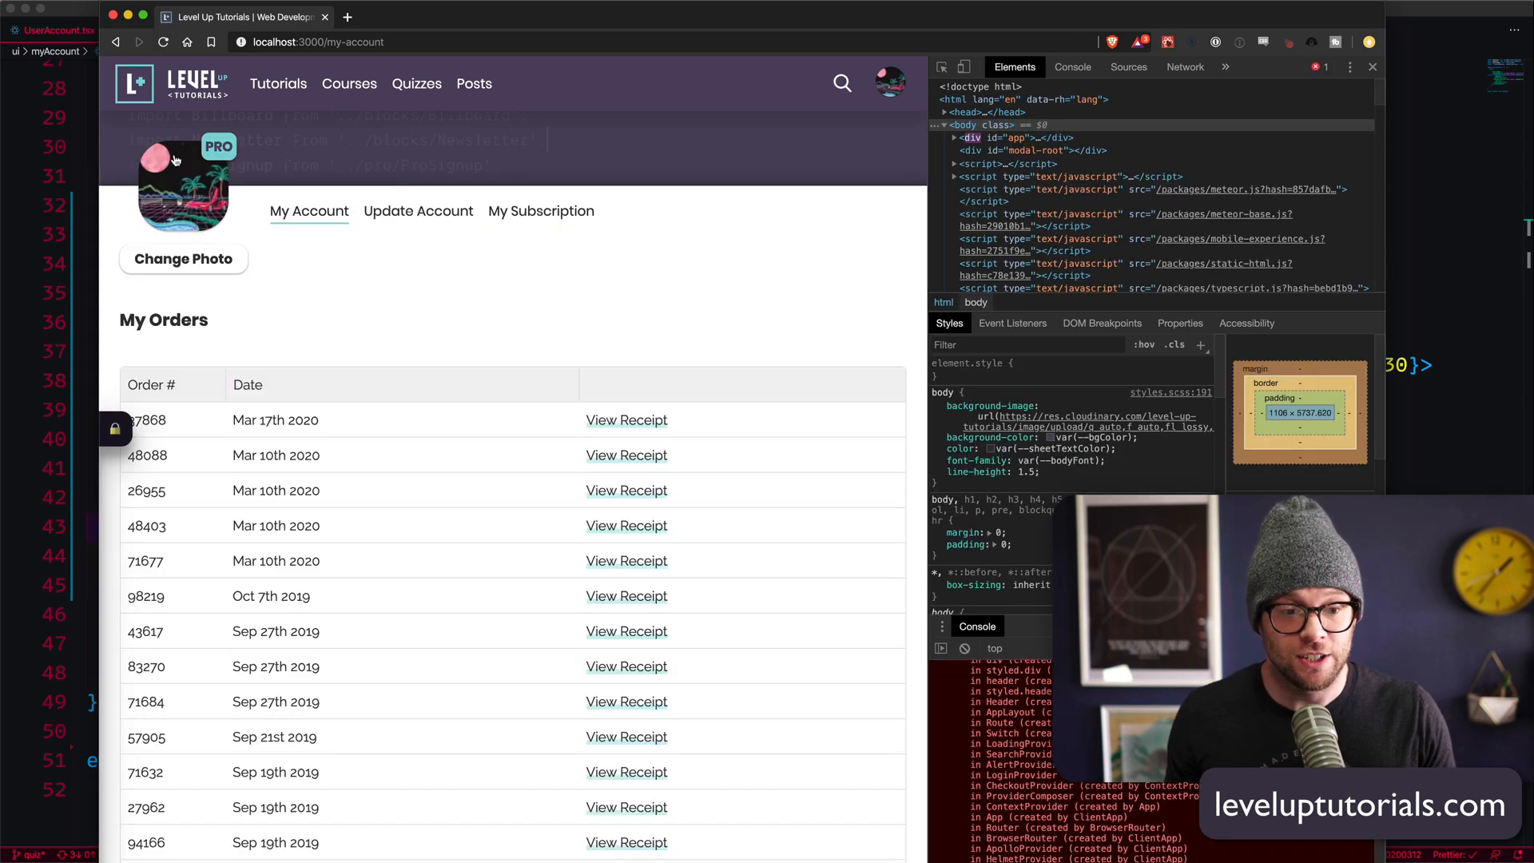
- Cycle My Account, Update Account and My Subscription to watch the transitions, ending on Update Account
{"action": "left_click", "coordinate": [417, 211]}
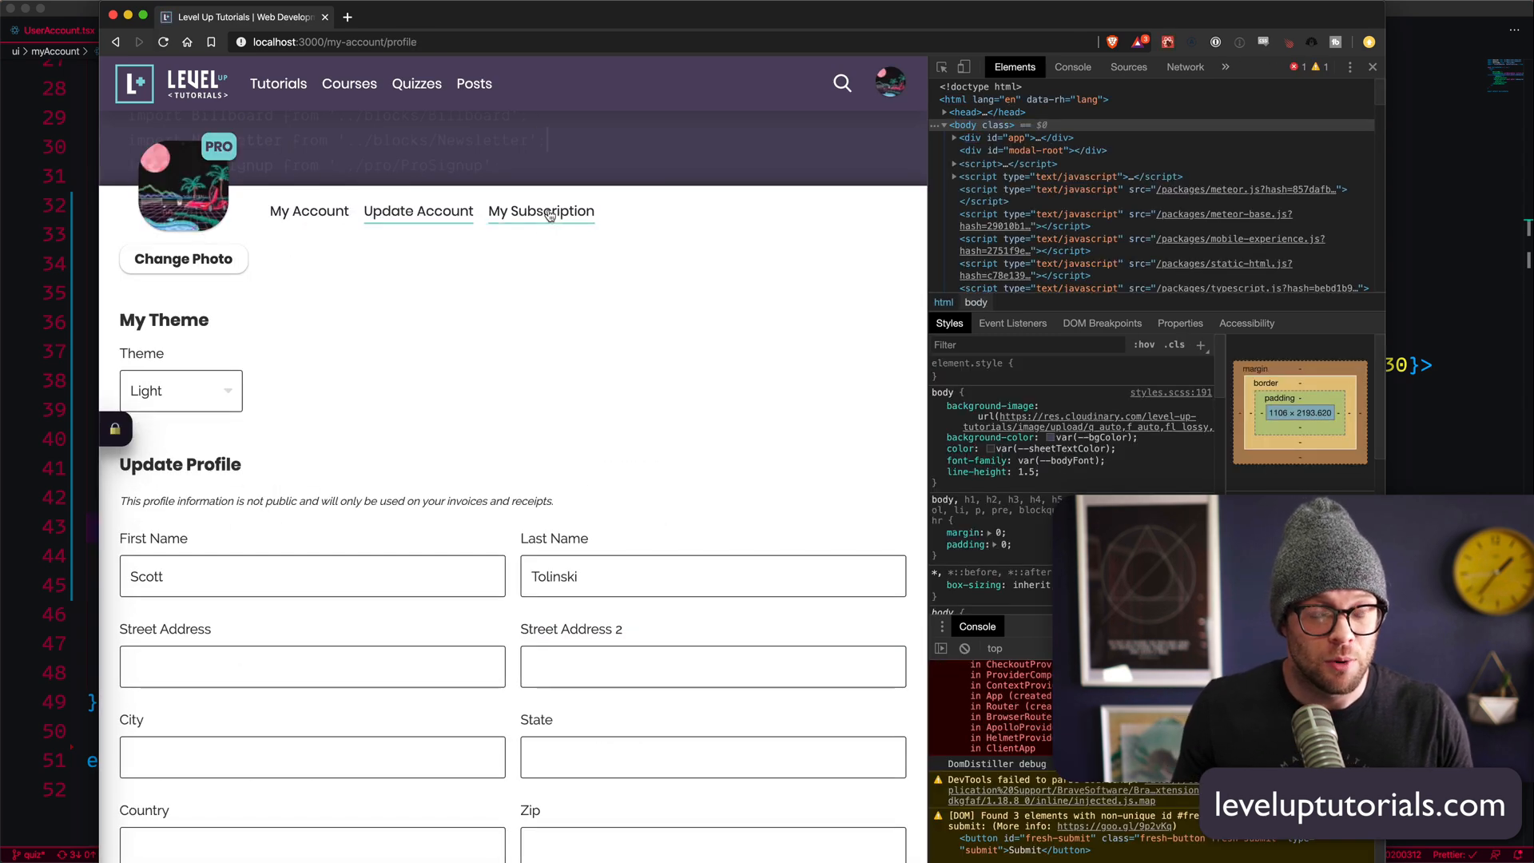
{"action": "left_click", "coordinate": [308, 210]}
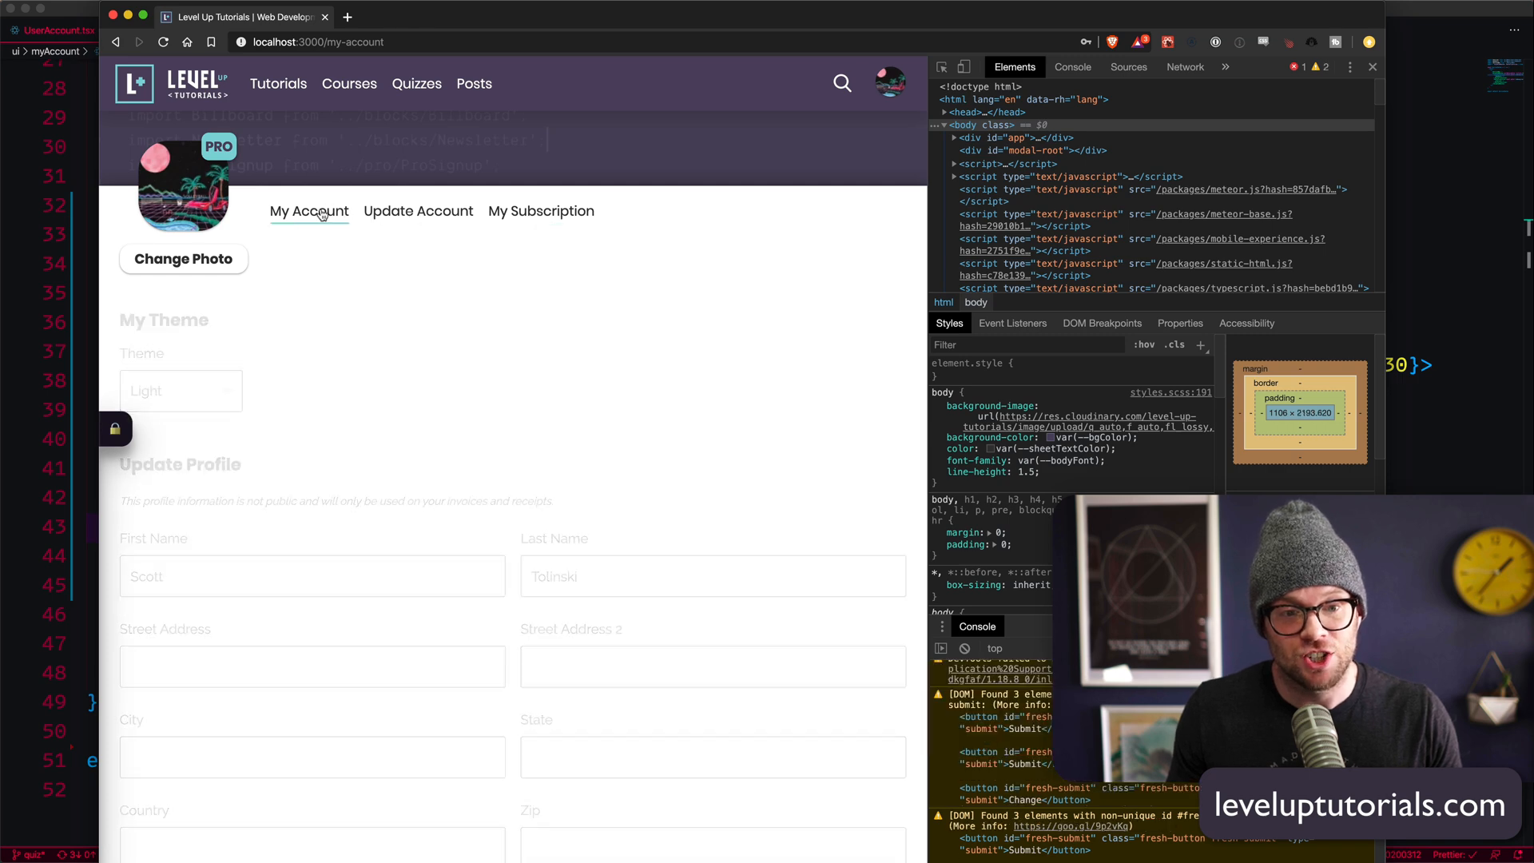
{"action": "left_click", "coordinate": [540, 211]}
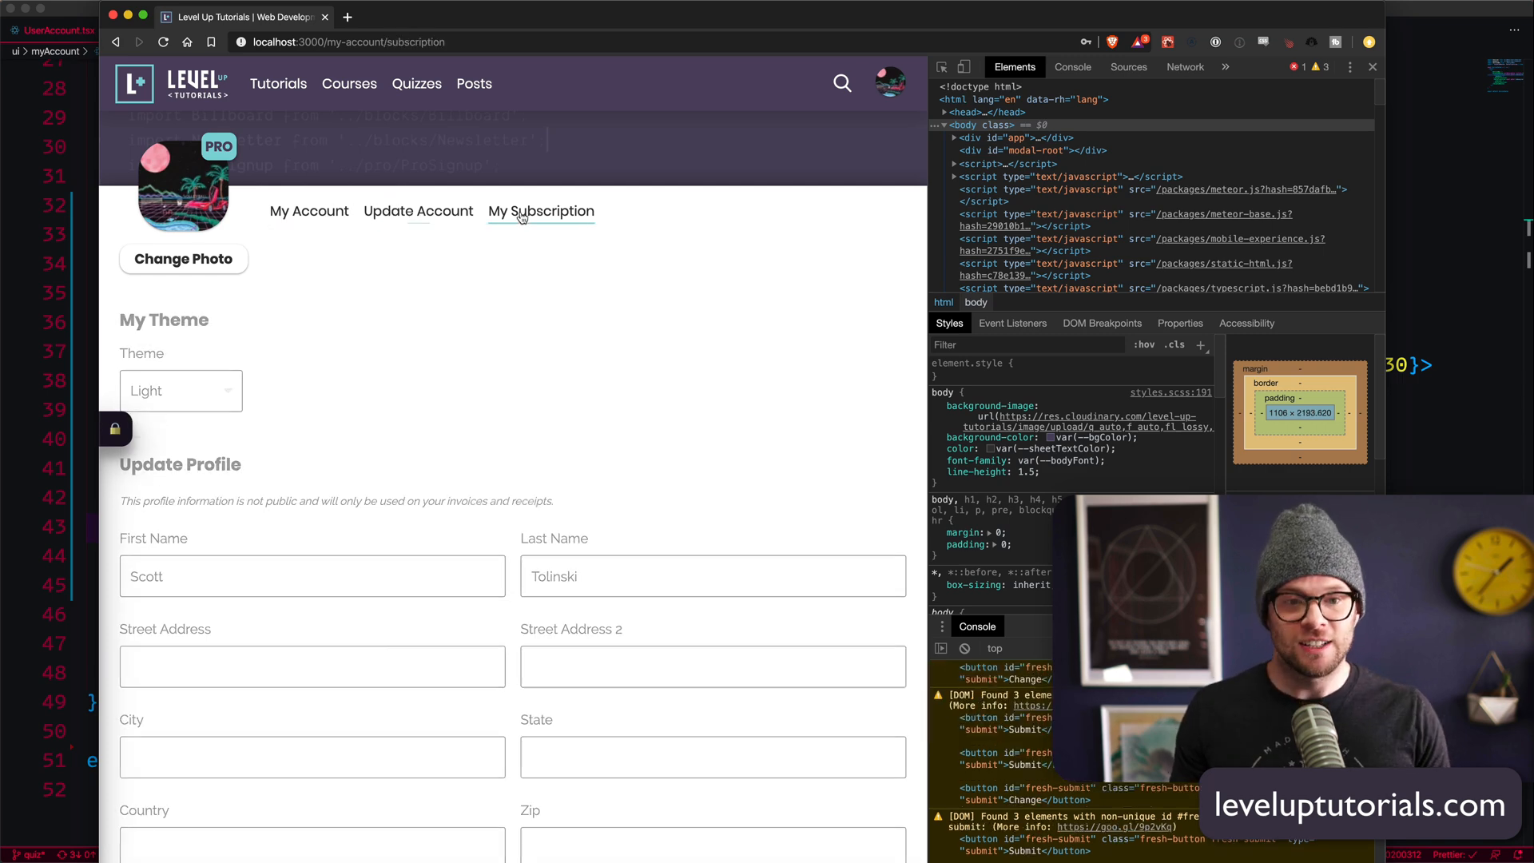
{"action": "left_click", "coordinate": [417, 210]}
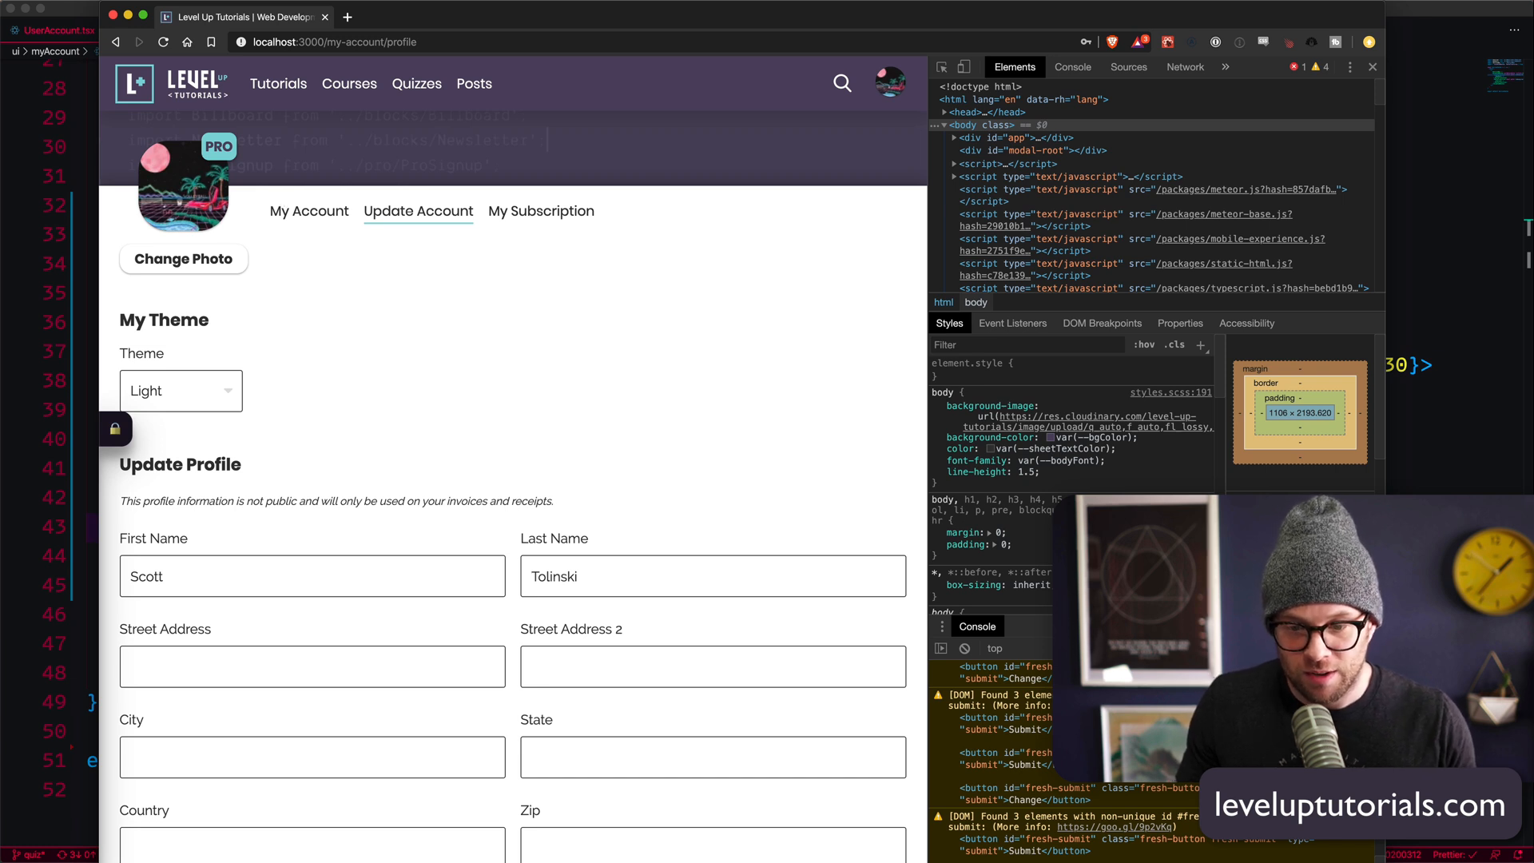
{"action": "mouse_move", "coordinate": [508, 393]}
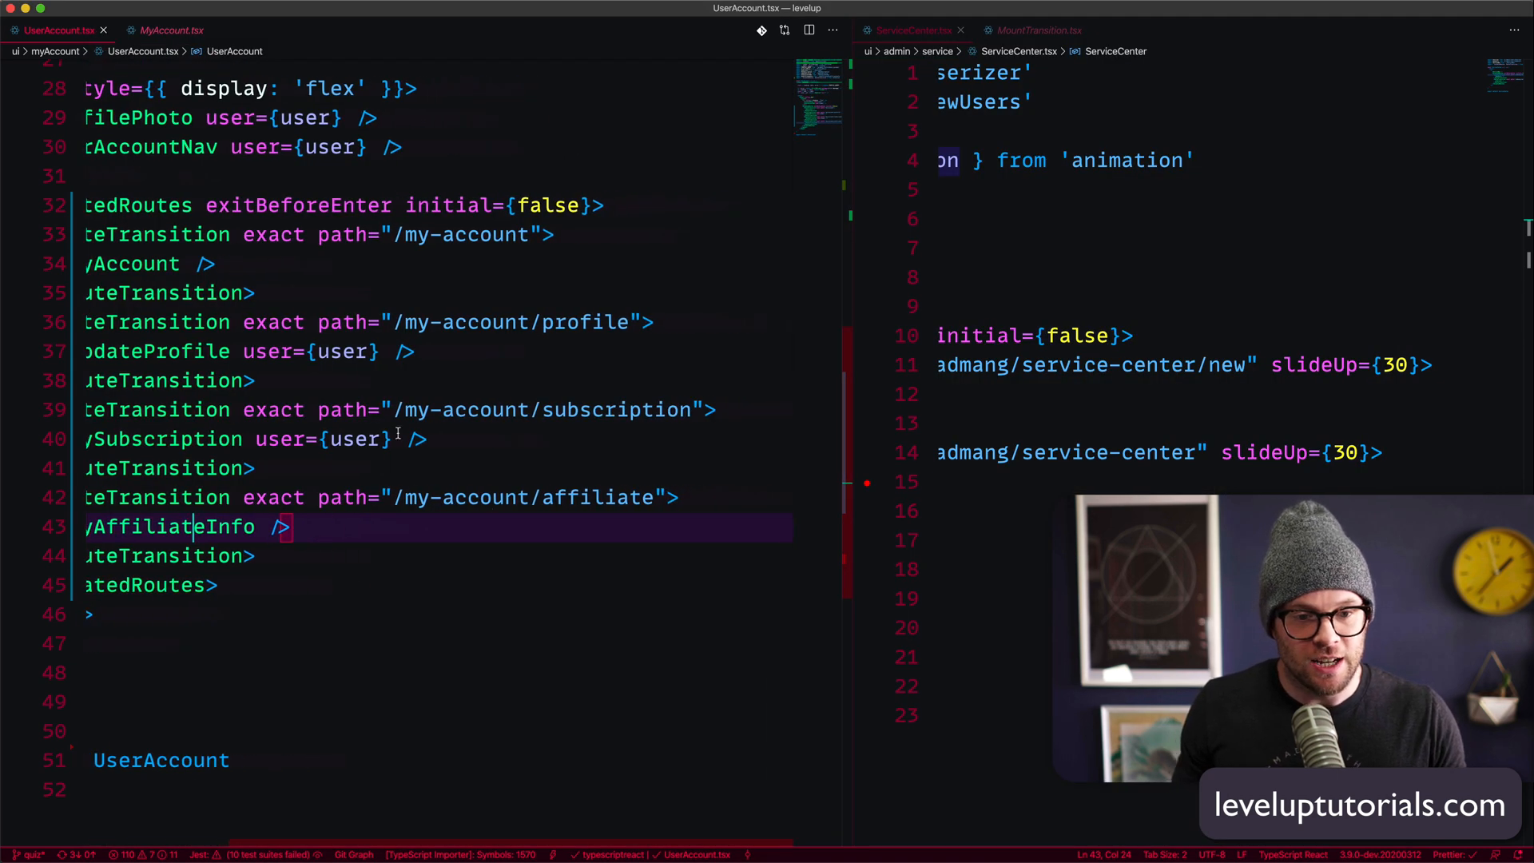
- Add slide={50} to the /my-account RouteTransition element
{"action": "type", "text": "sl"}
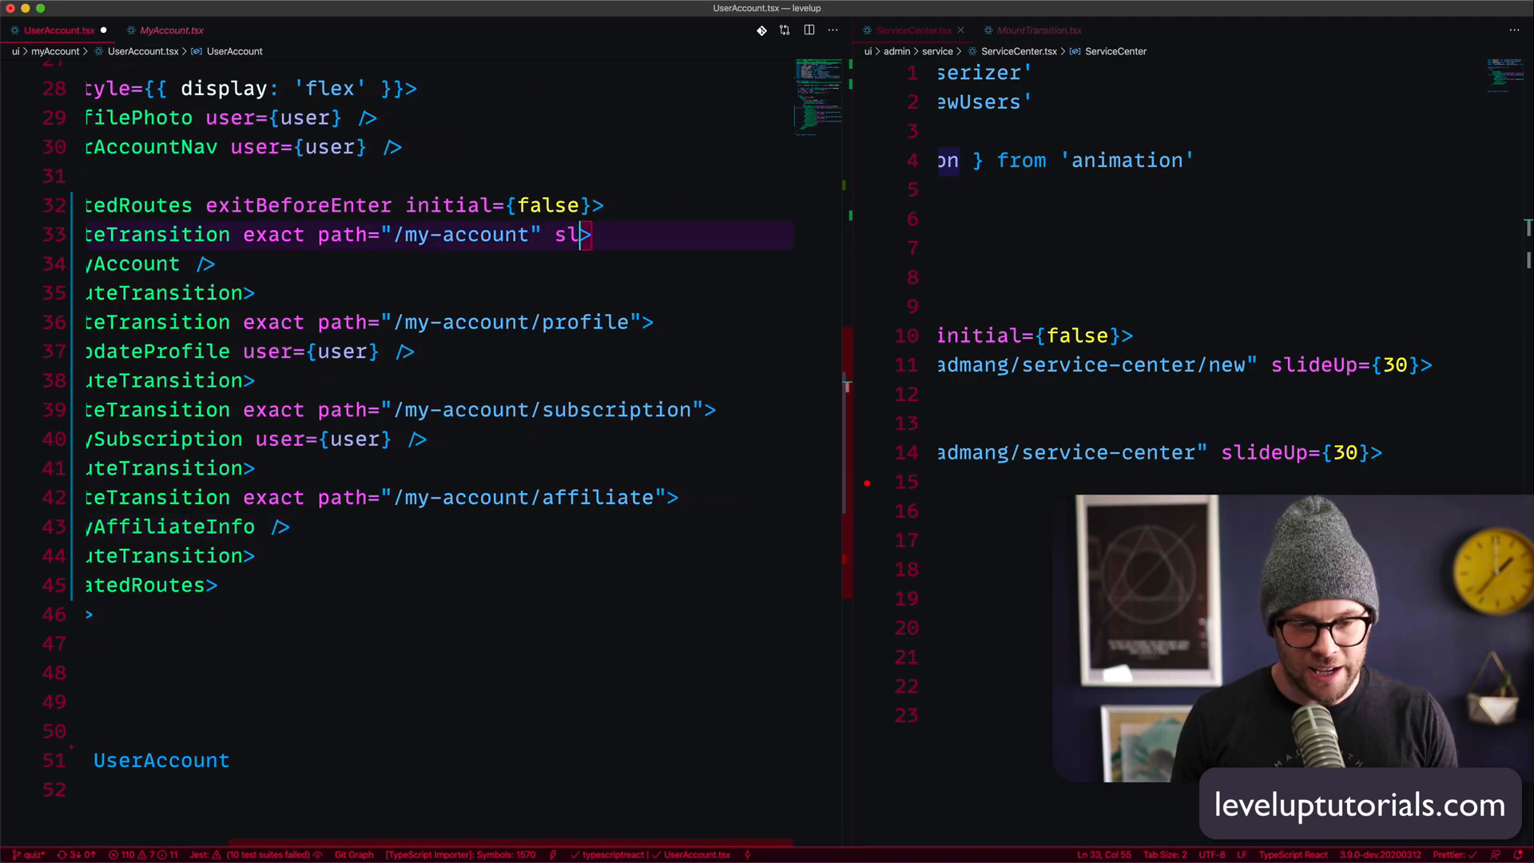
{"action": "type", "text": "ide={}"}
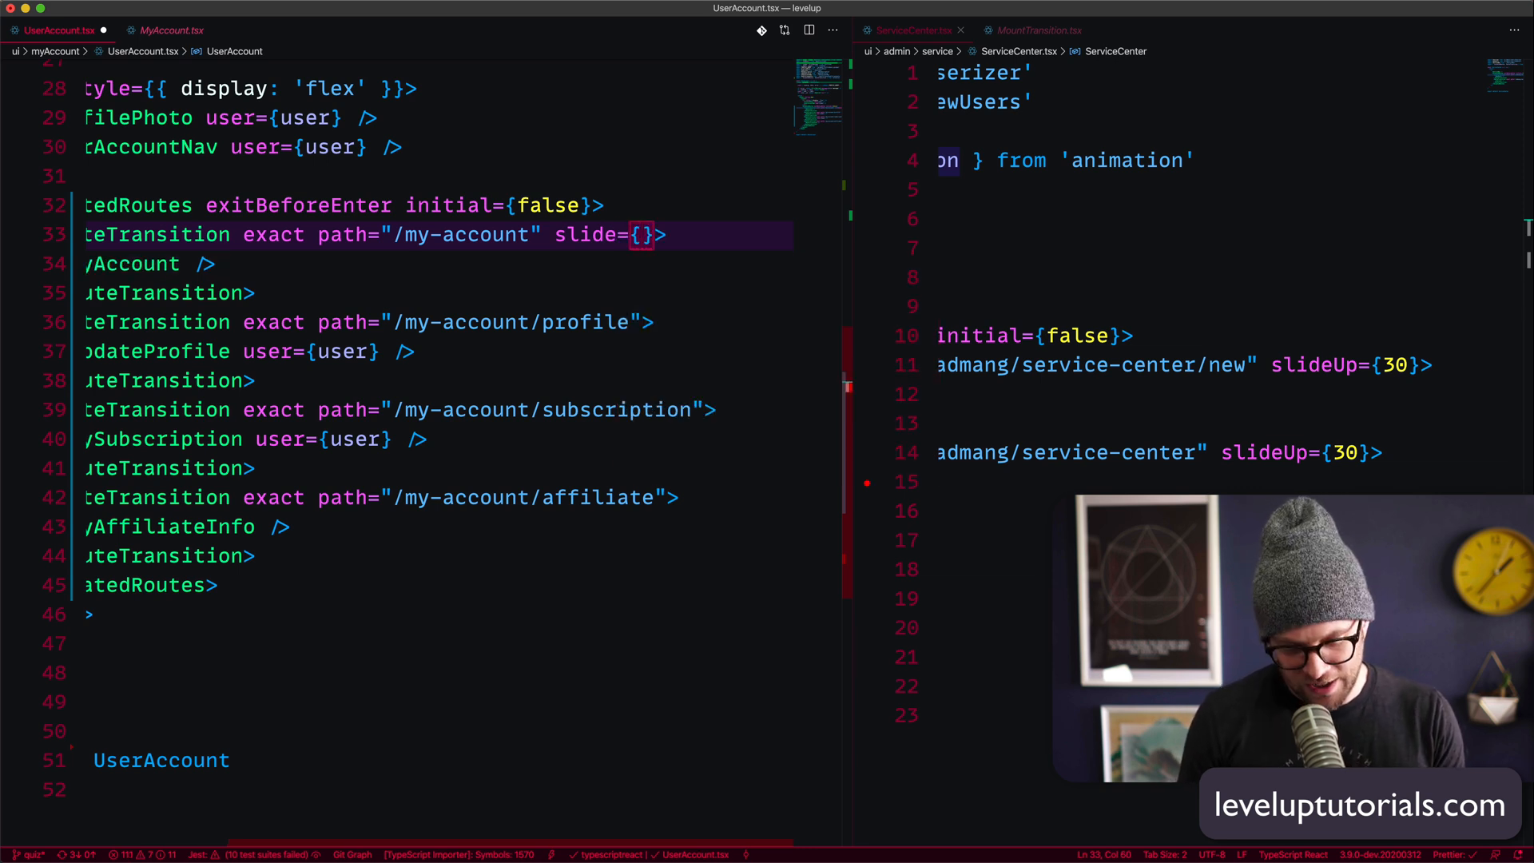
{"action": "type", "text": "50"}
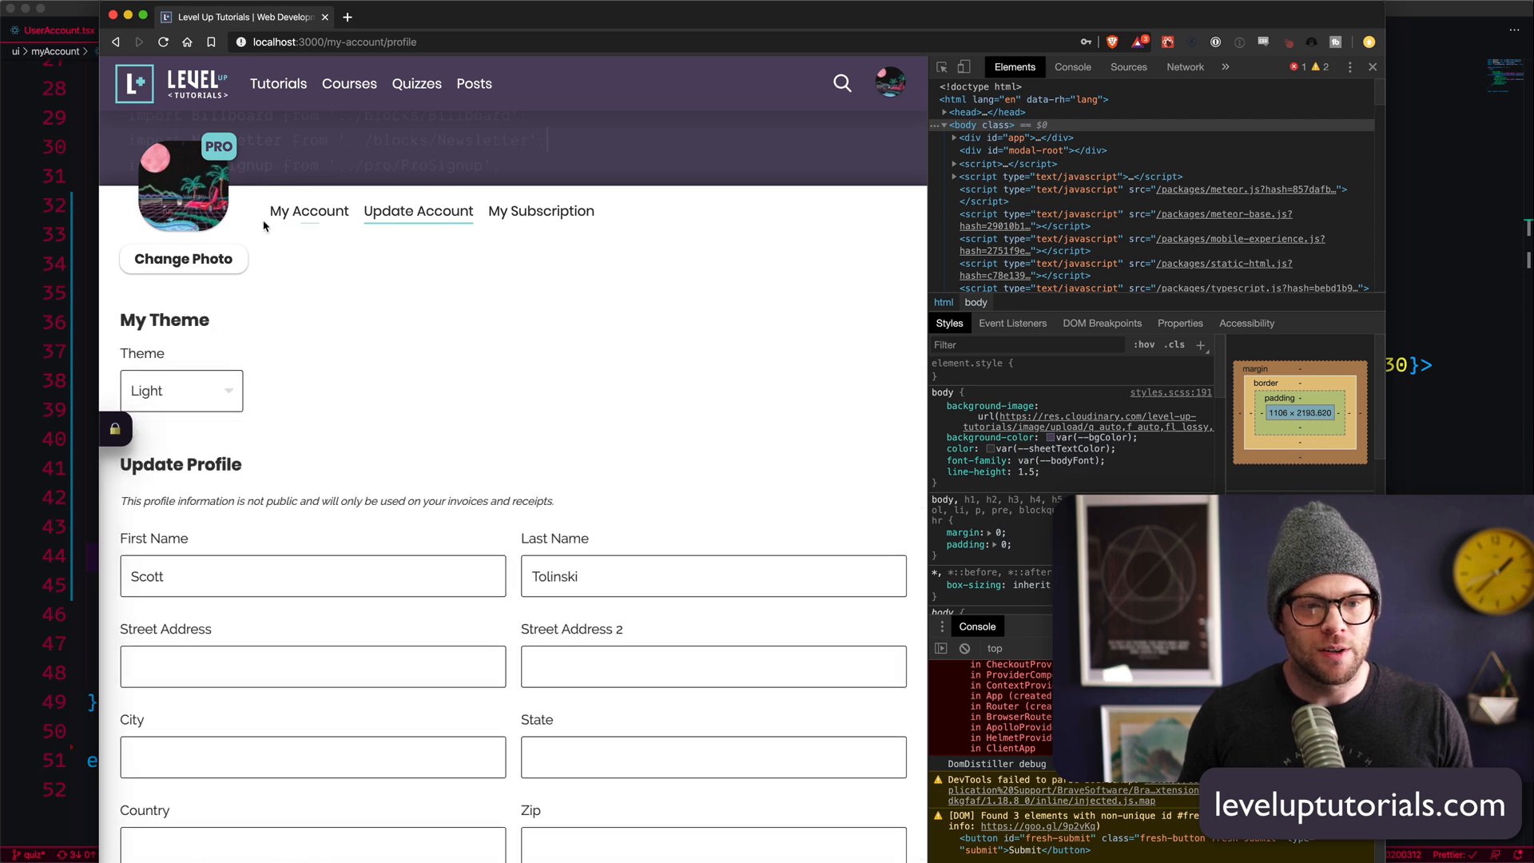
- Preview the slide animation between Update Account and My Subscription pages
{"action": "left_click", "coordinate": [542, 210]}
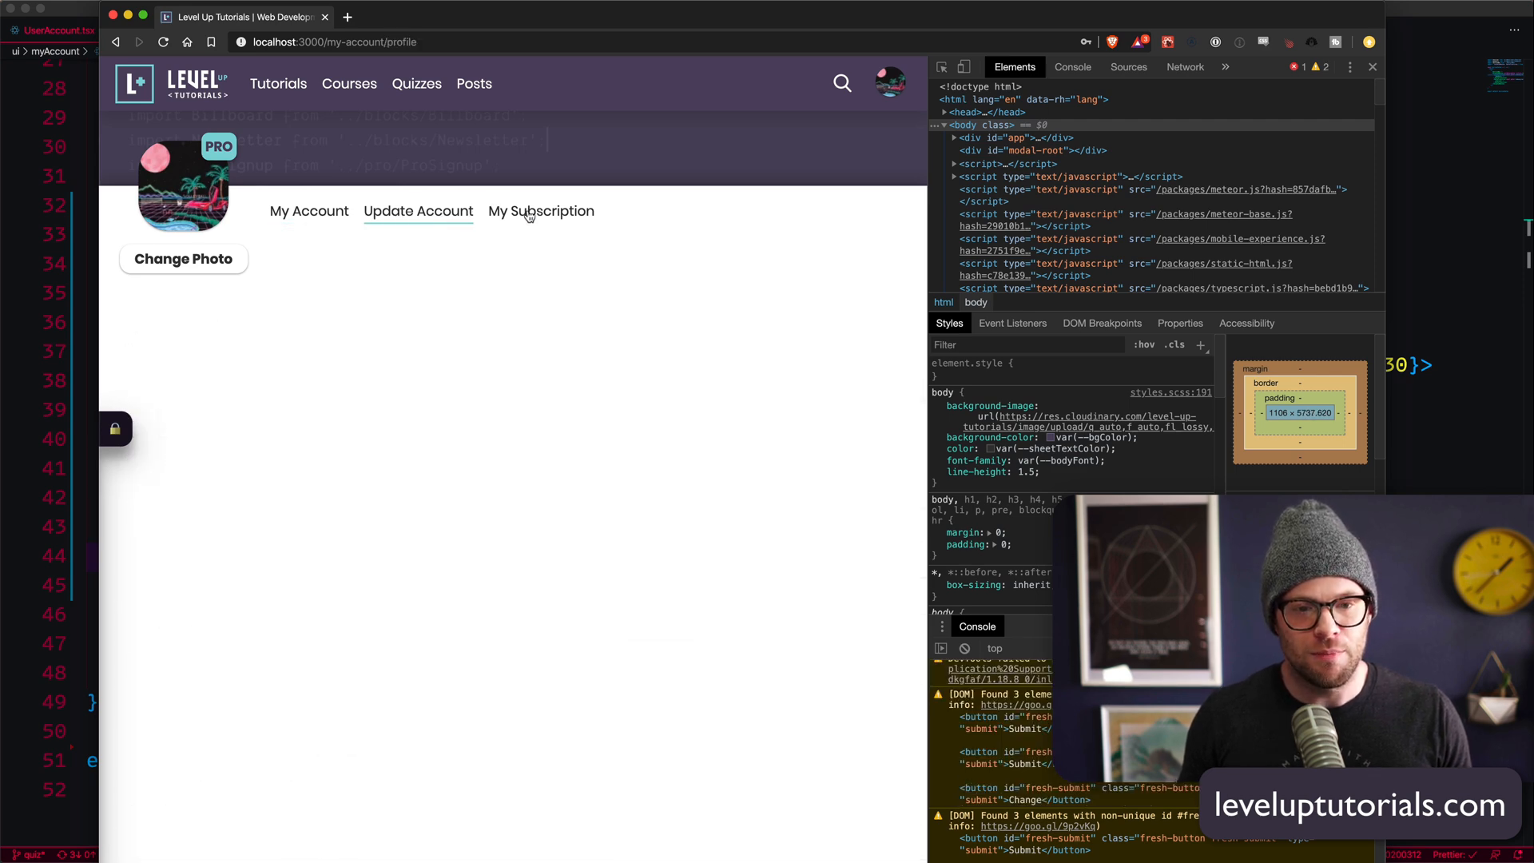
{"action": "left_click", "coordinate": [542, 211]}
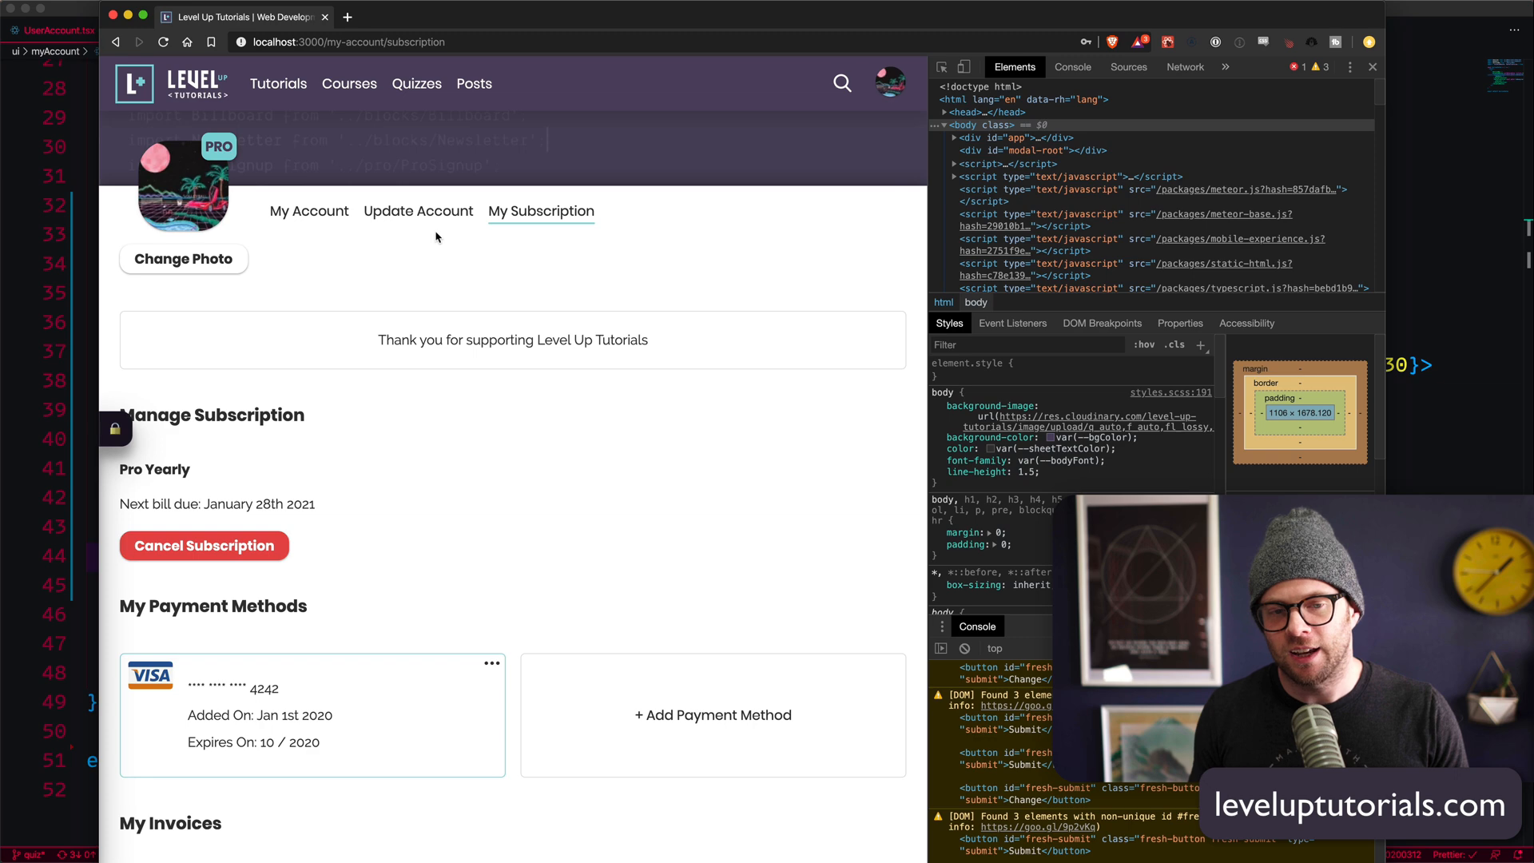
{"action": "left_click", "coordinate": [417, 210]}
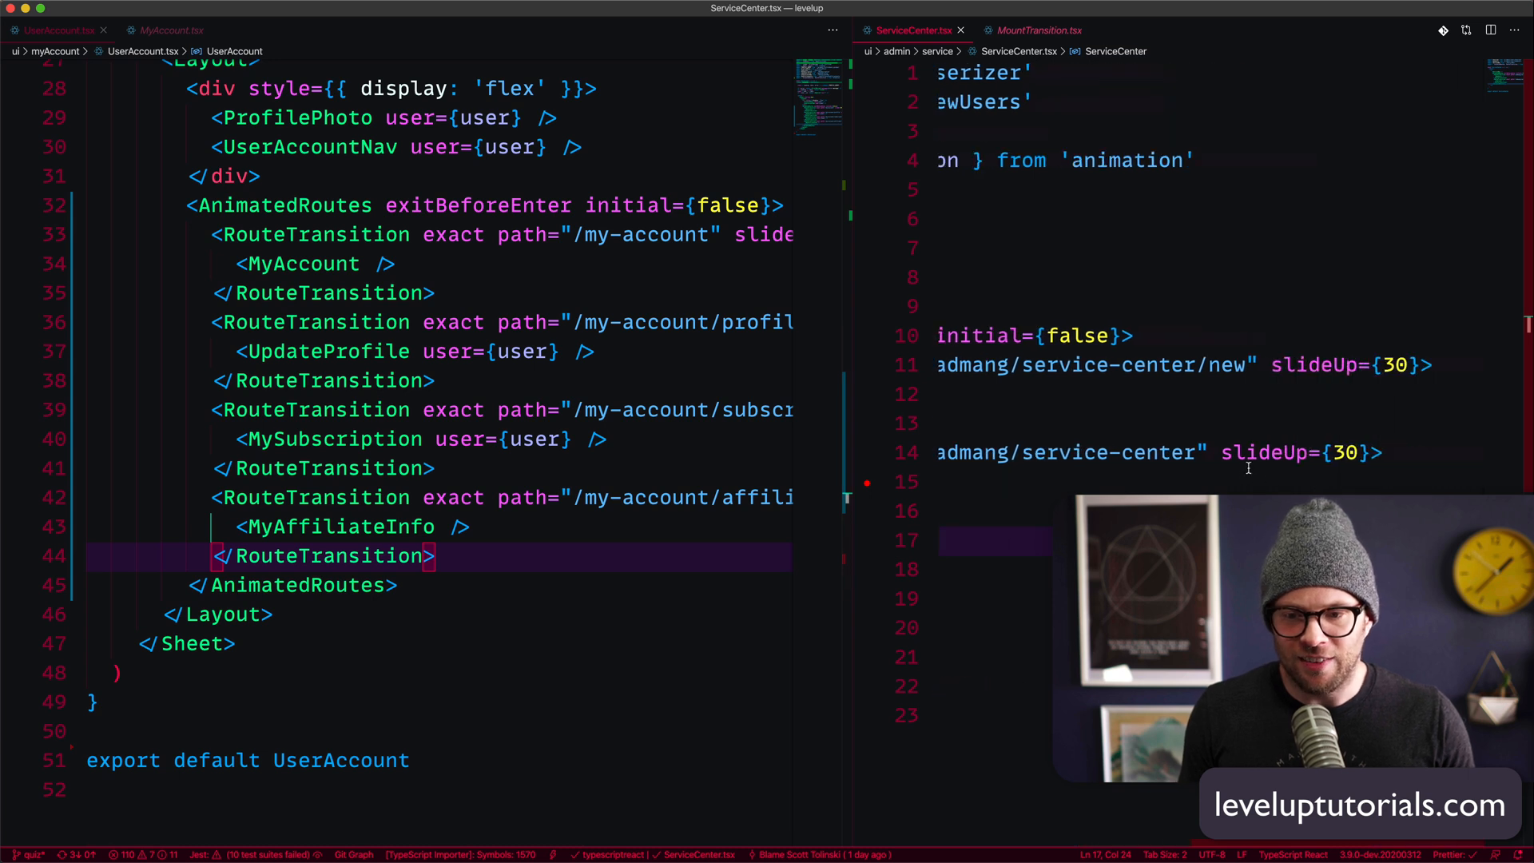
- Replace all slide={50} props on the four account routes with slideUp={30}, Preserve Case off
{"action": "double_click", "coordinate": [1265, 452]}
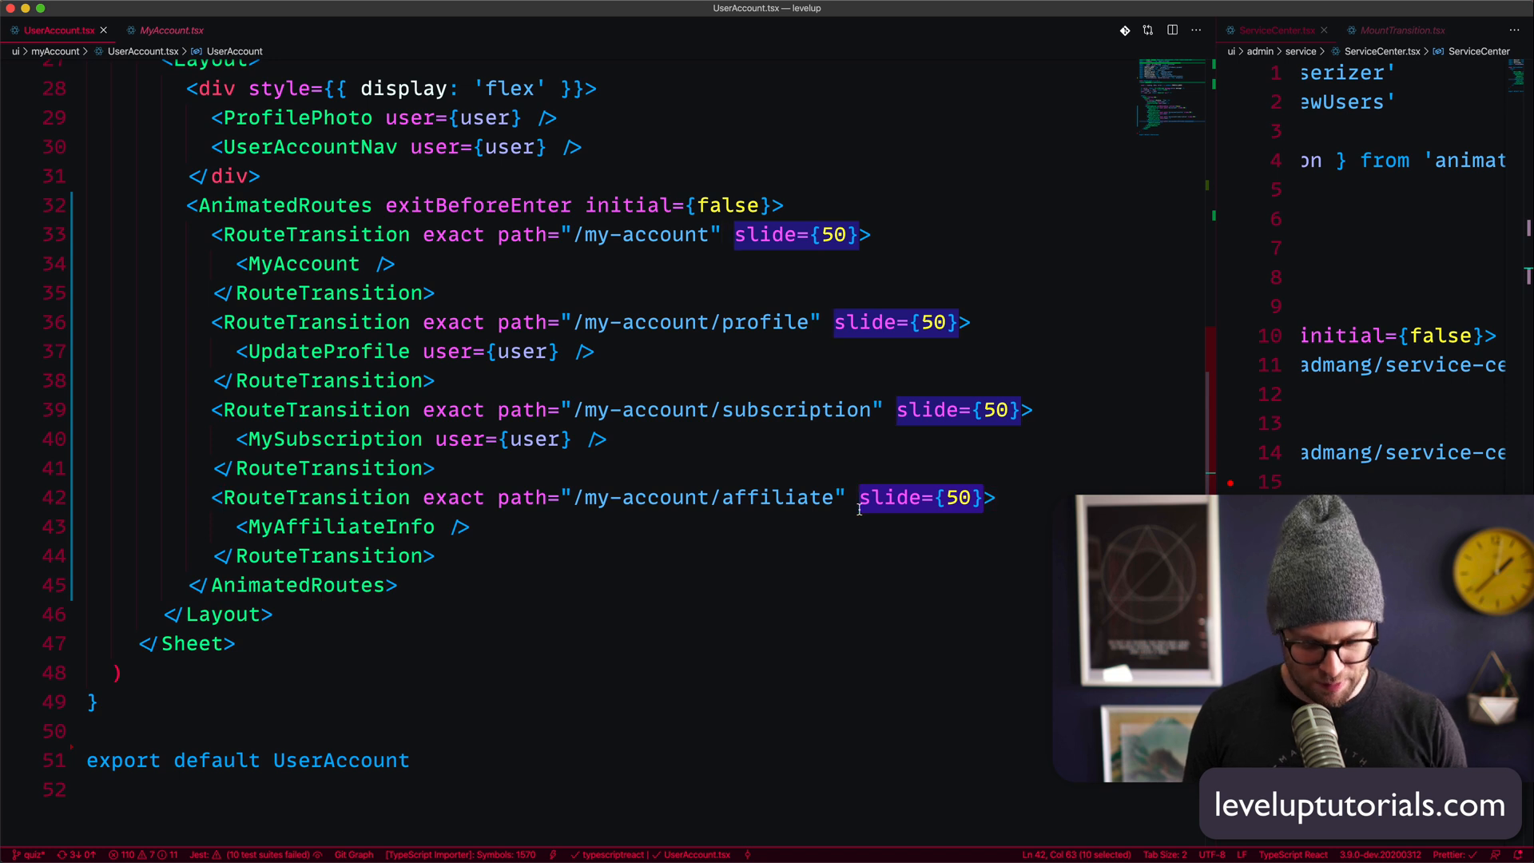
{"action": "key", "text": "cmd+f"}
{"action": "type", "text": "slideUp"}
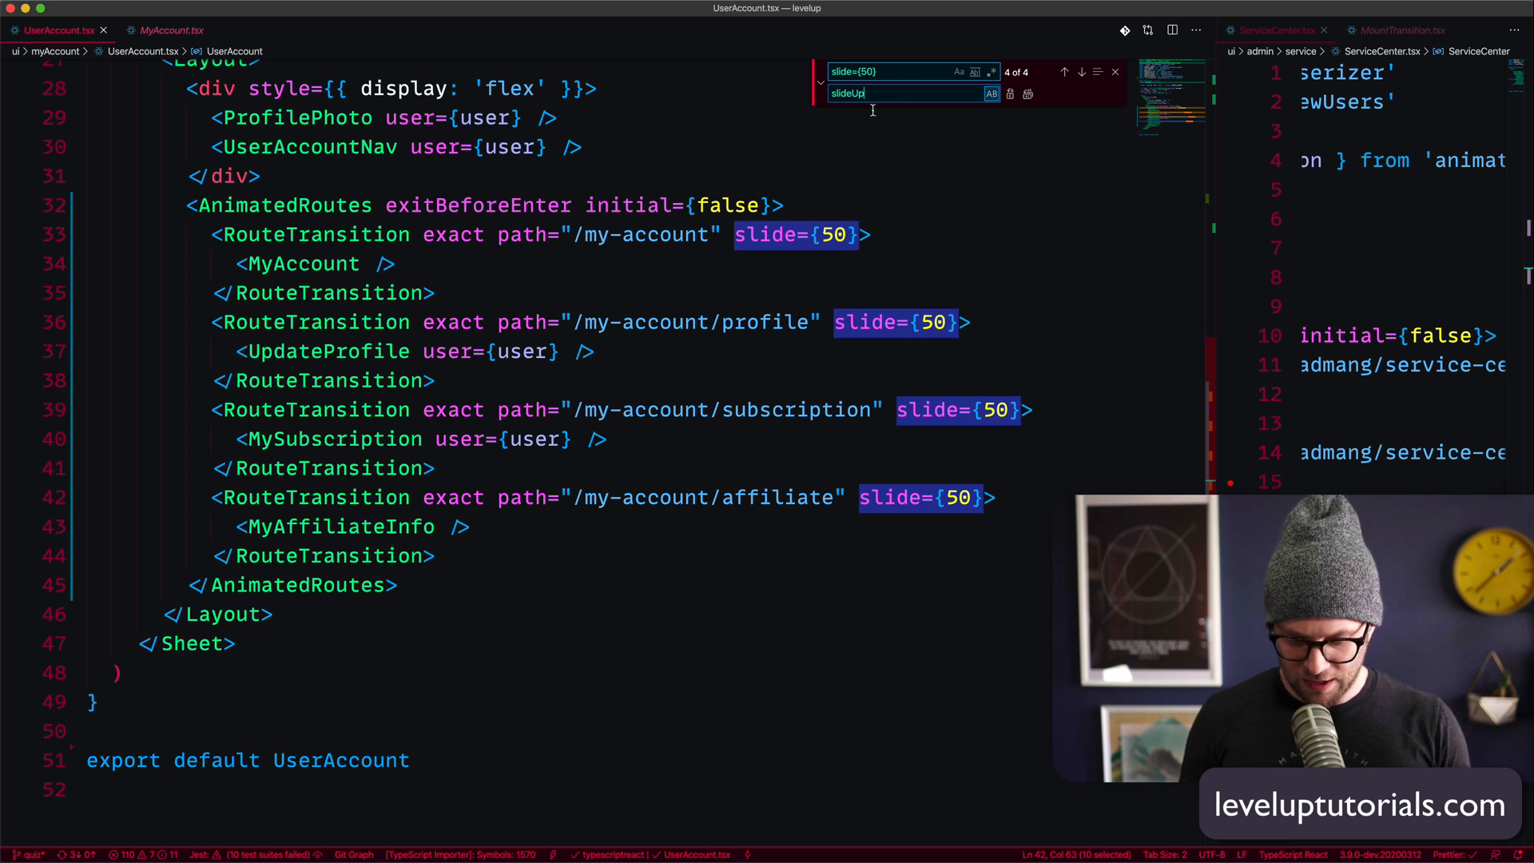
{"action": "type", "text": "={30"}
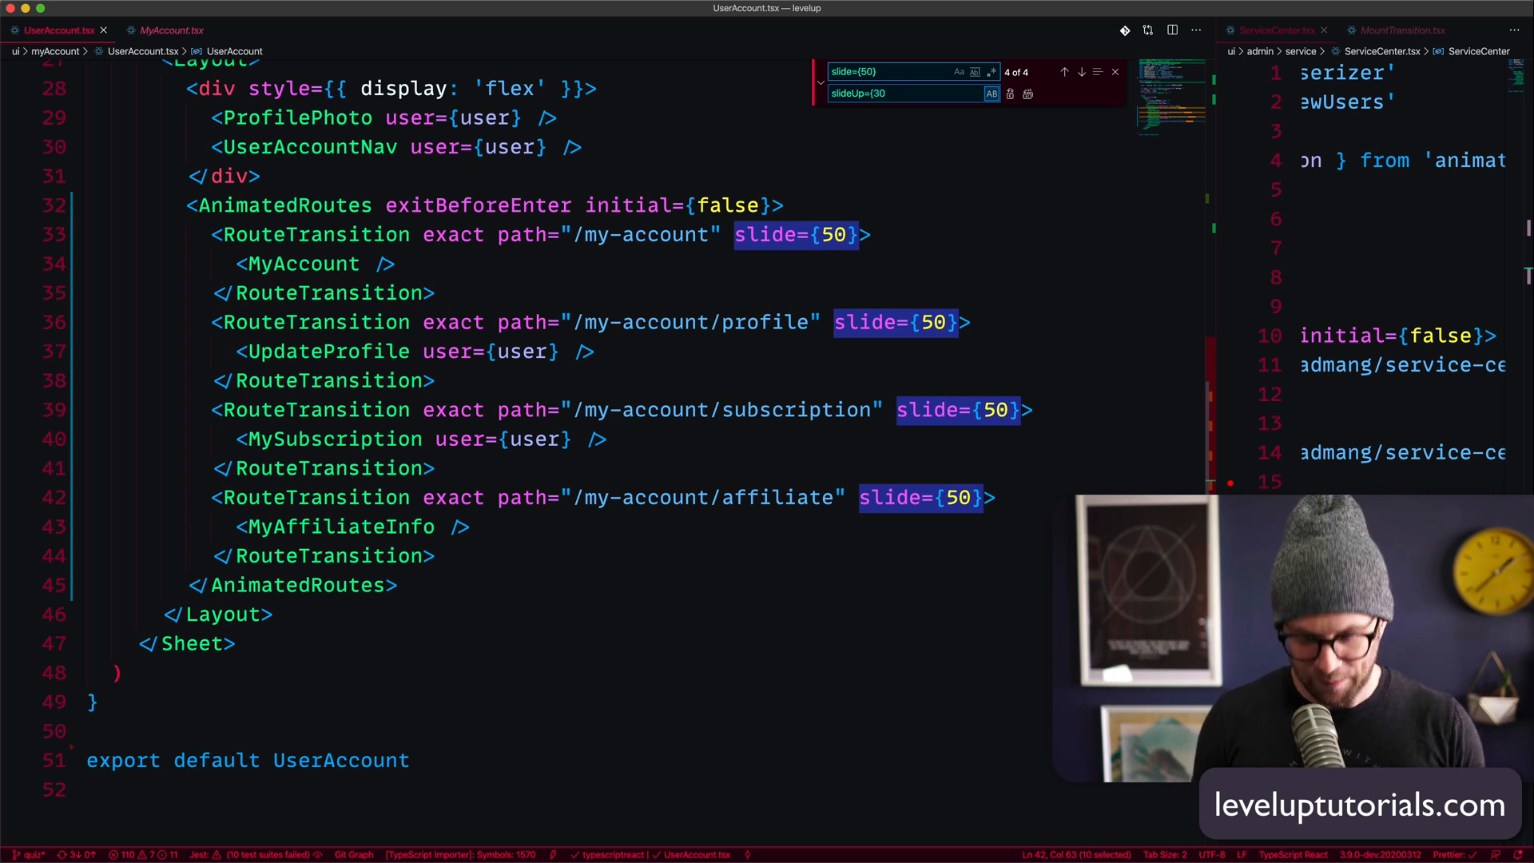
{"action": "left_click", "coordinate": [1010, 94]}
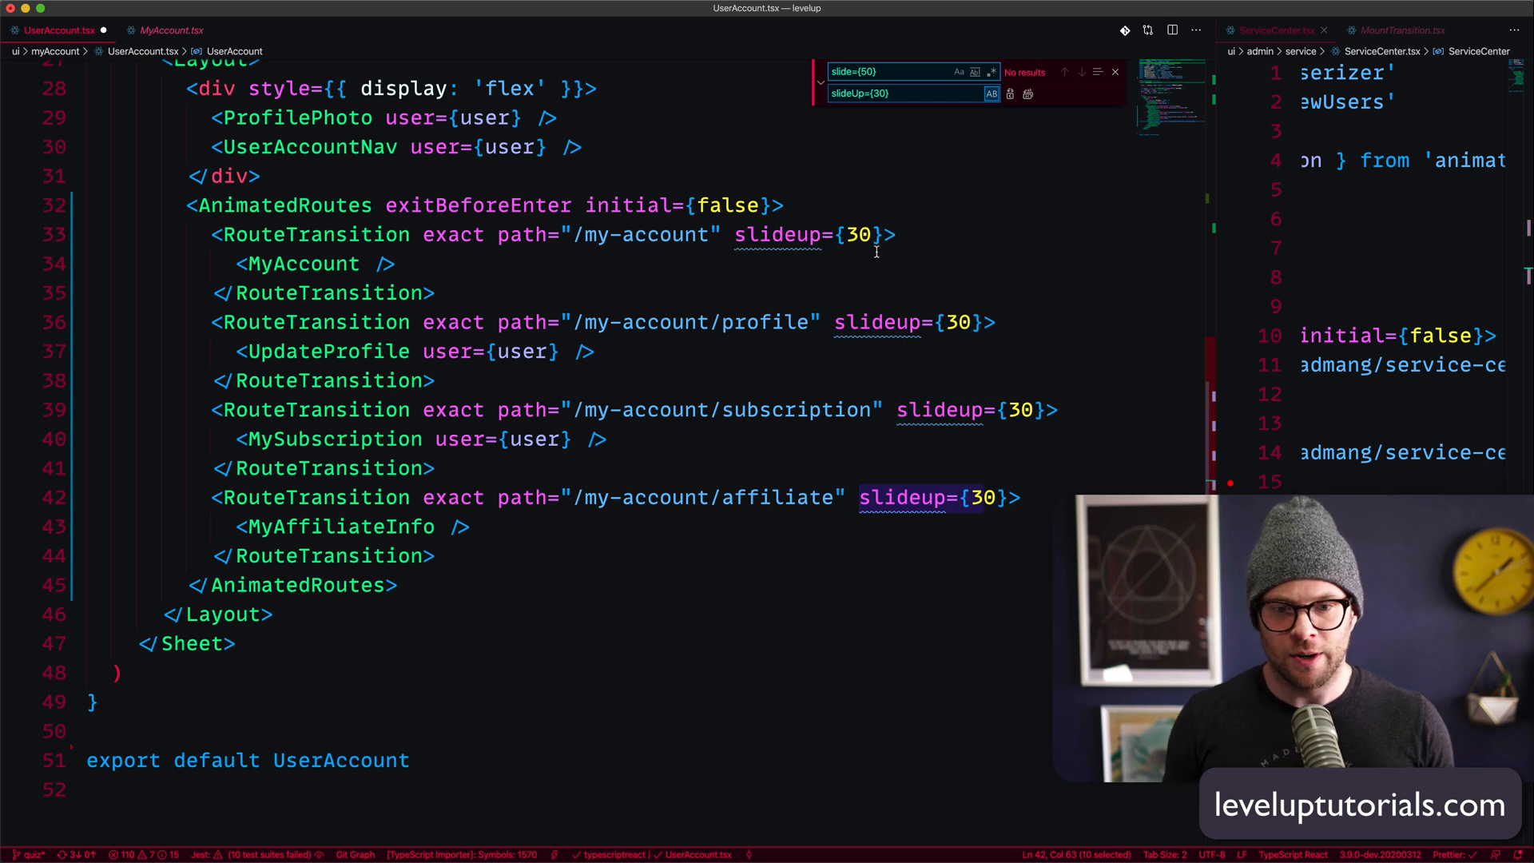
{"action": "left_click", "coordinate": [304, 260]}
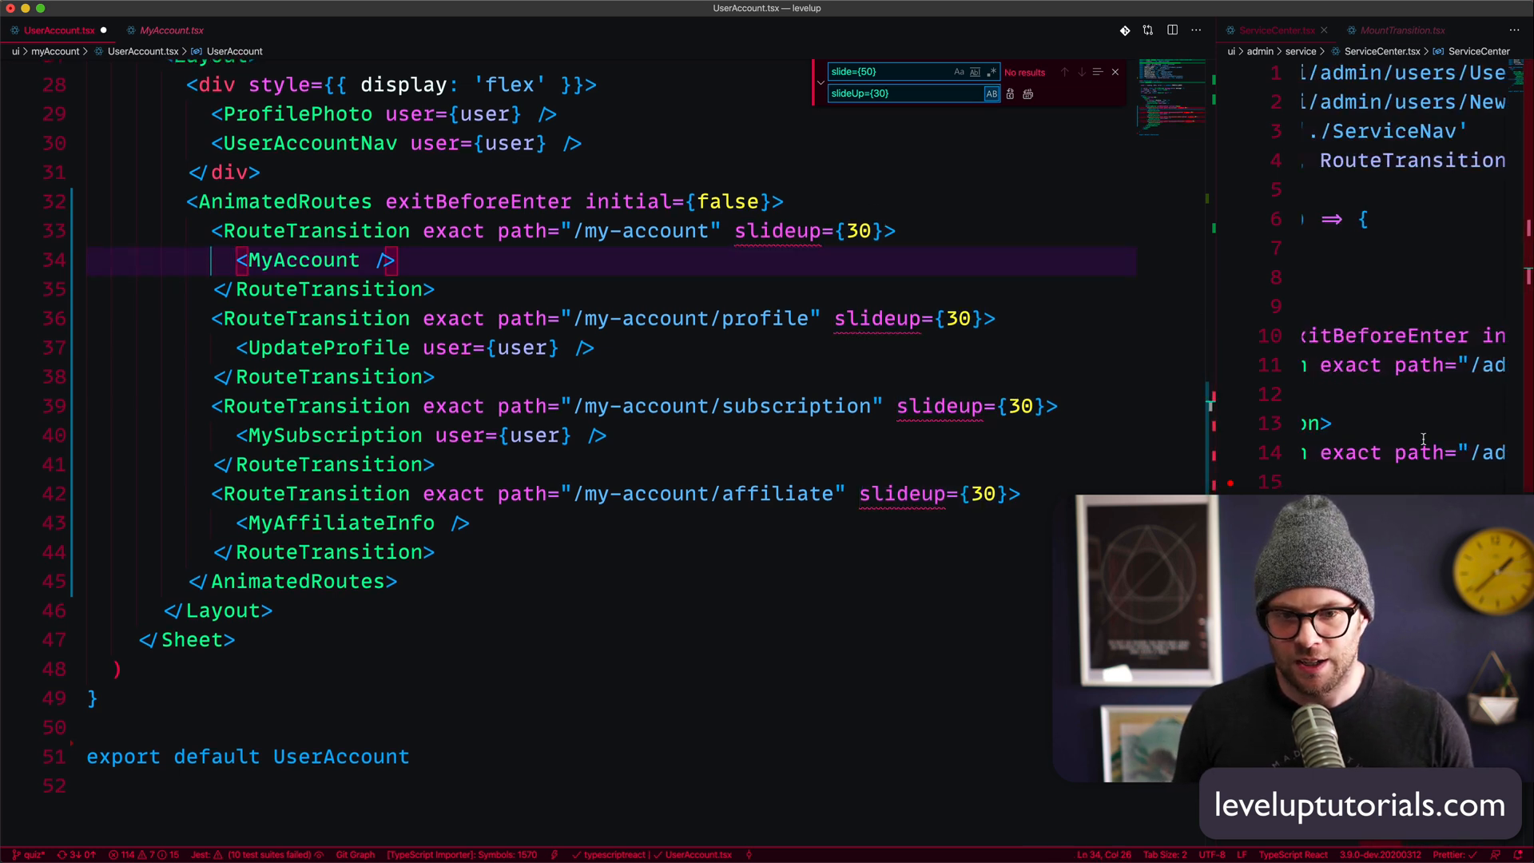
{"action": "left_click", "coordinate": [1027, 93]}
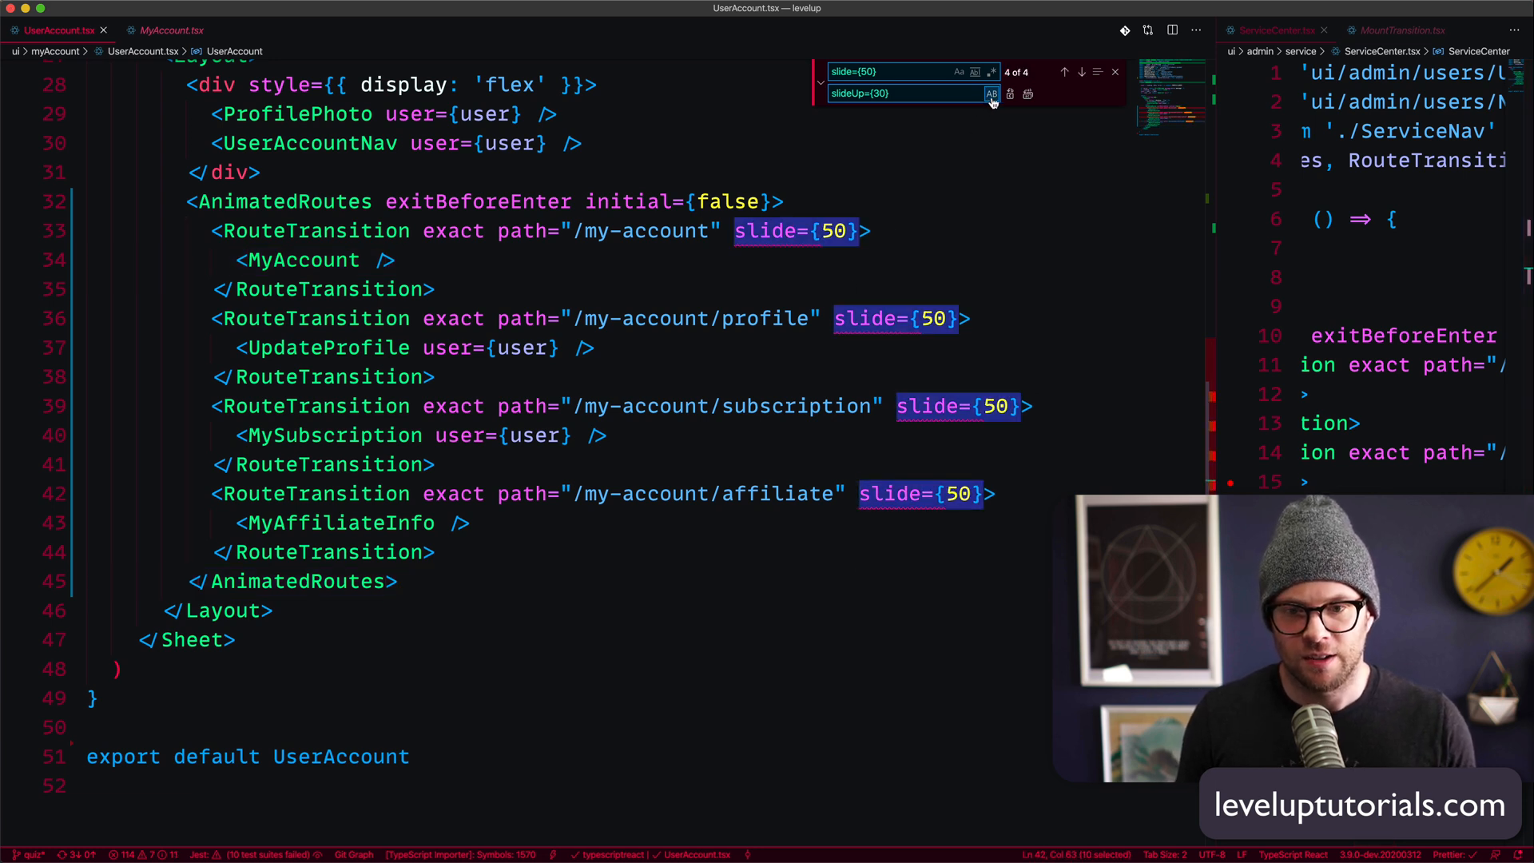
{"action": "mouse_move", "coordinate": [990, 94]}
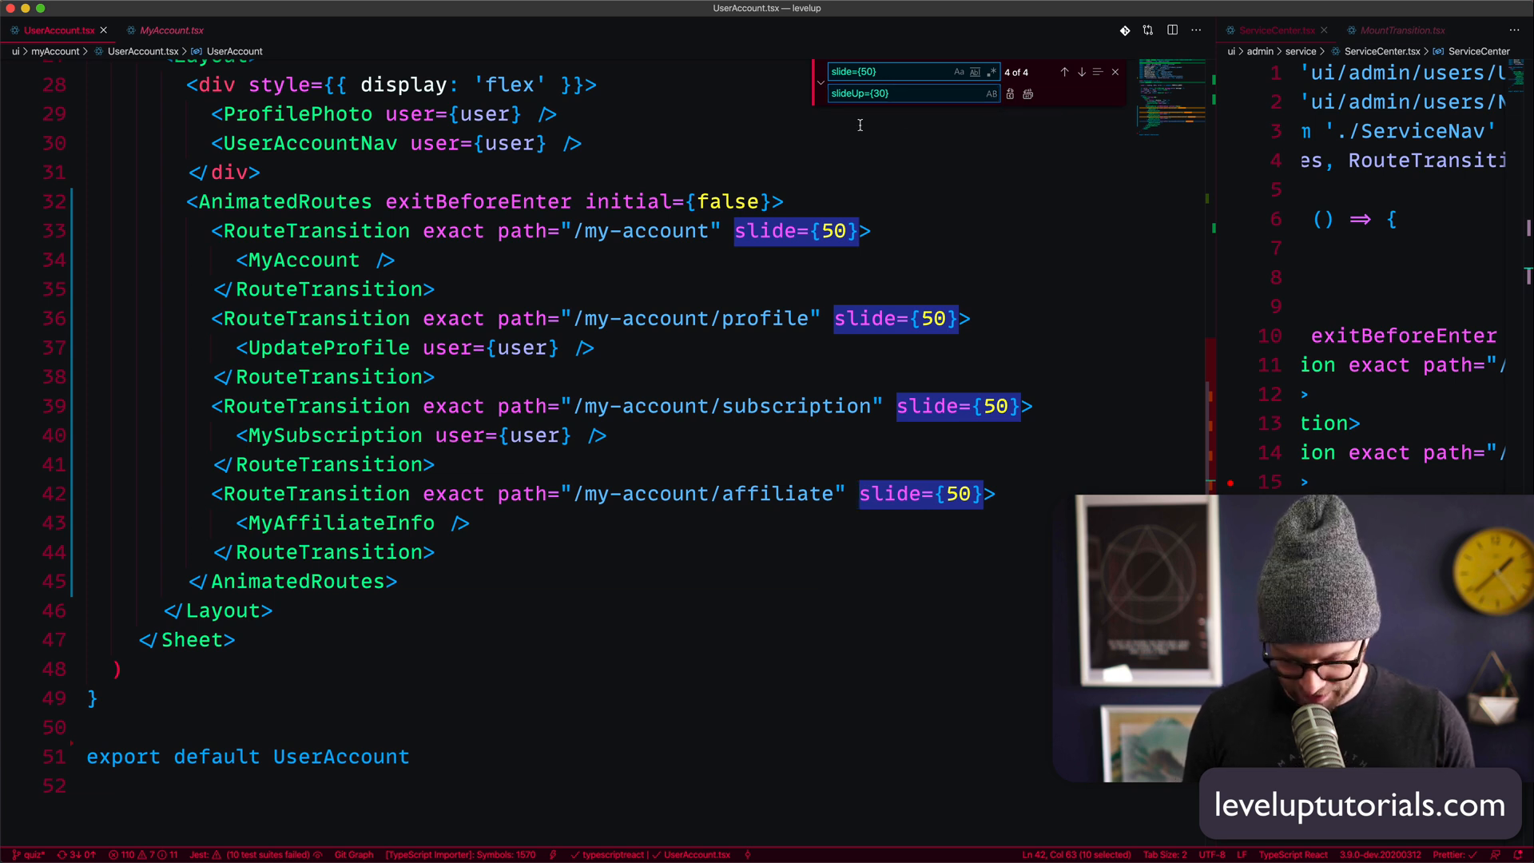
{"action": "left_click", "coordinate": [1027, 92]}
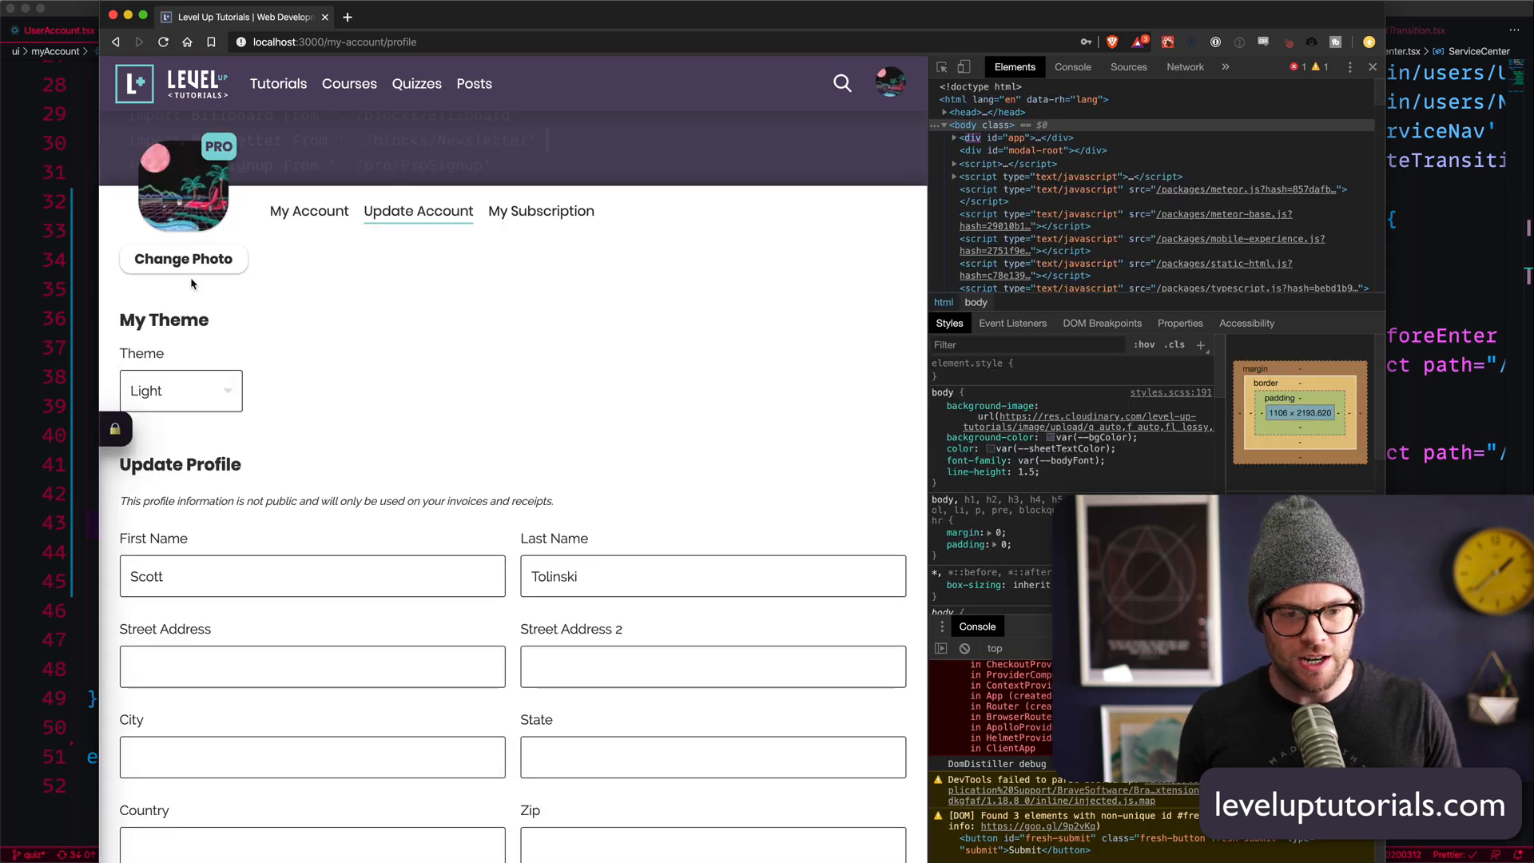
- Switch between My Account, Update Account and My Subscription to watch the slide-up transitions
{"action": "left_click", "coordinate": [309, 211]}
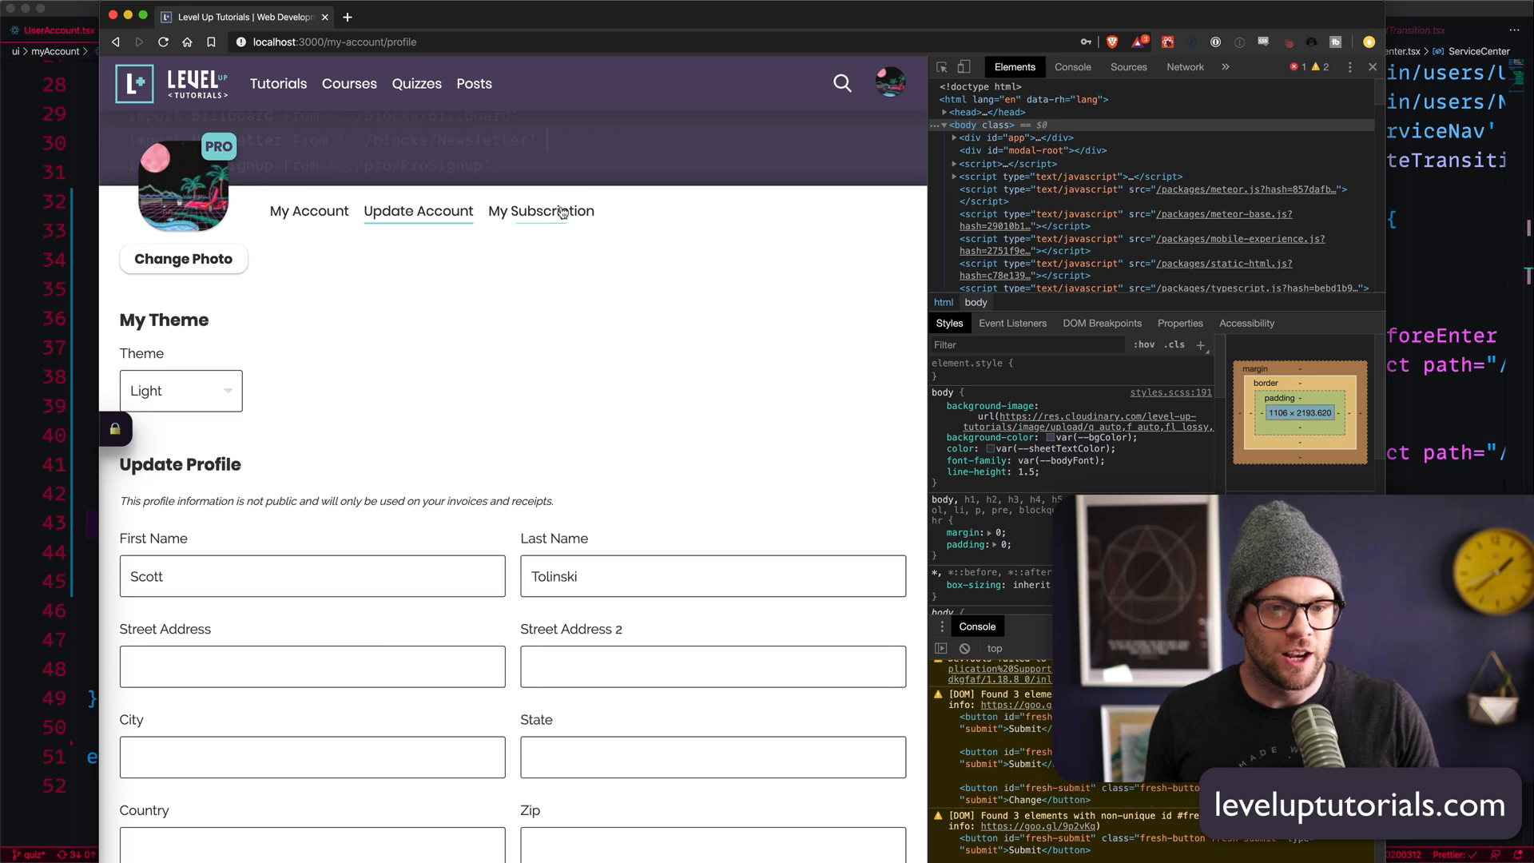
{"action": "left_click", "coordinate": [540, 211]}
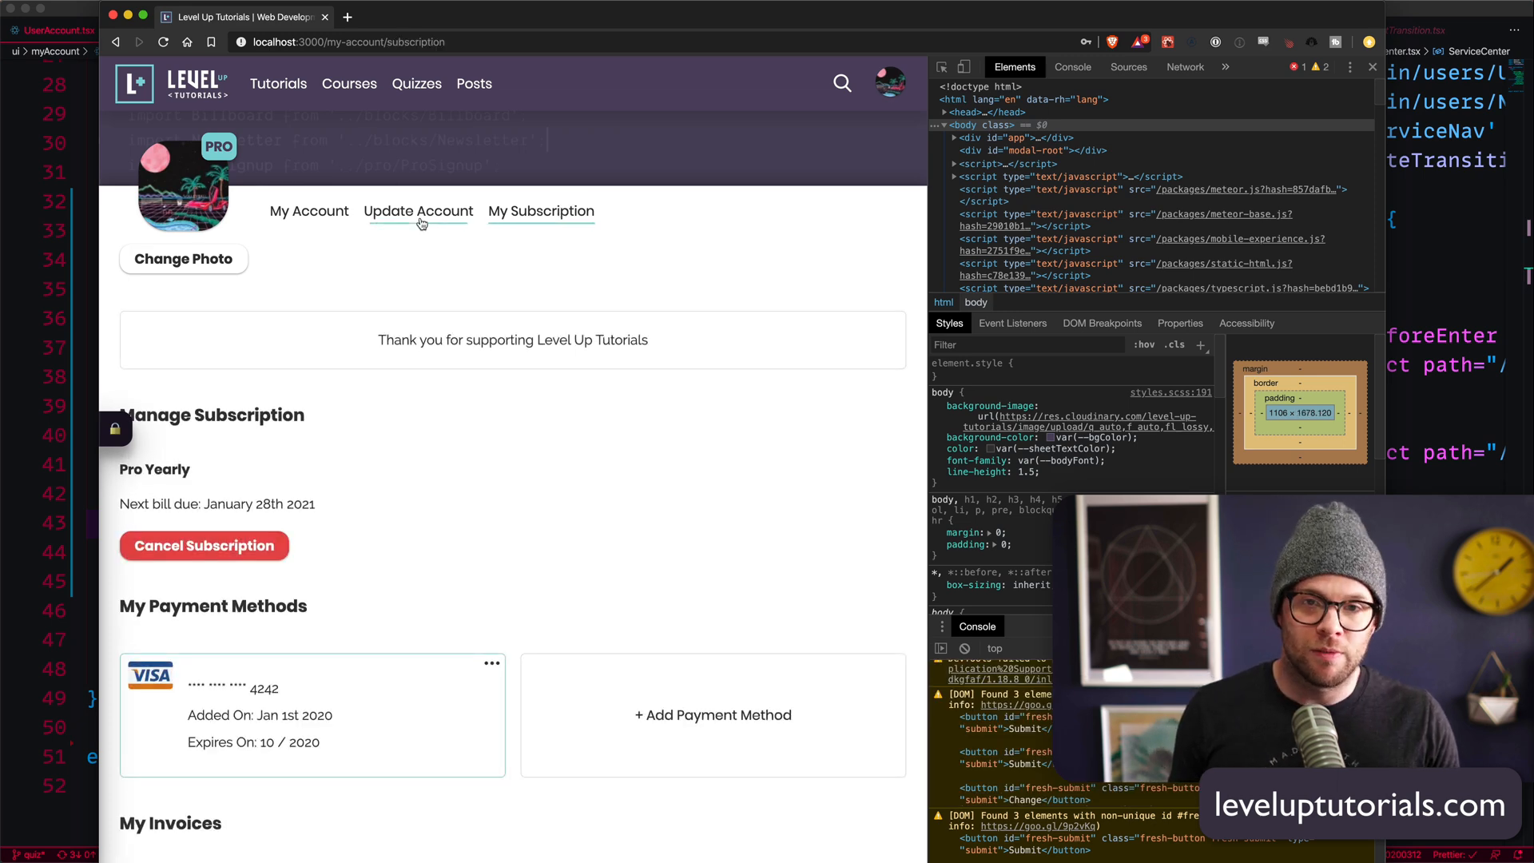
{"action": "left_click", "coordinate": [309, 210]}
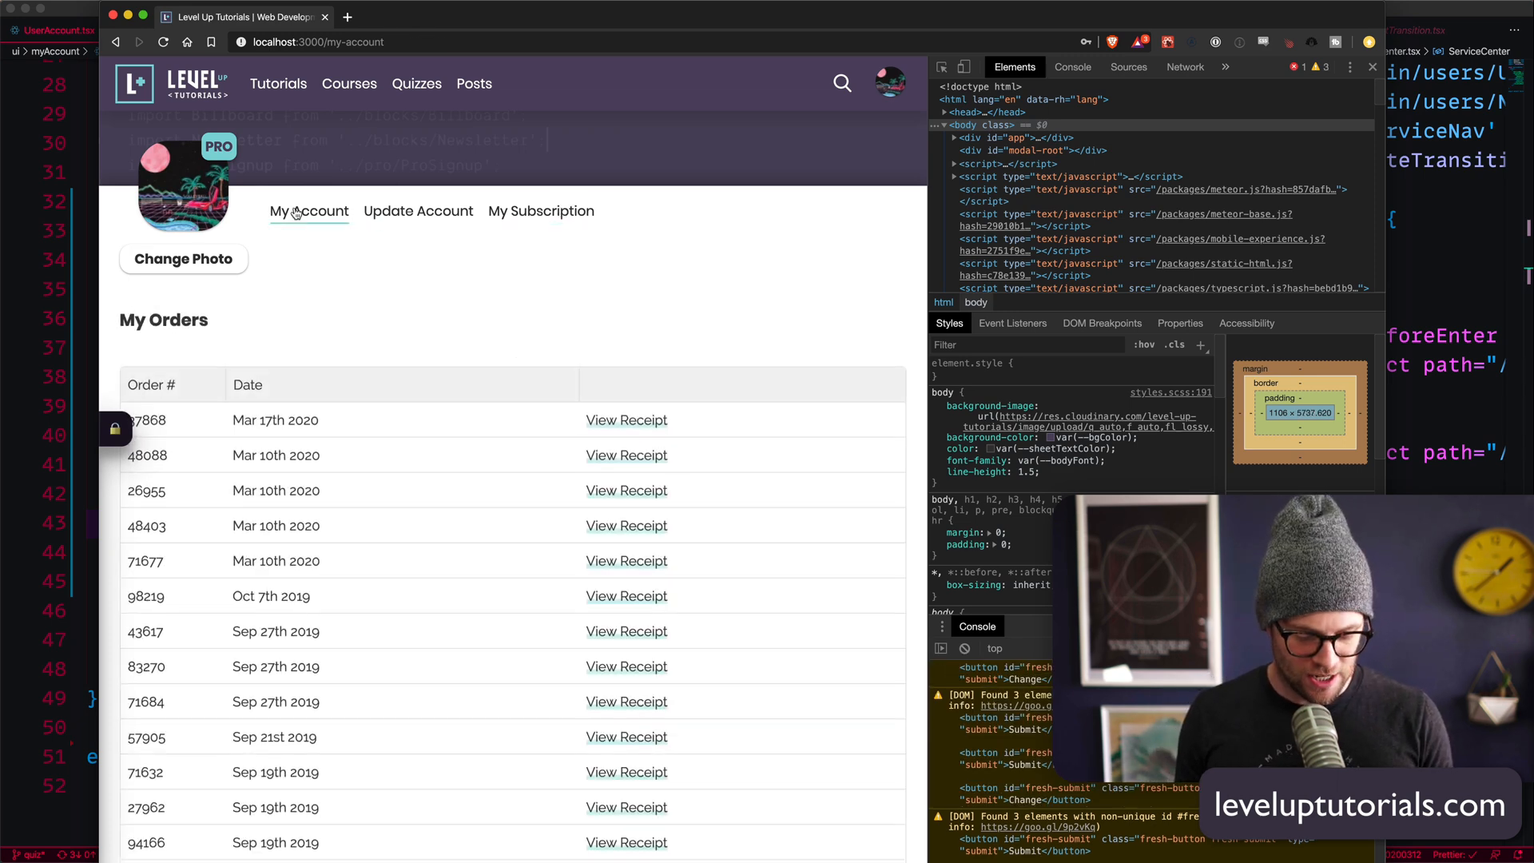
{"action": "left_click", "coordinate": [417, 211]}
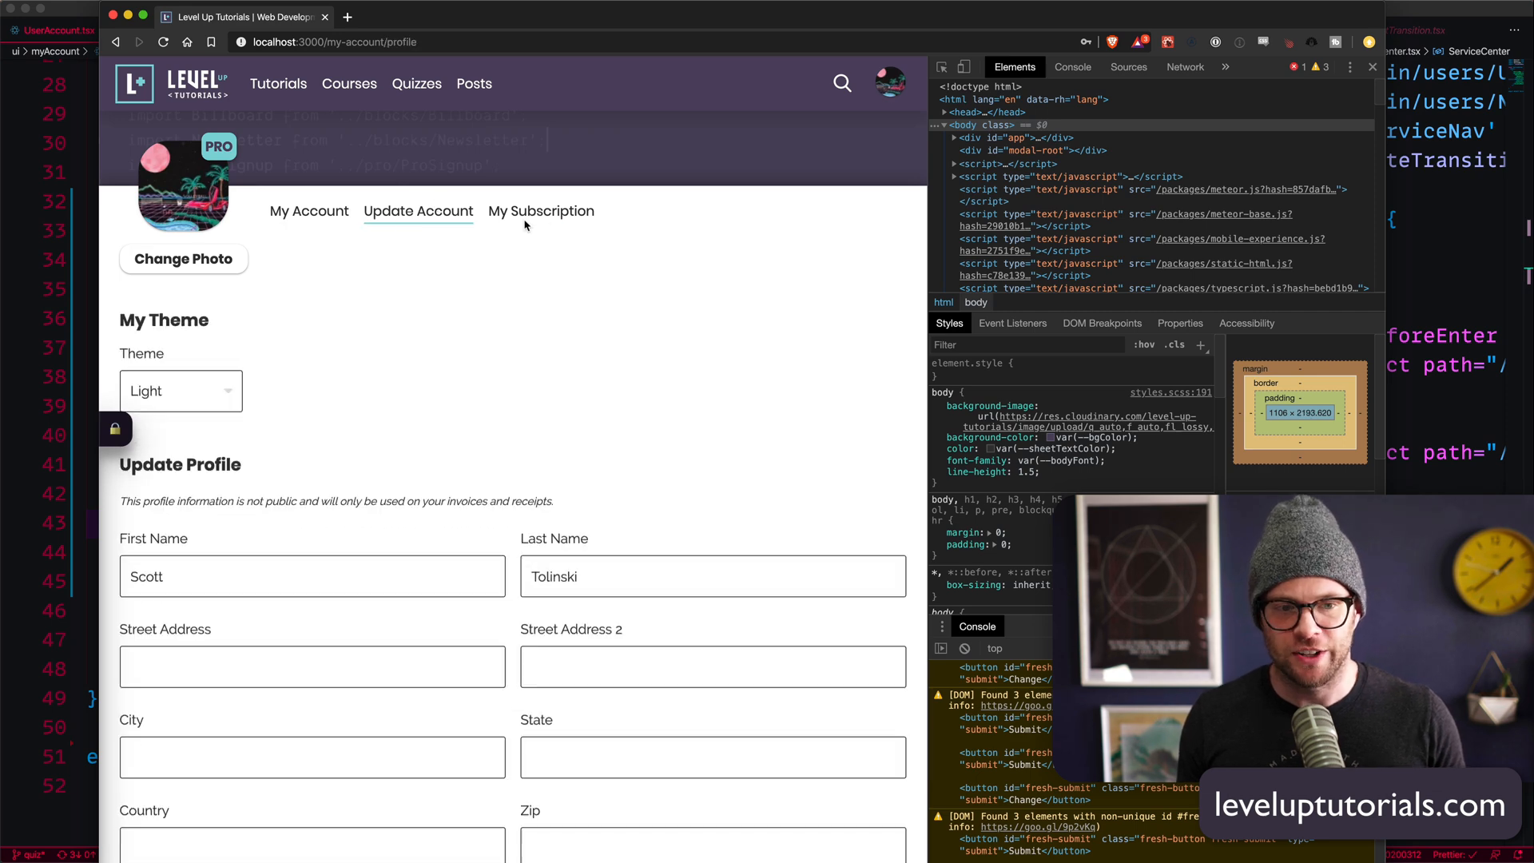
{"action": "left_click", "coordinate": [308, 211]}
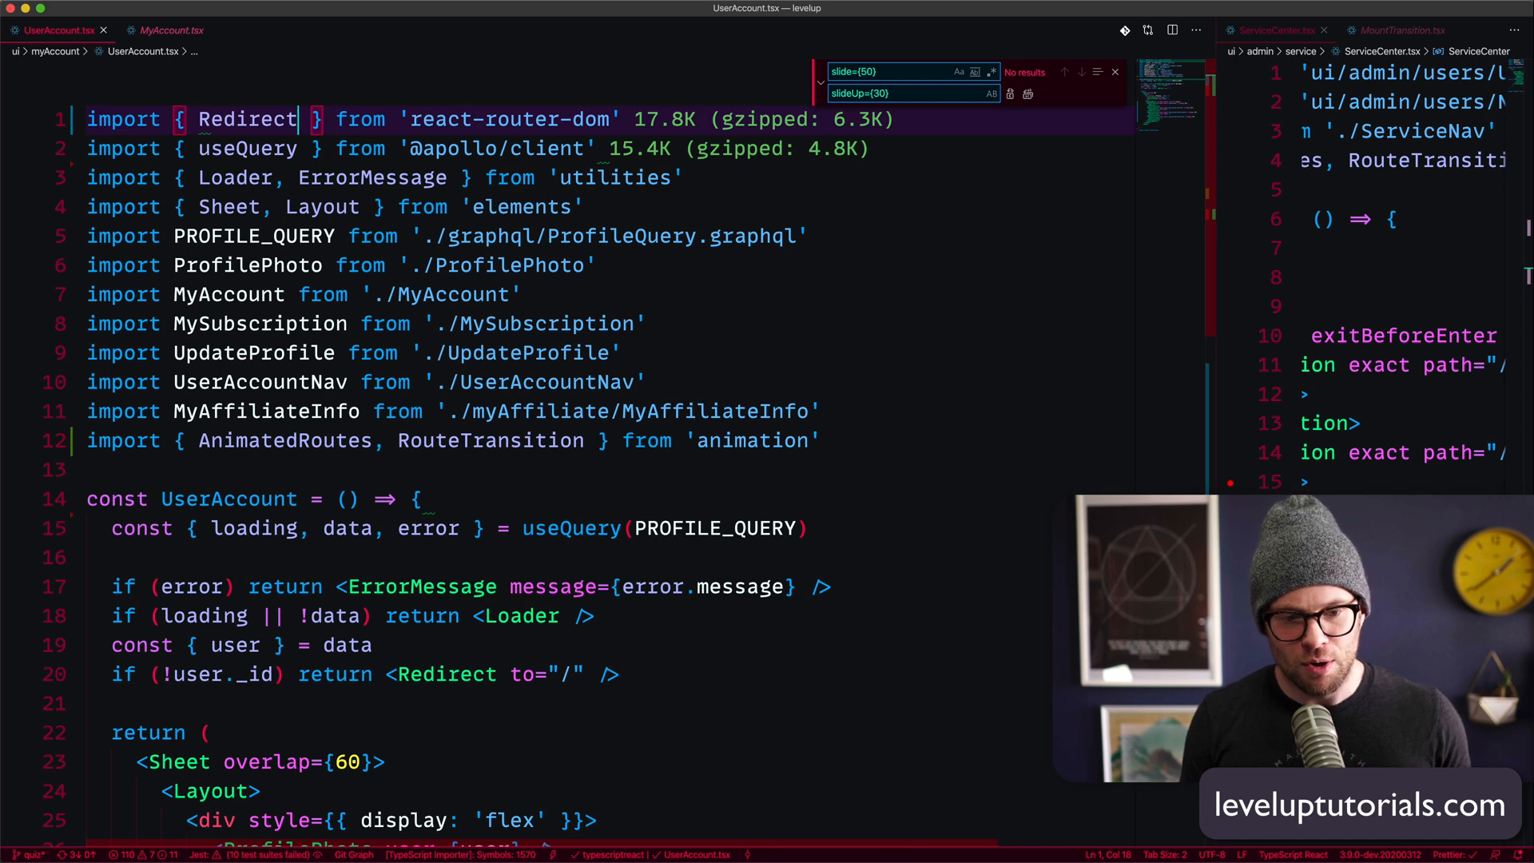
- Scroll down to review the four RouteTransitions now using slideUp={30}
{"action": "scroll", "scroll_direction": "down", "scroll_amount": 3}
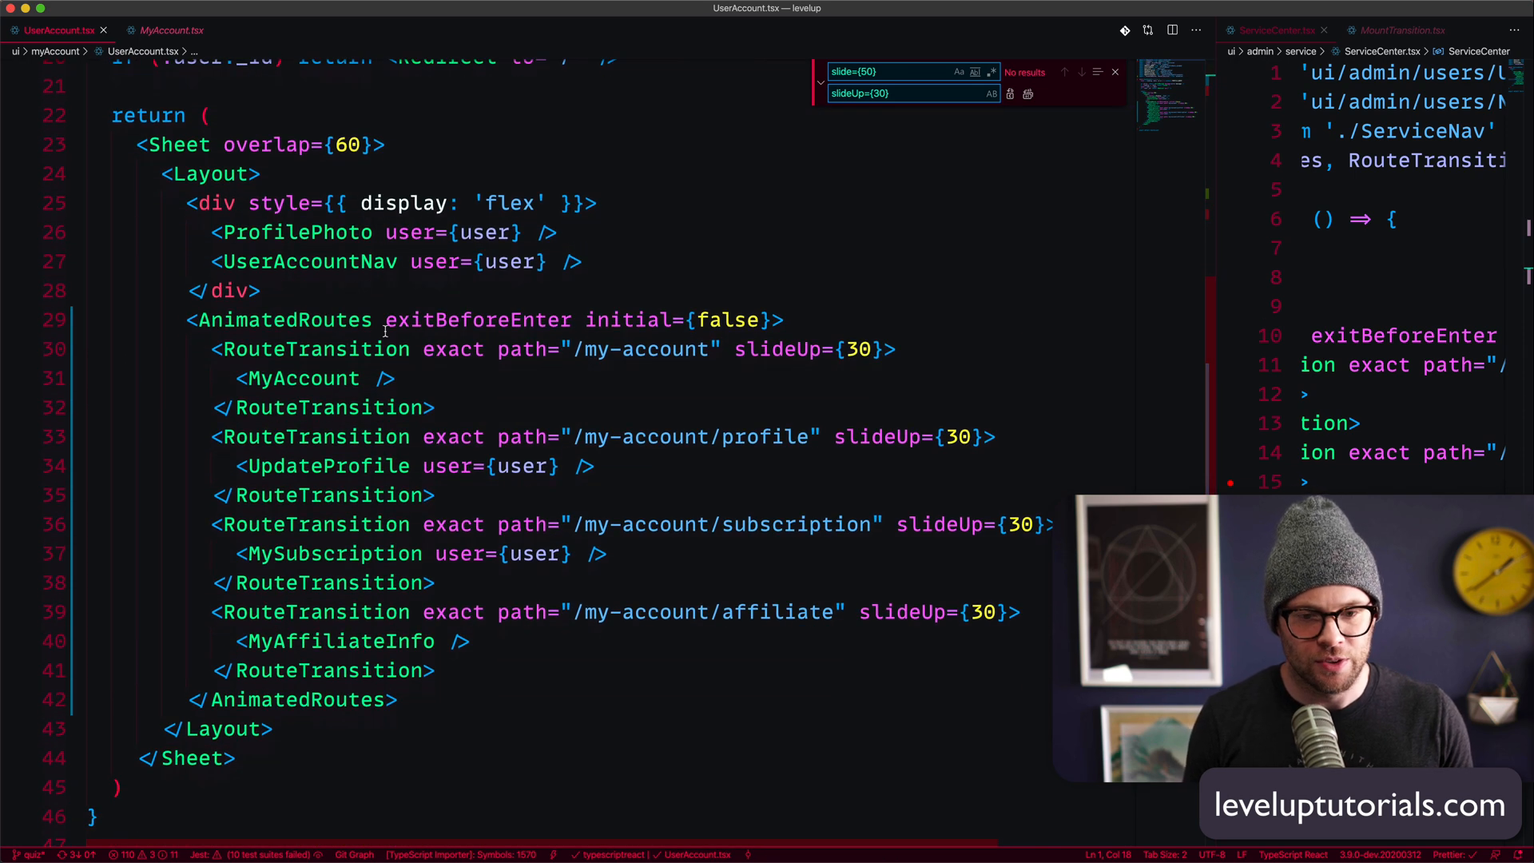